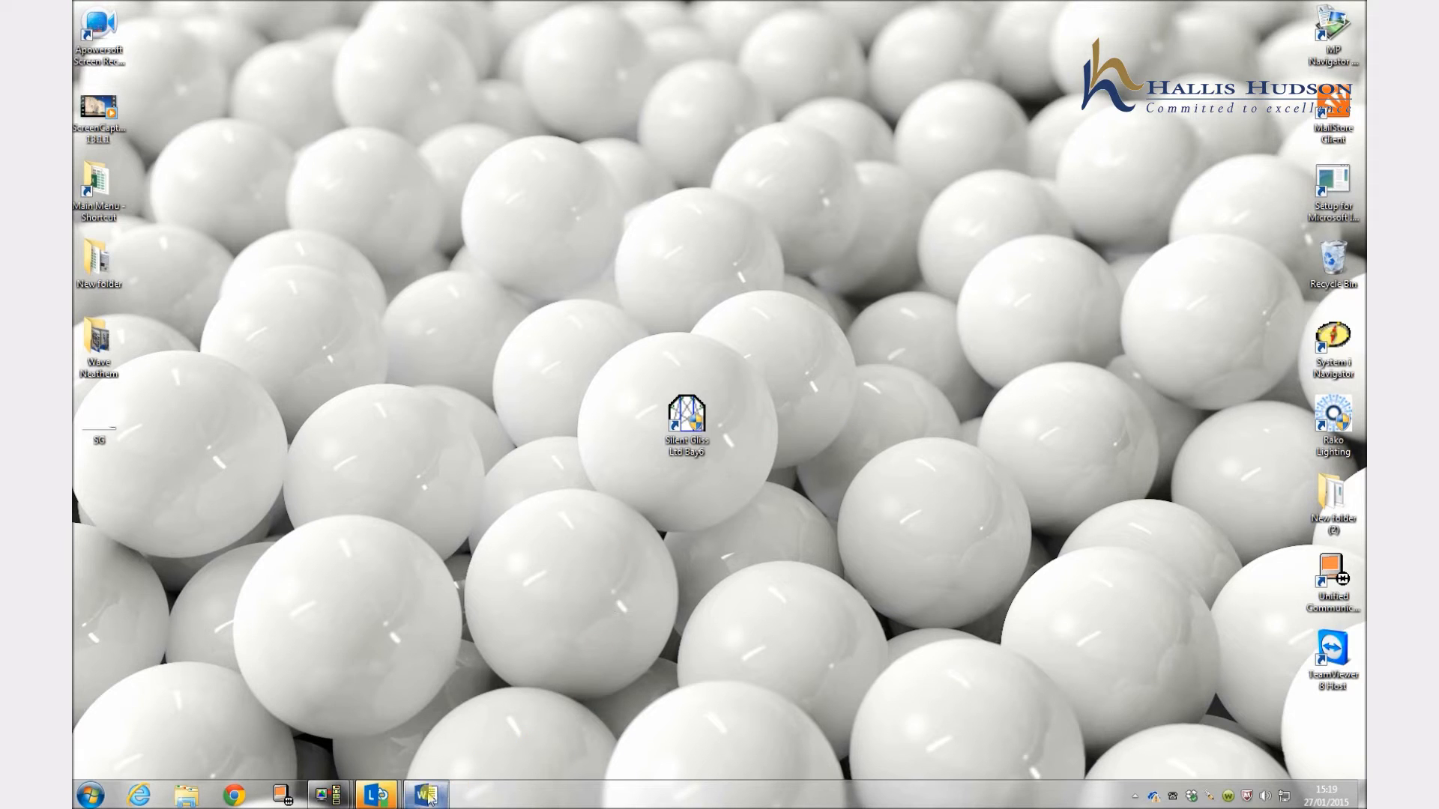
Step: Launch Silent Gliss Bay6 from its desktop shortcut and maximise the window
click(426, 794)
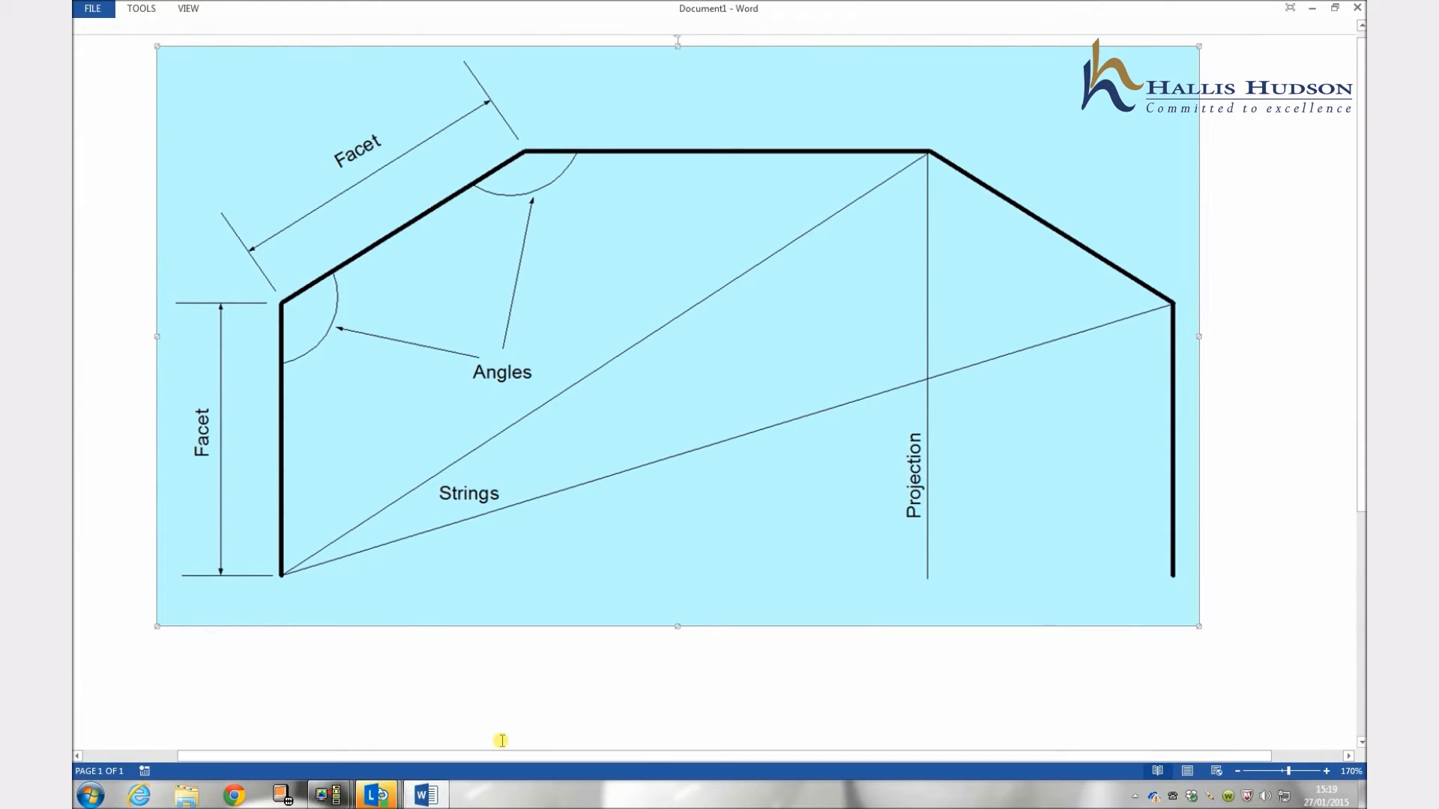
mouse_move(301, 571)
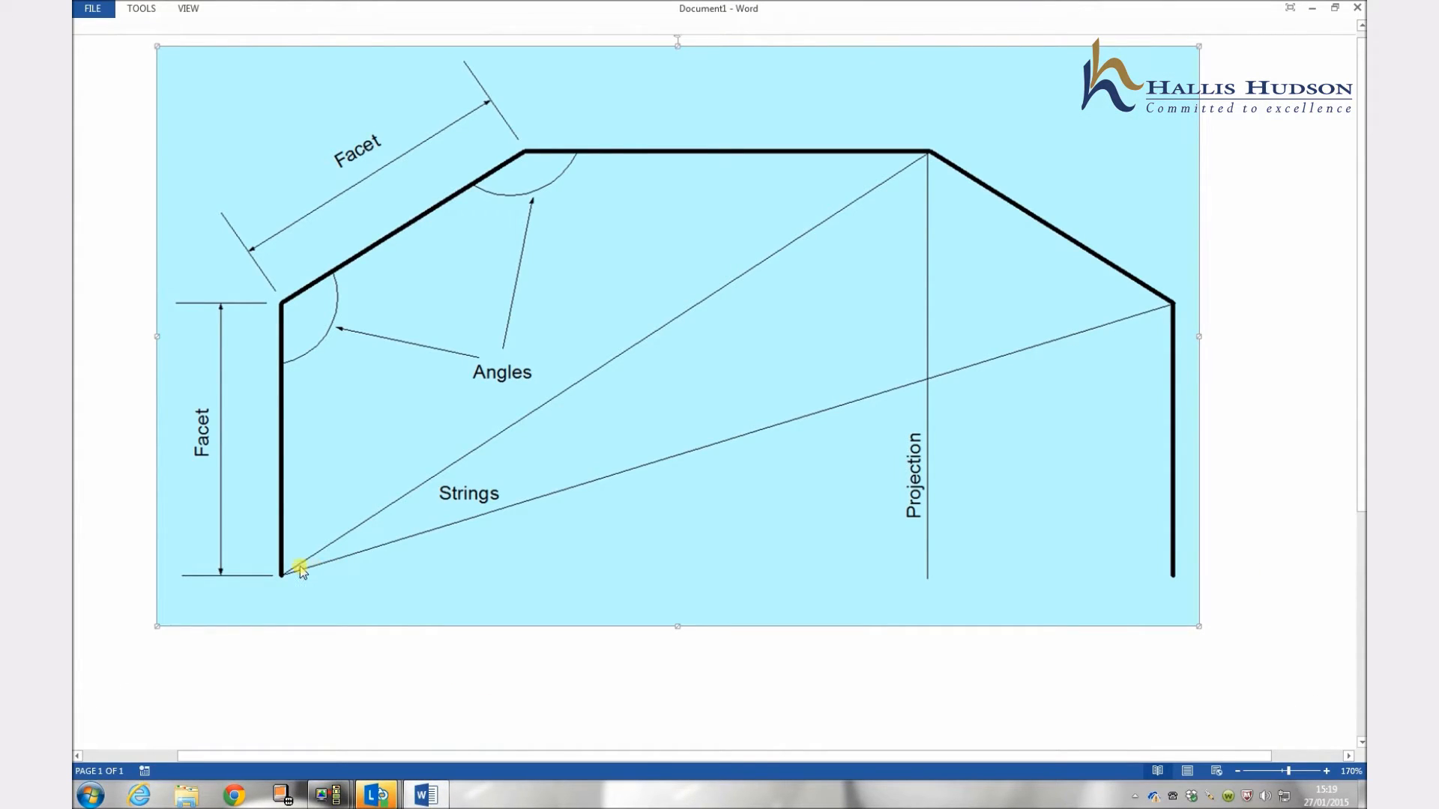
mouse_move(298, 312)
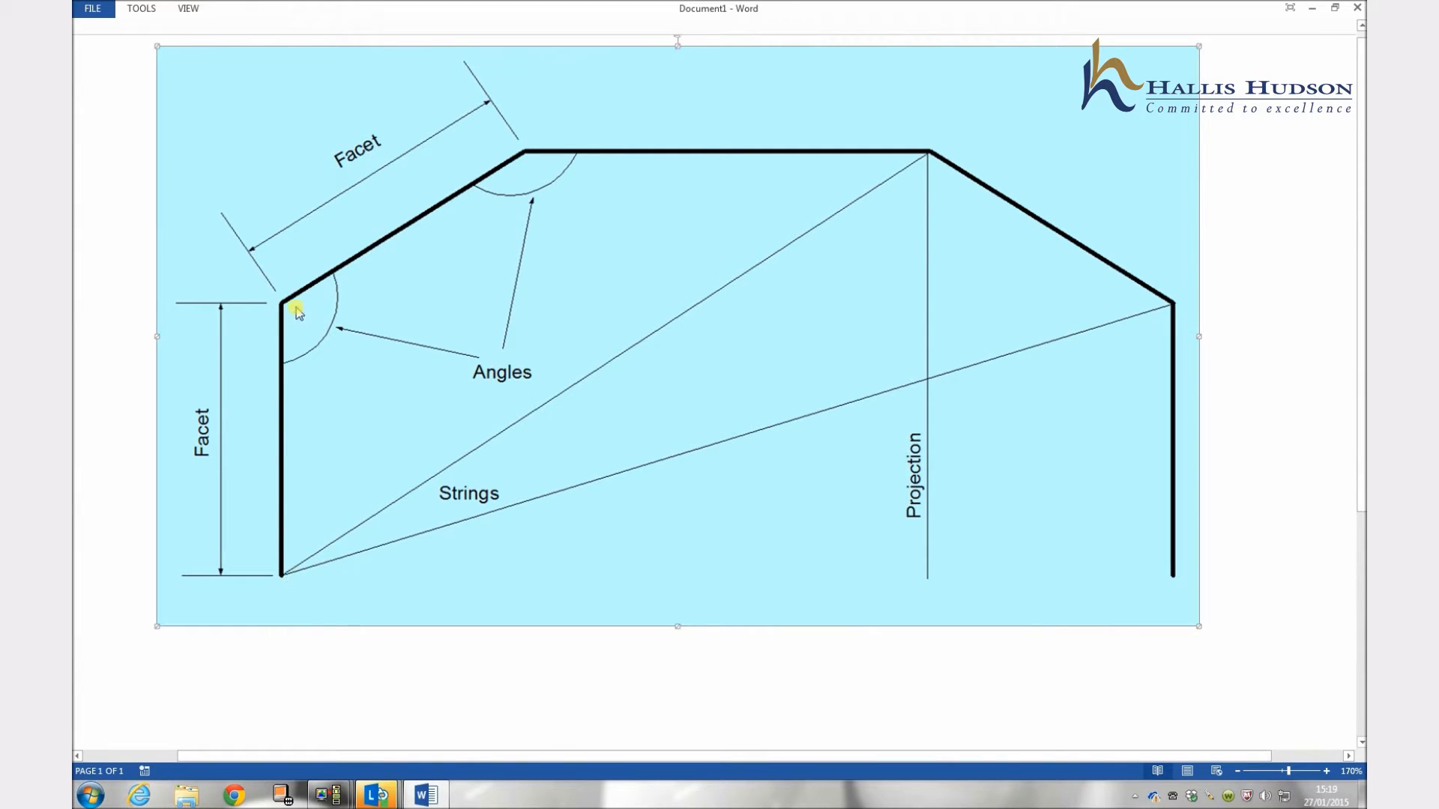
mouse_move(1034, 177)
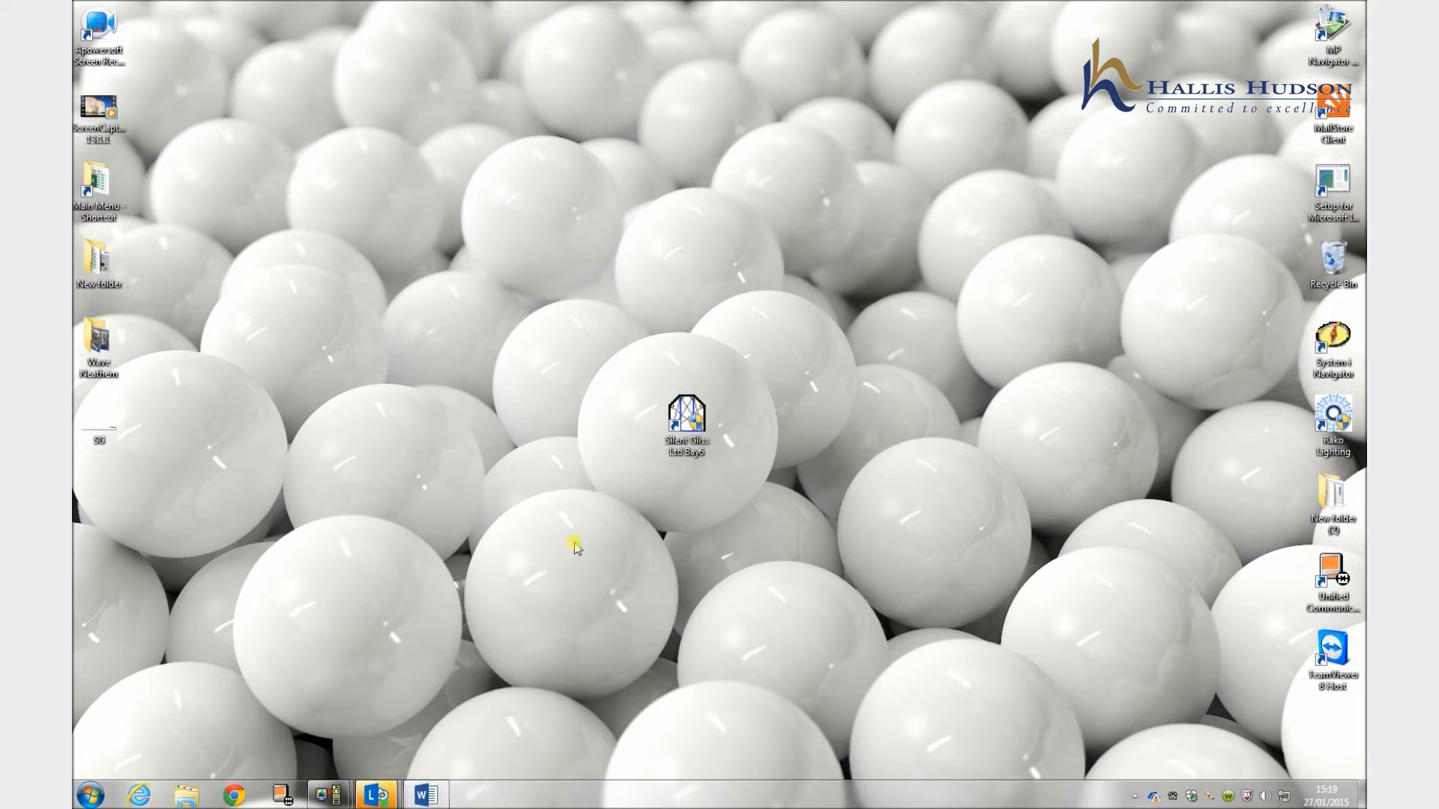
click(686, 424)
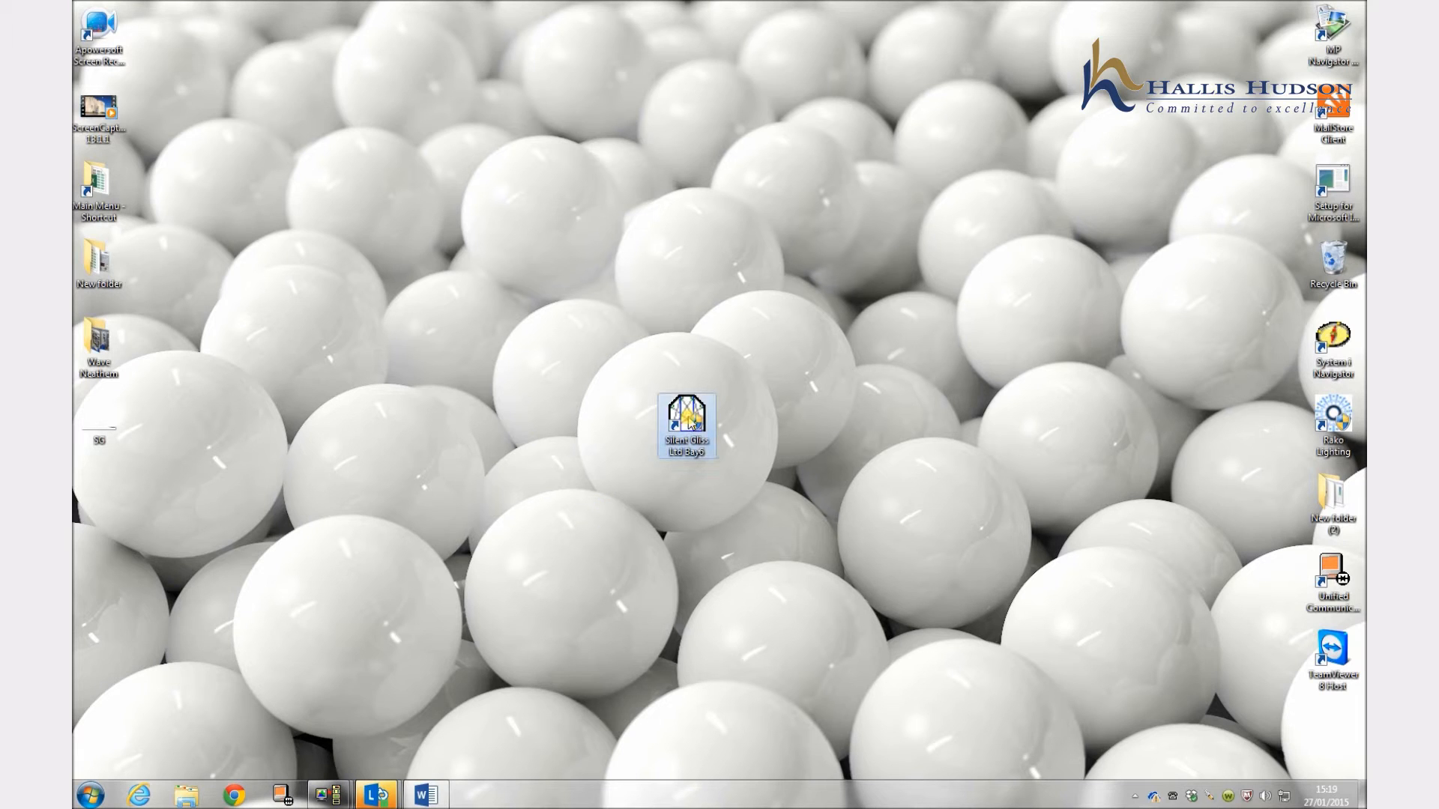
double_click(687, 427)
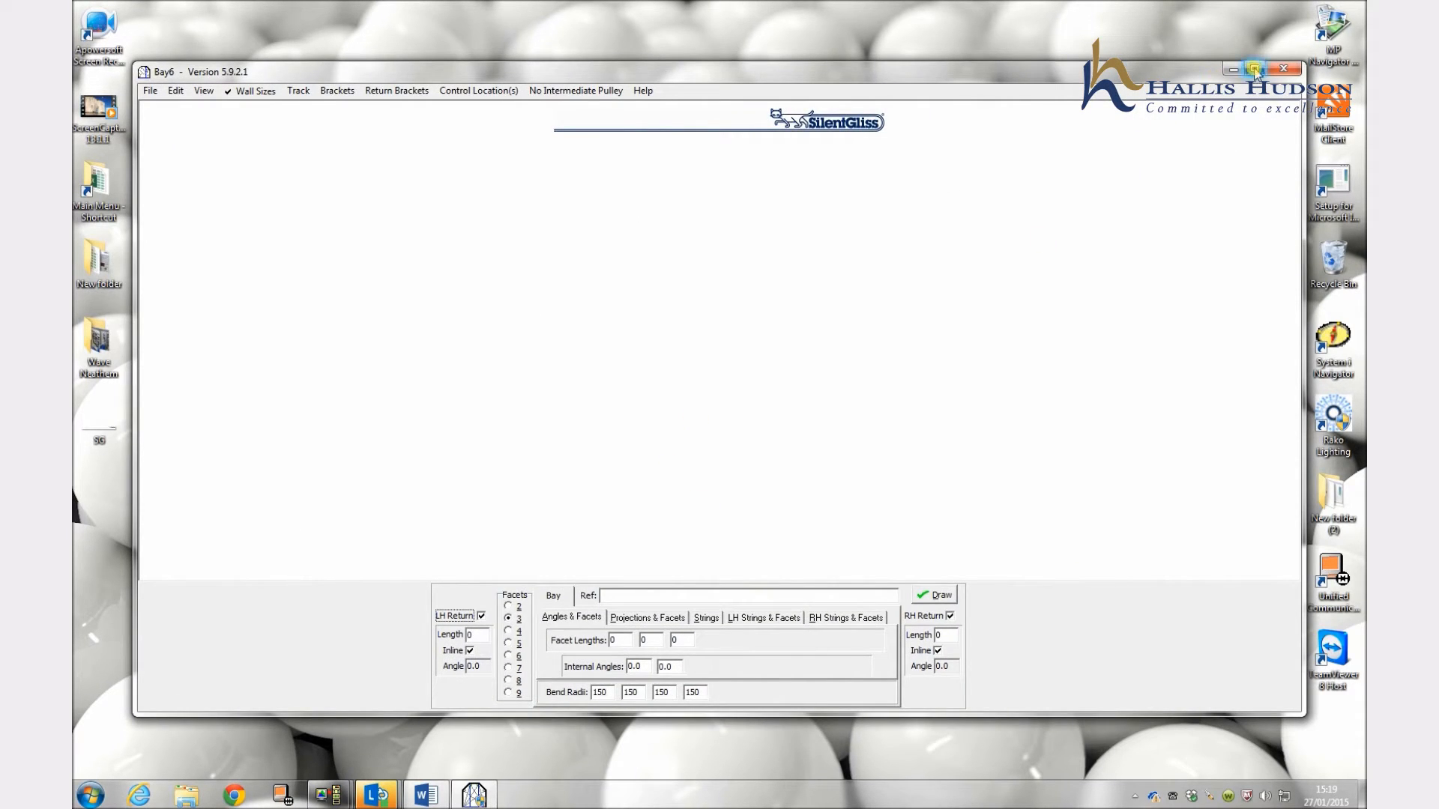
click(1252, 70)
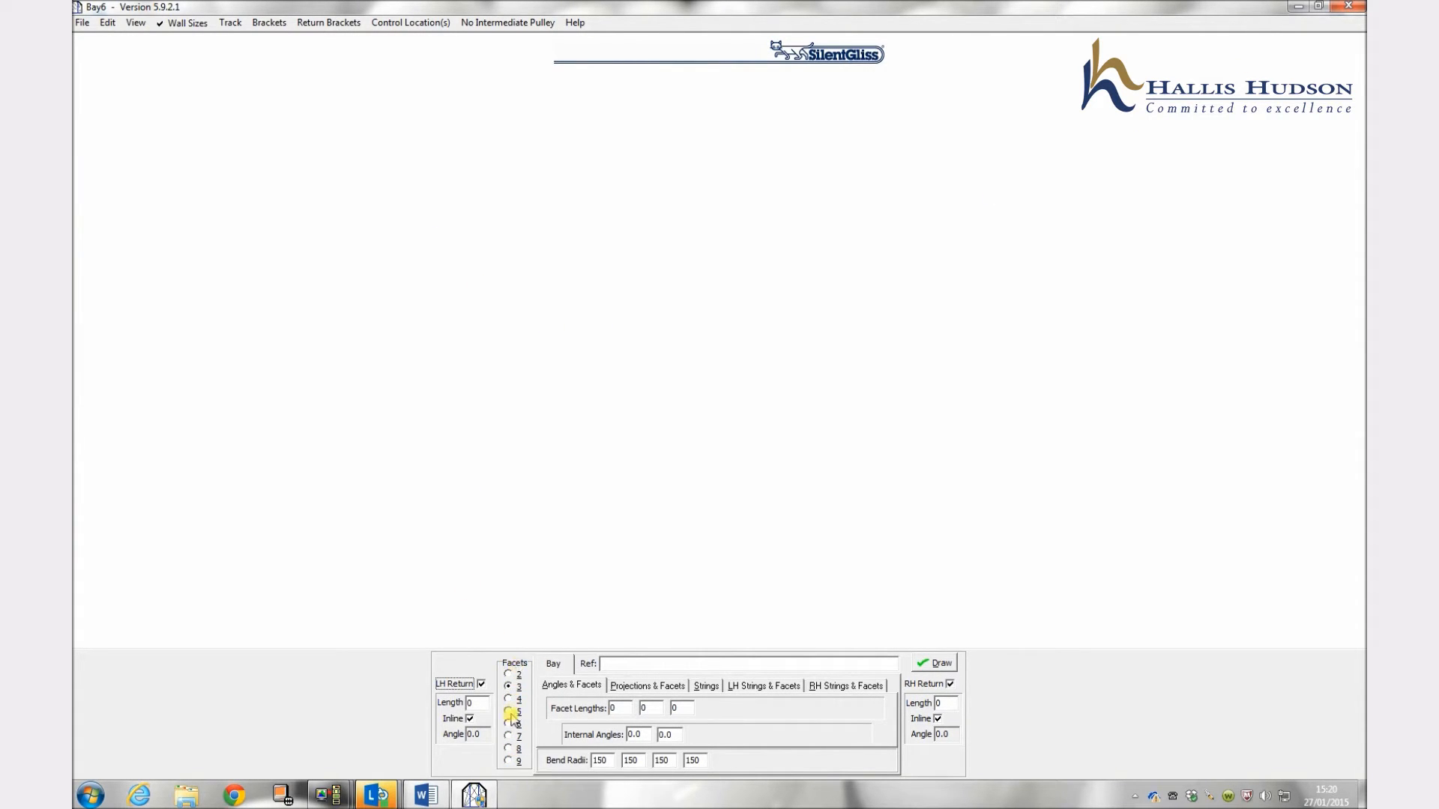
Step: Set five facets and choose track 6120 R300 (Profile 6106), giving 300 bend radii
click(508, 710)
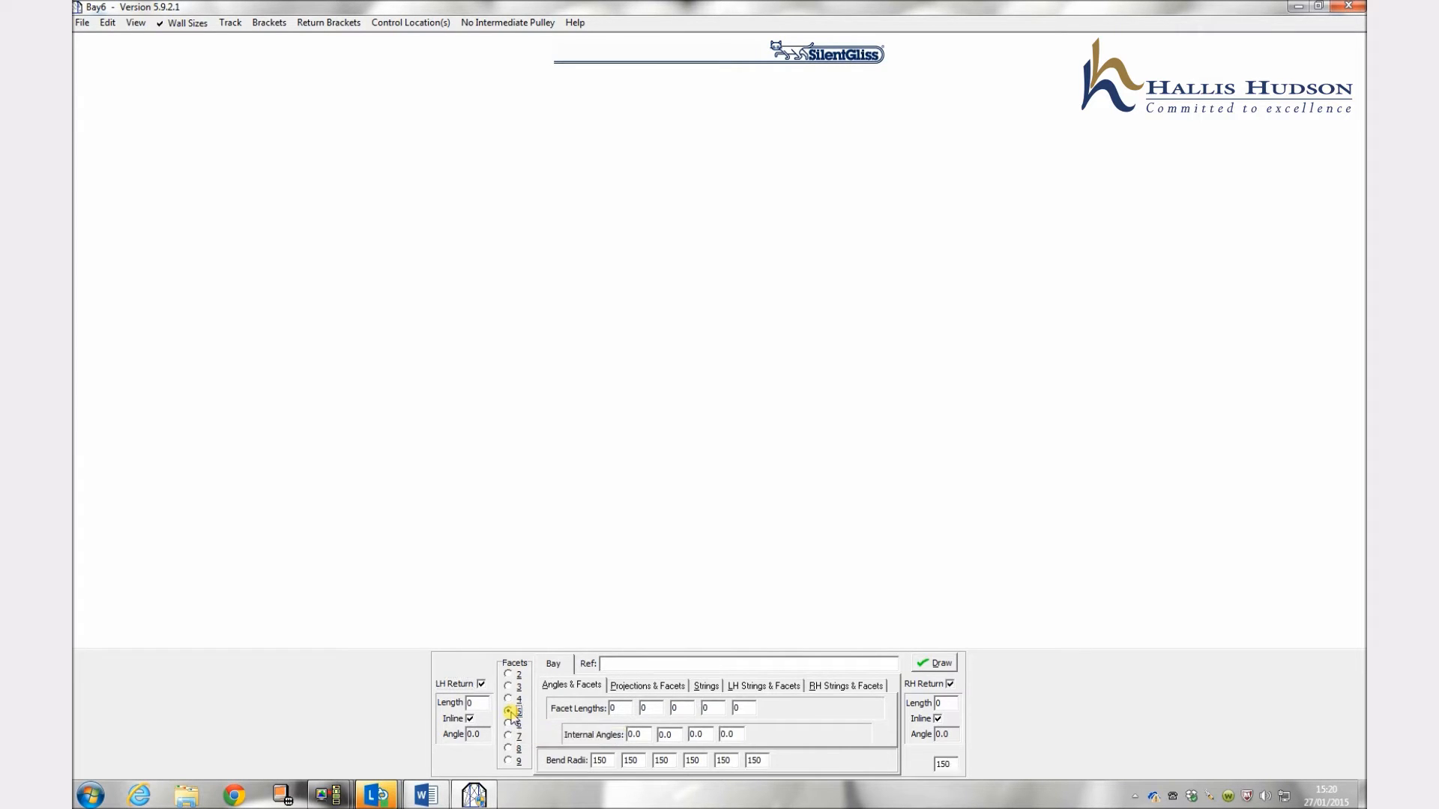
mouse_move(510, 714)
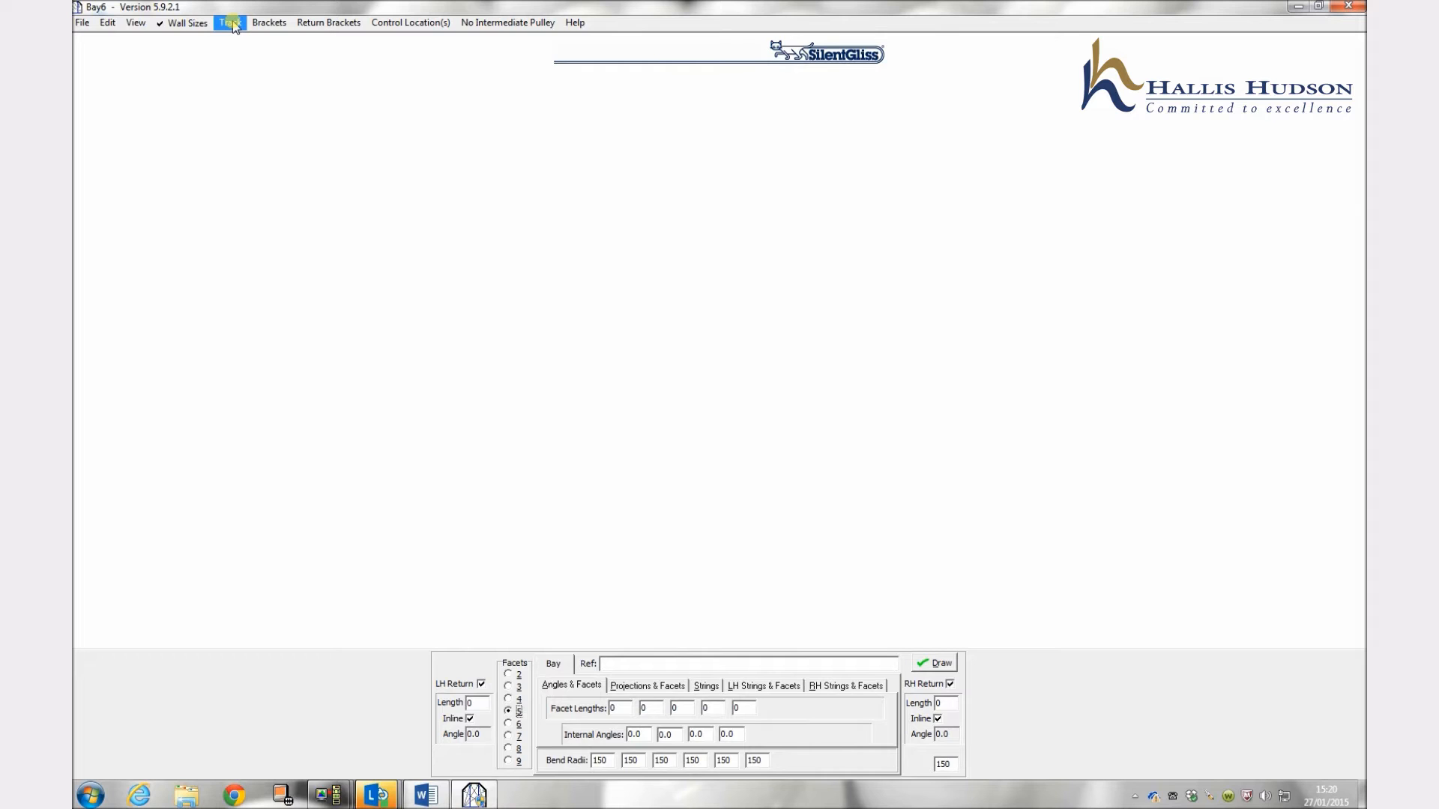
mouse_move(234, 39)
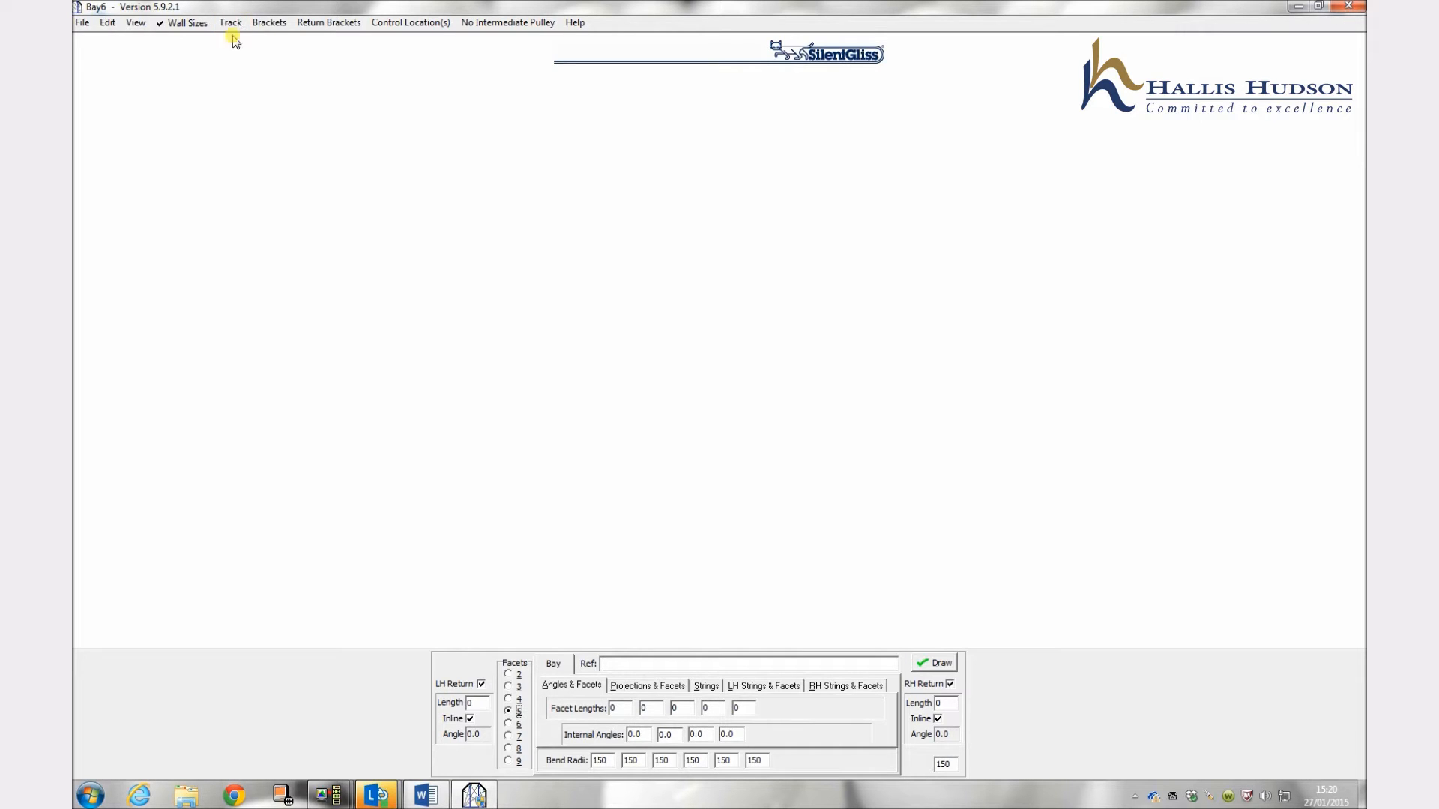
click(228, 23)
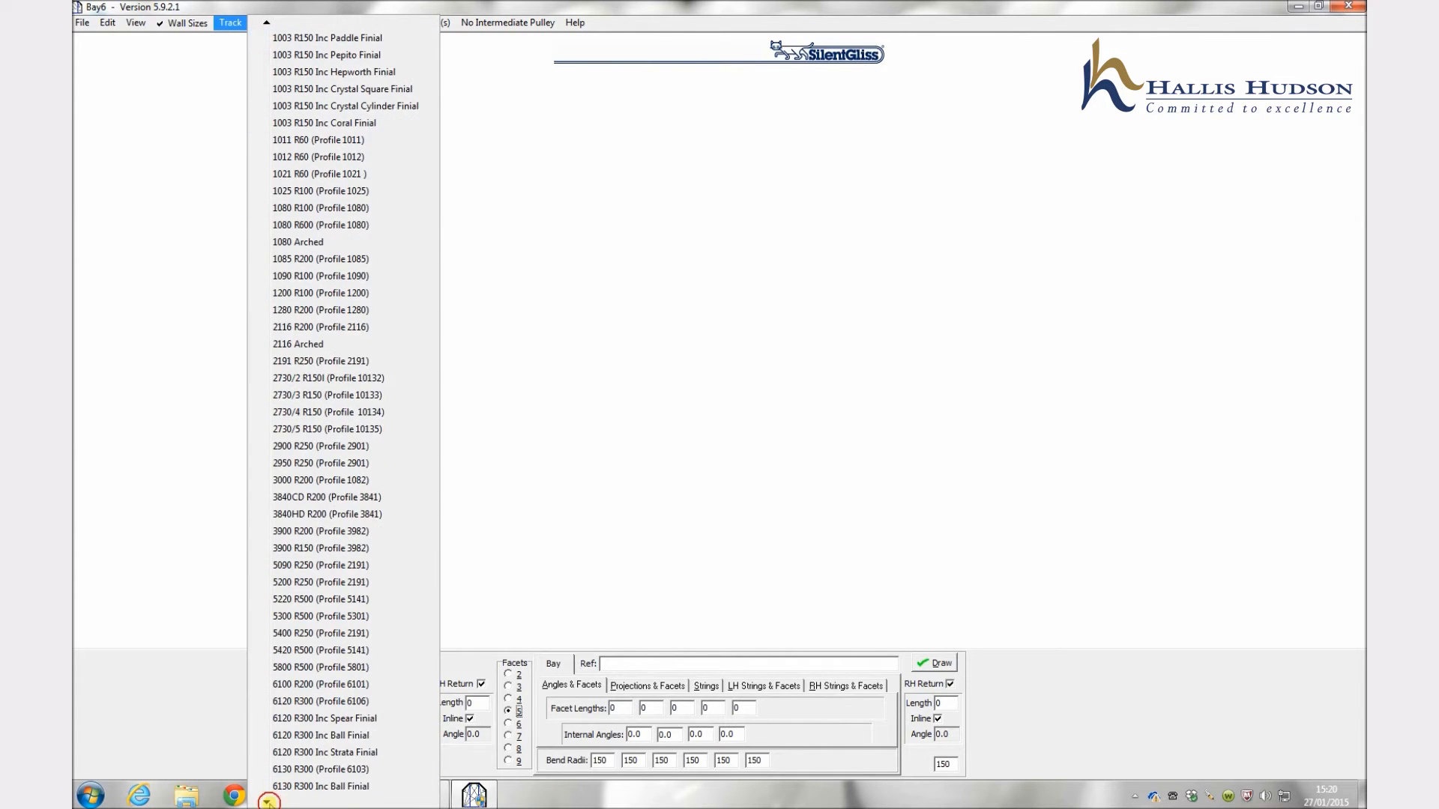
scroll(down, 3)
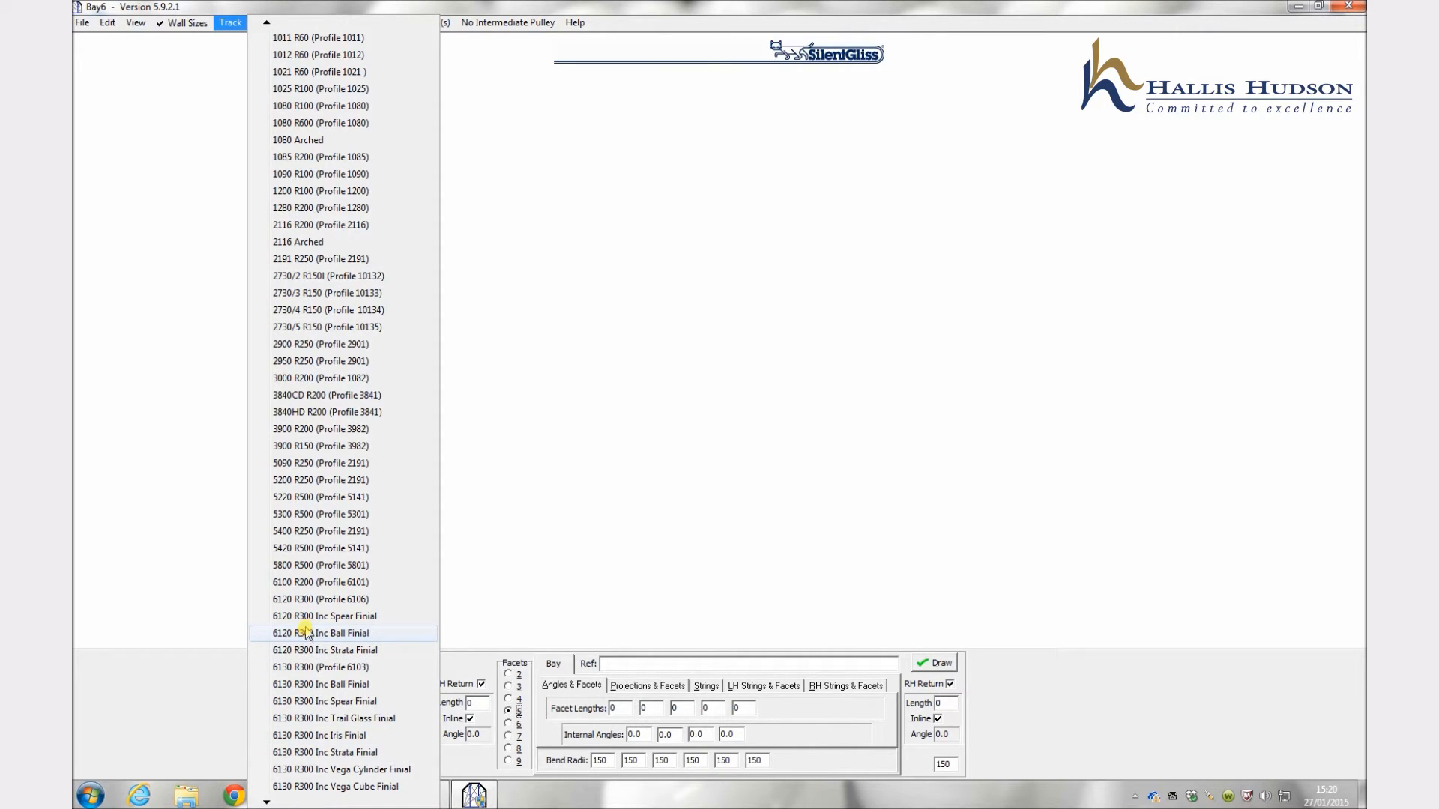
click(321, 632)
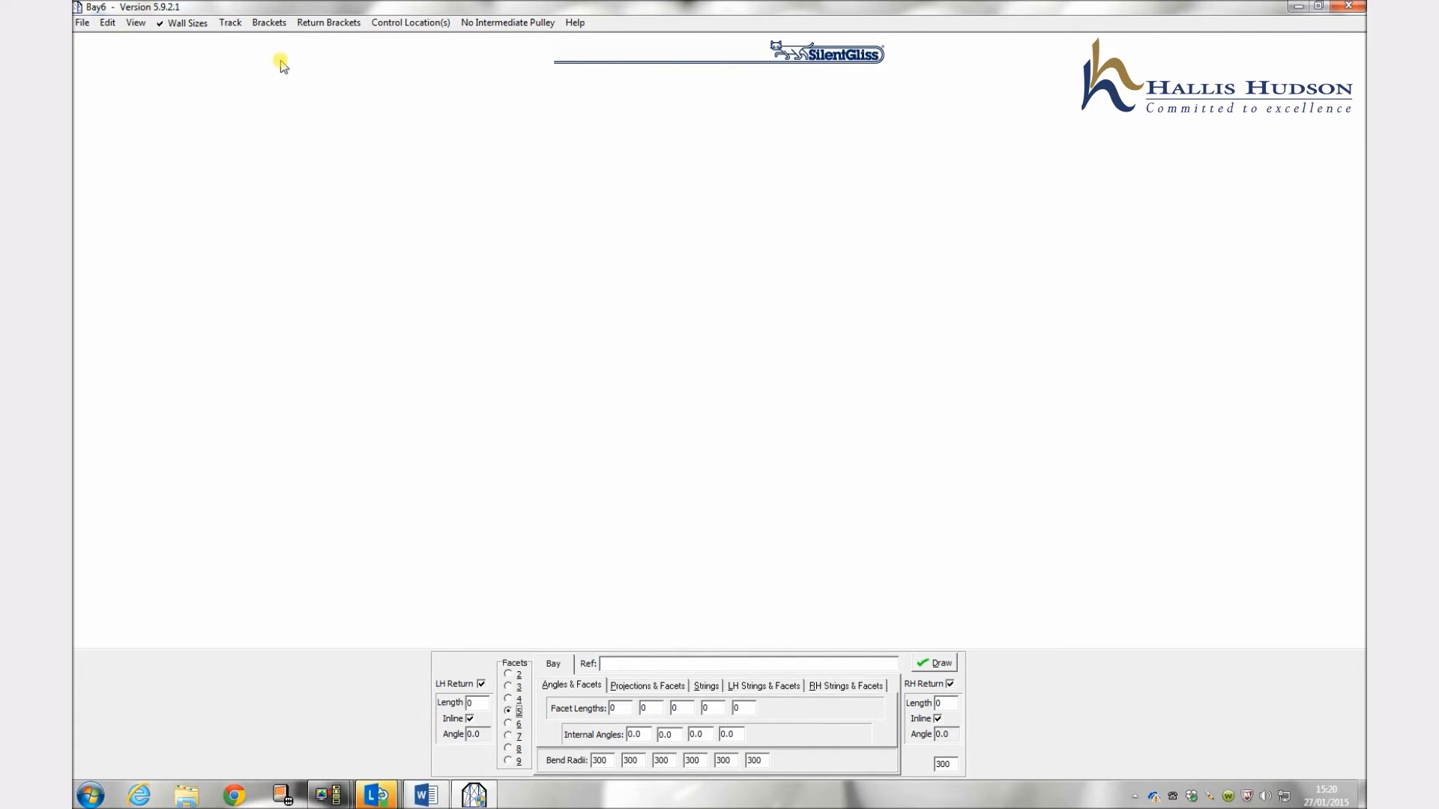
click(230, 22)
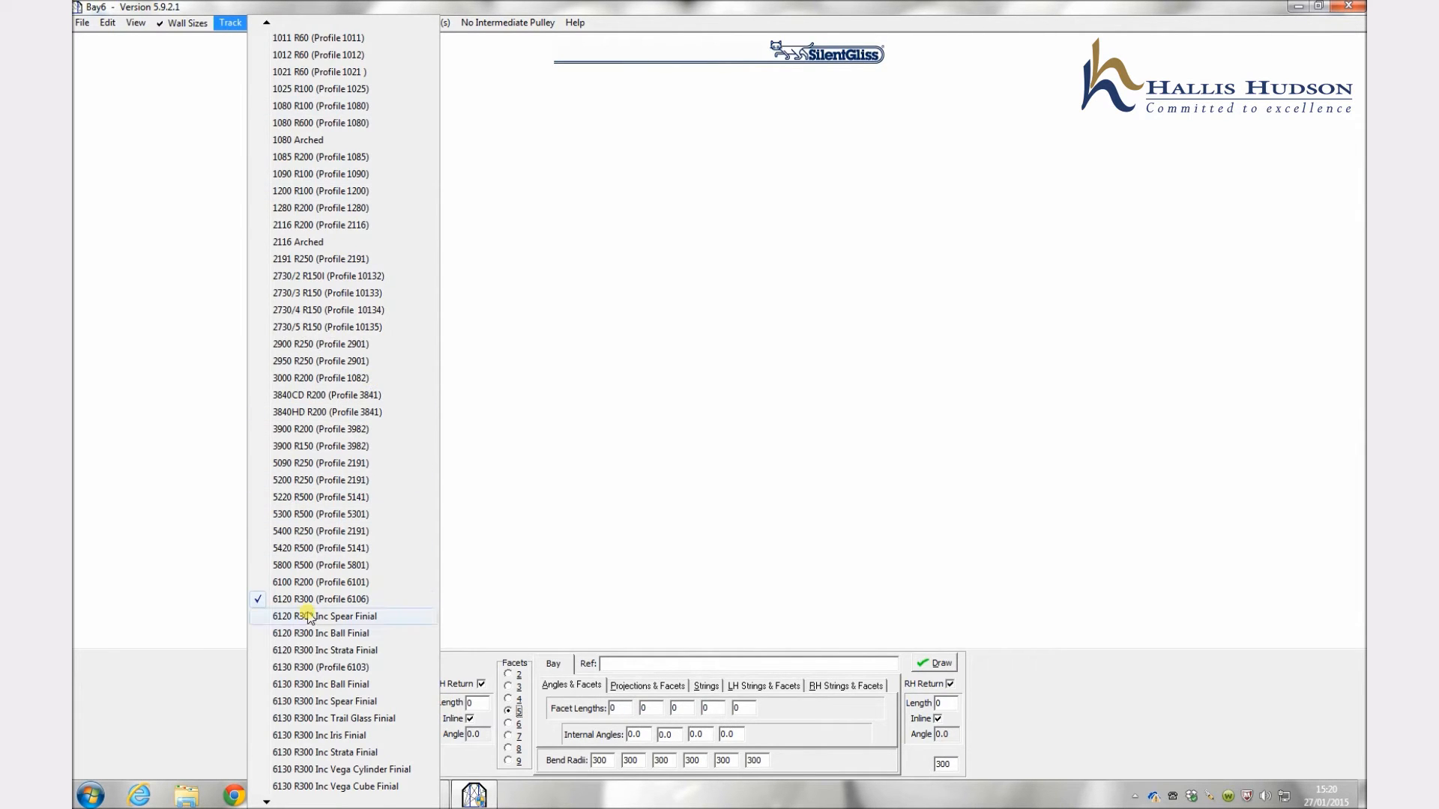
mouse_move(350, 632)
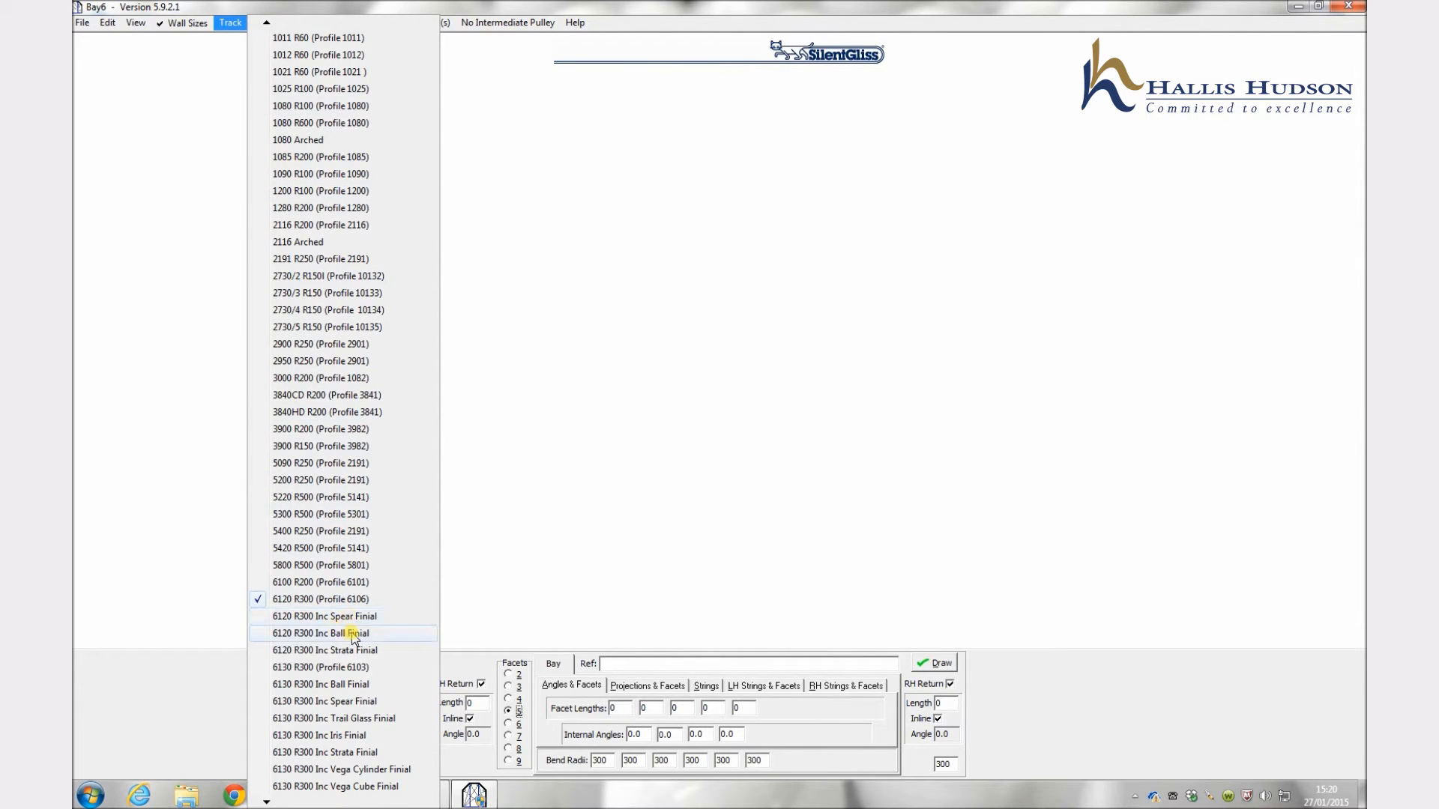
mouse_move(340, 683)
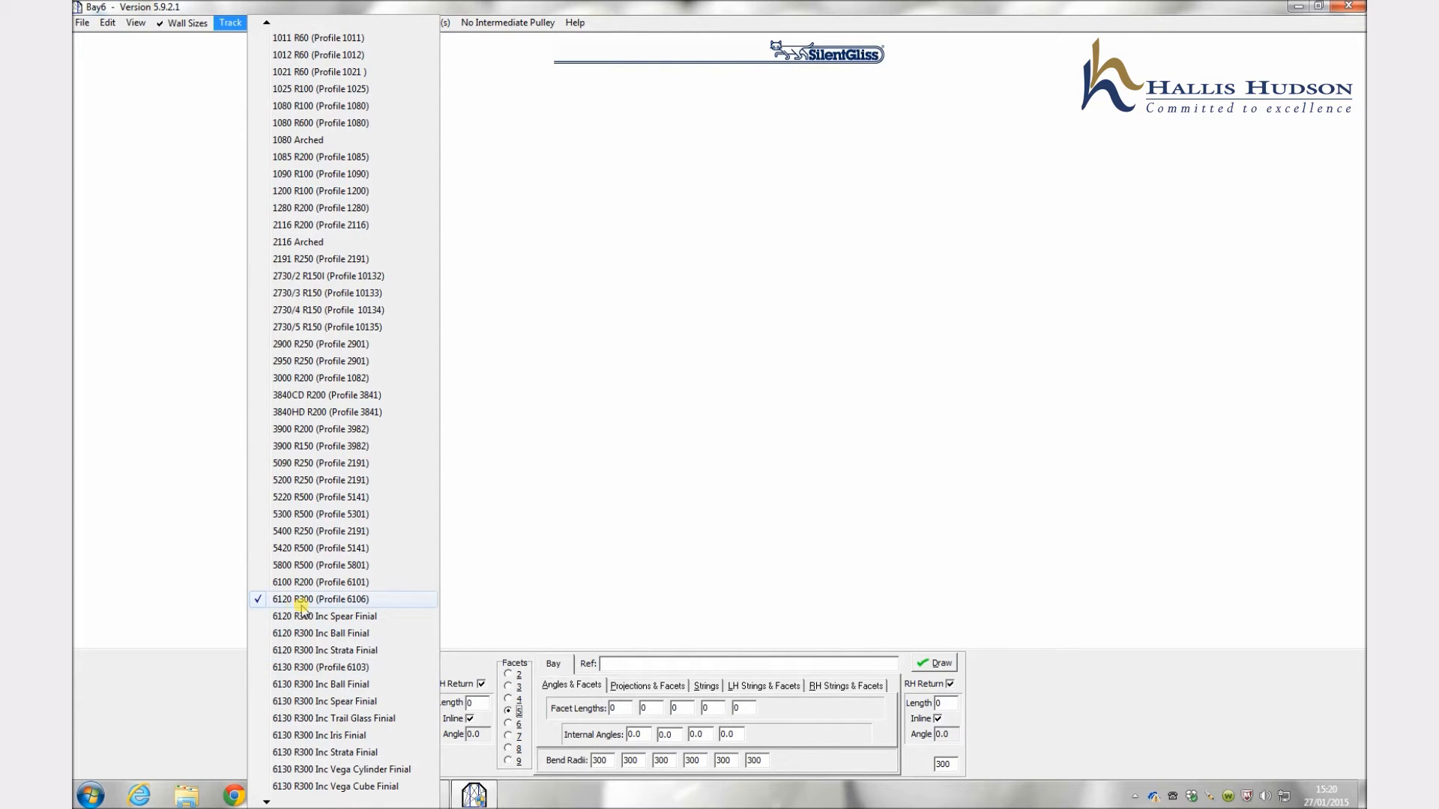
mouse_move(349, 611)
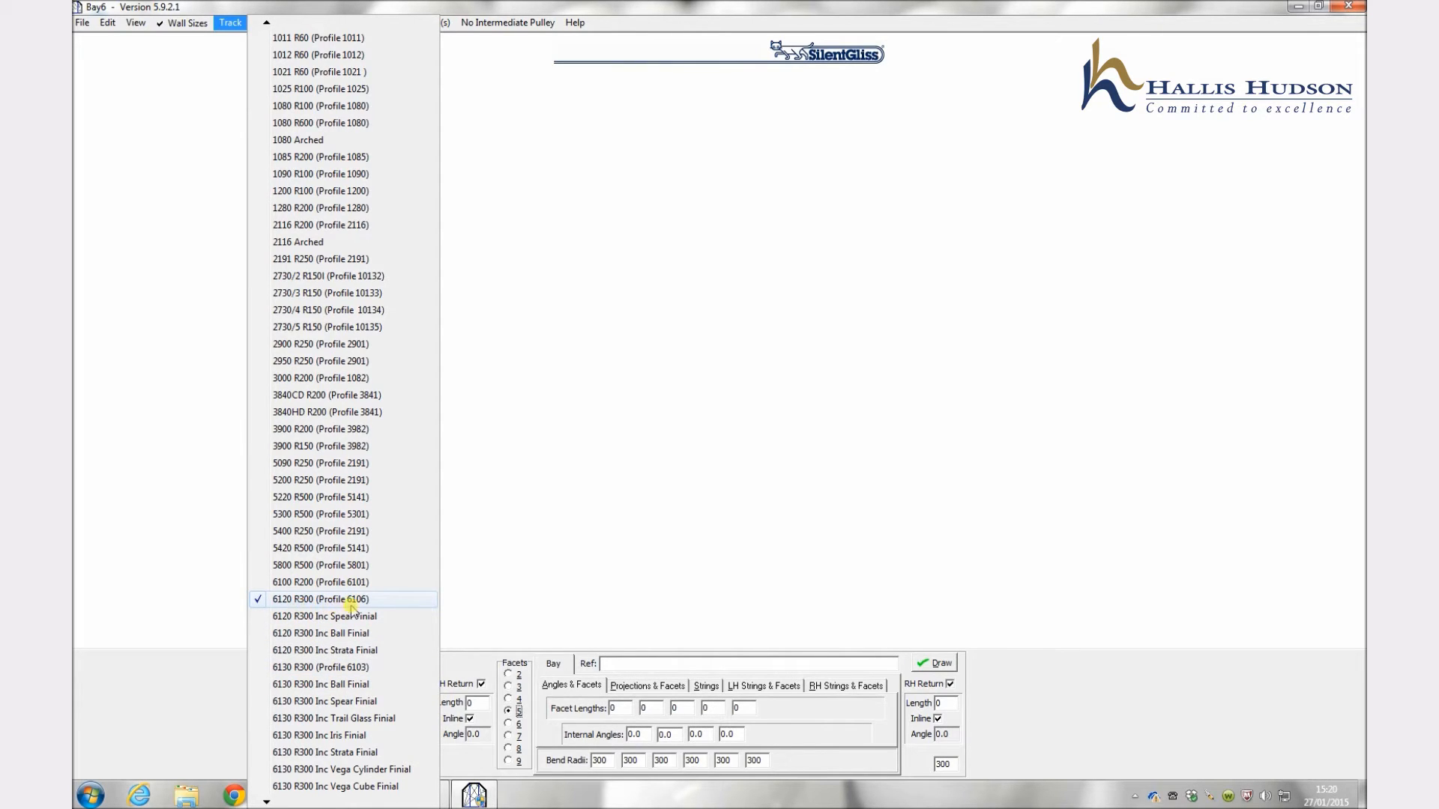
click(319, 600)
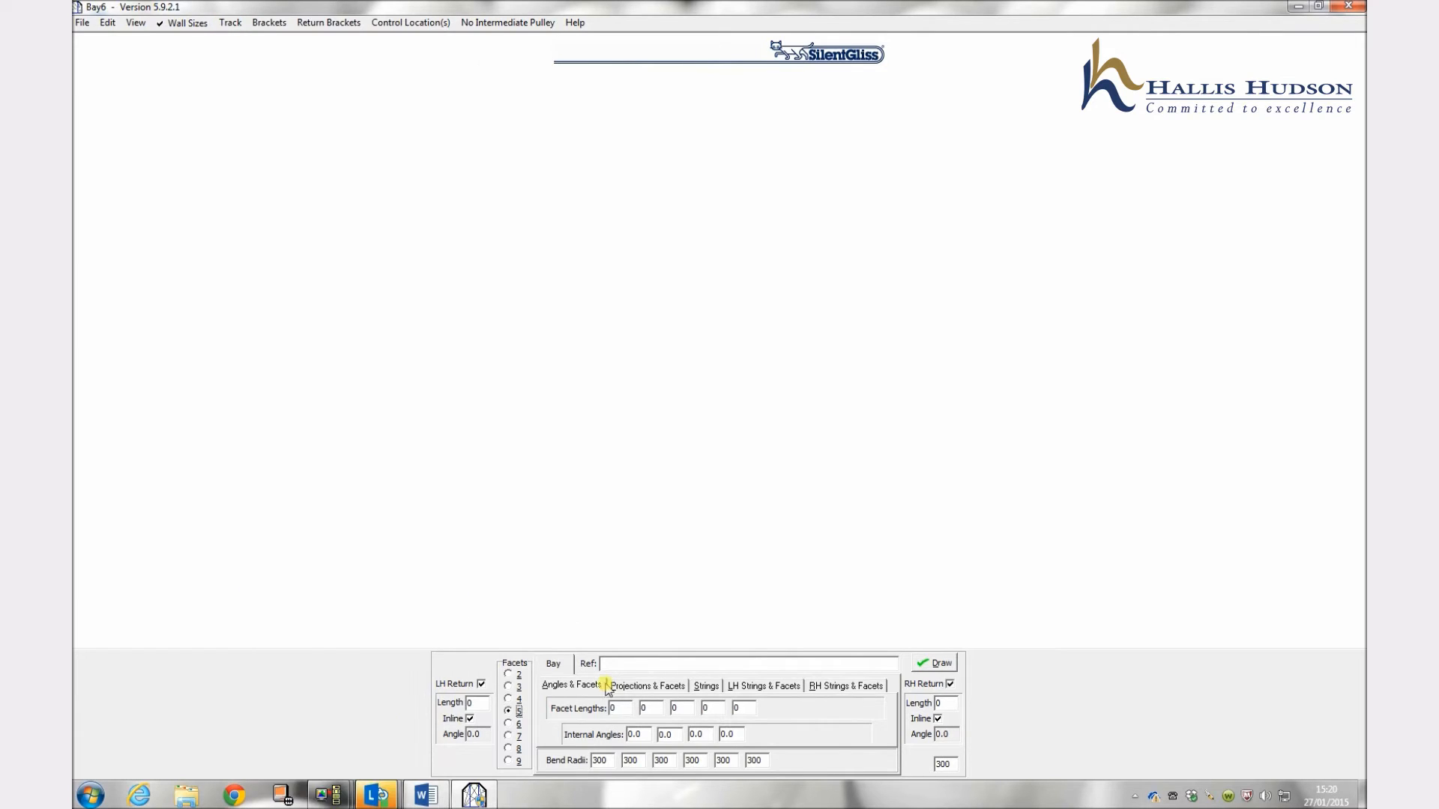
click(613, 707)
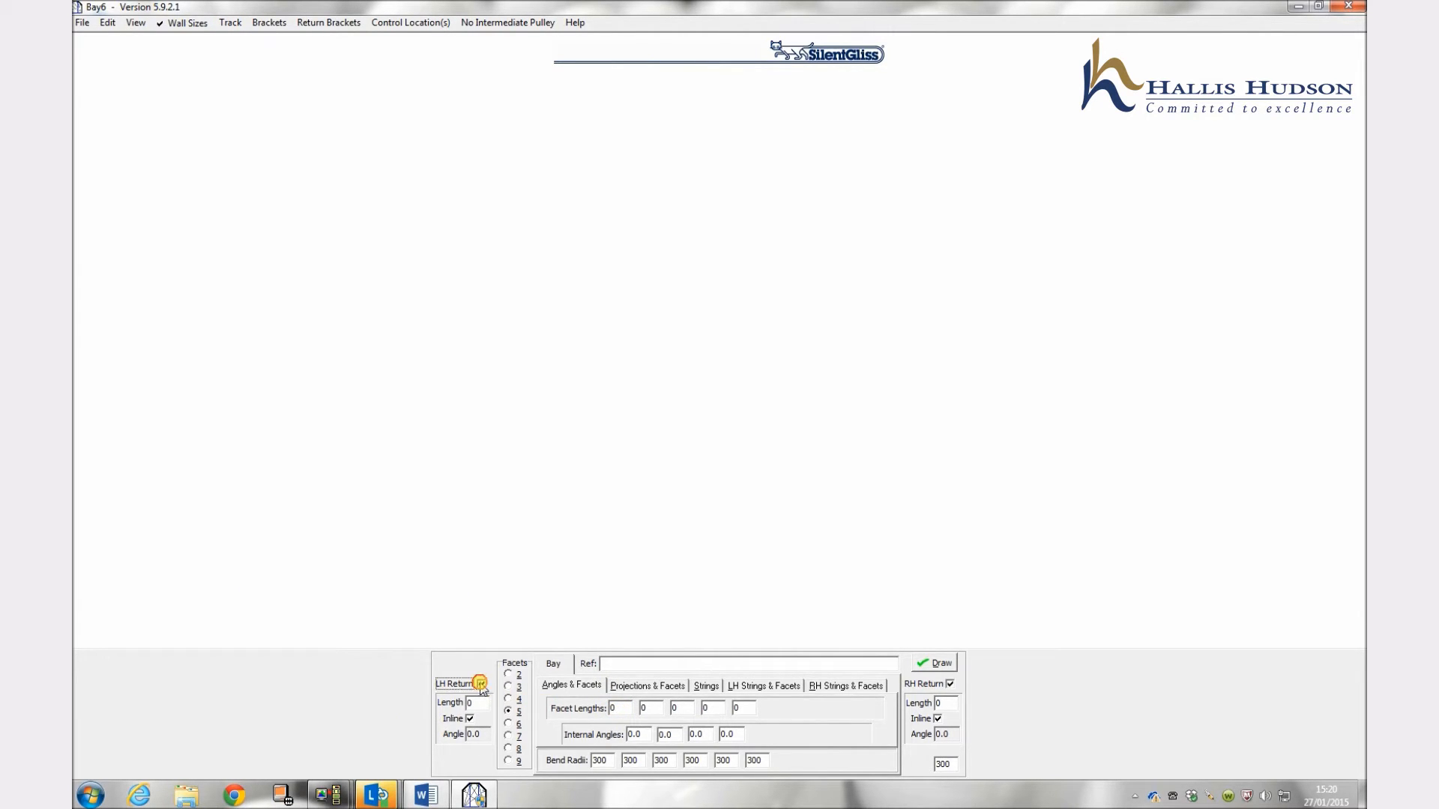
click(479, 684)
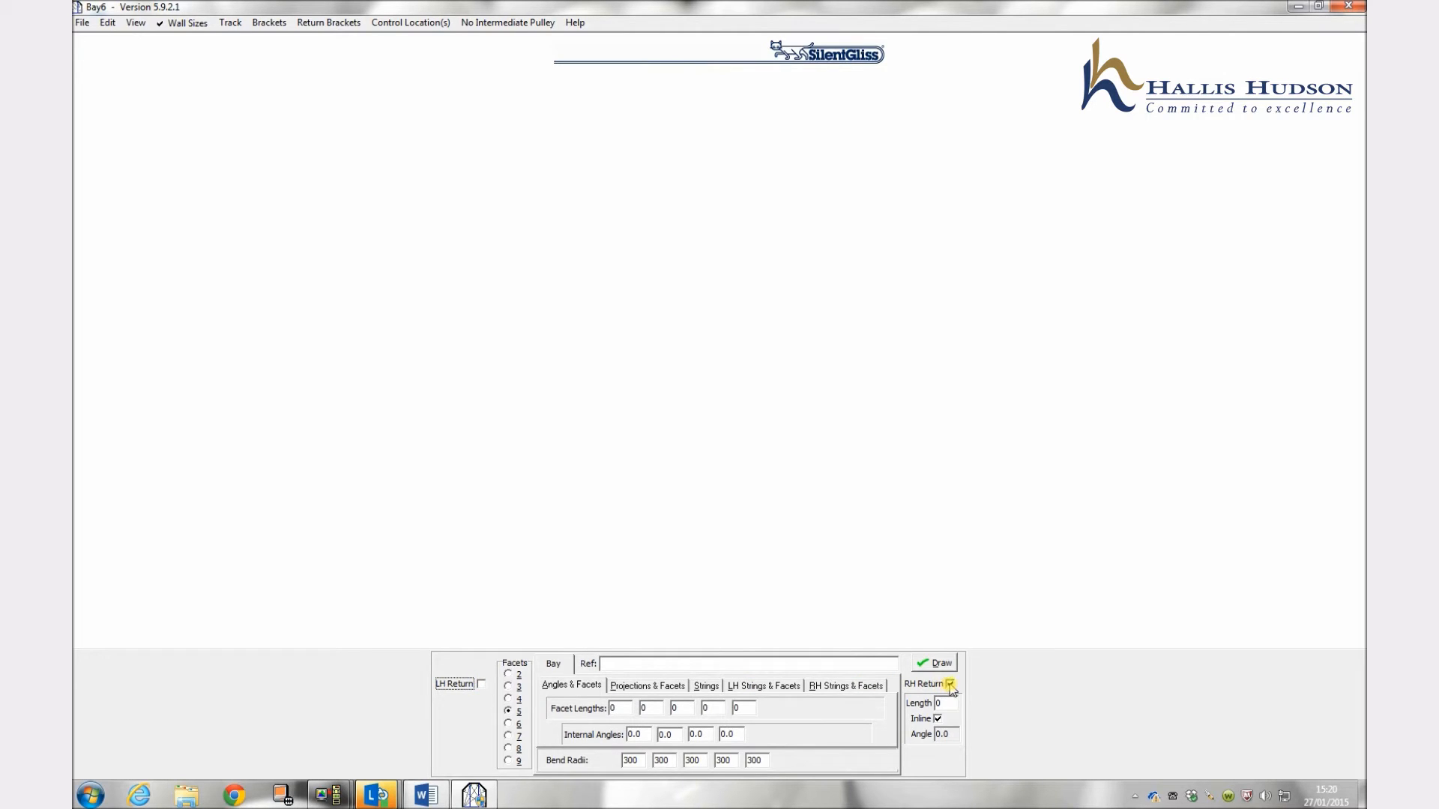
click(952, 683)
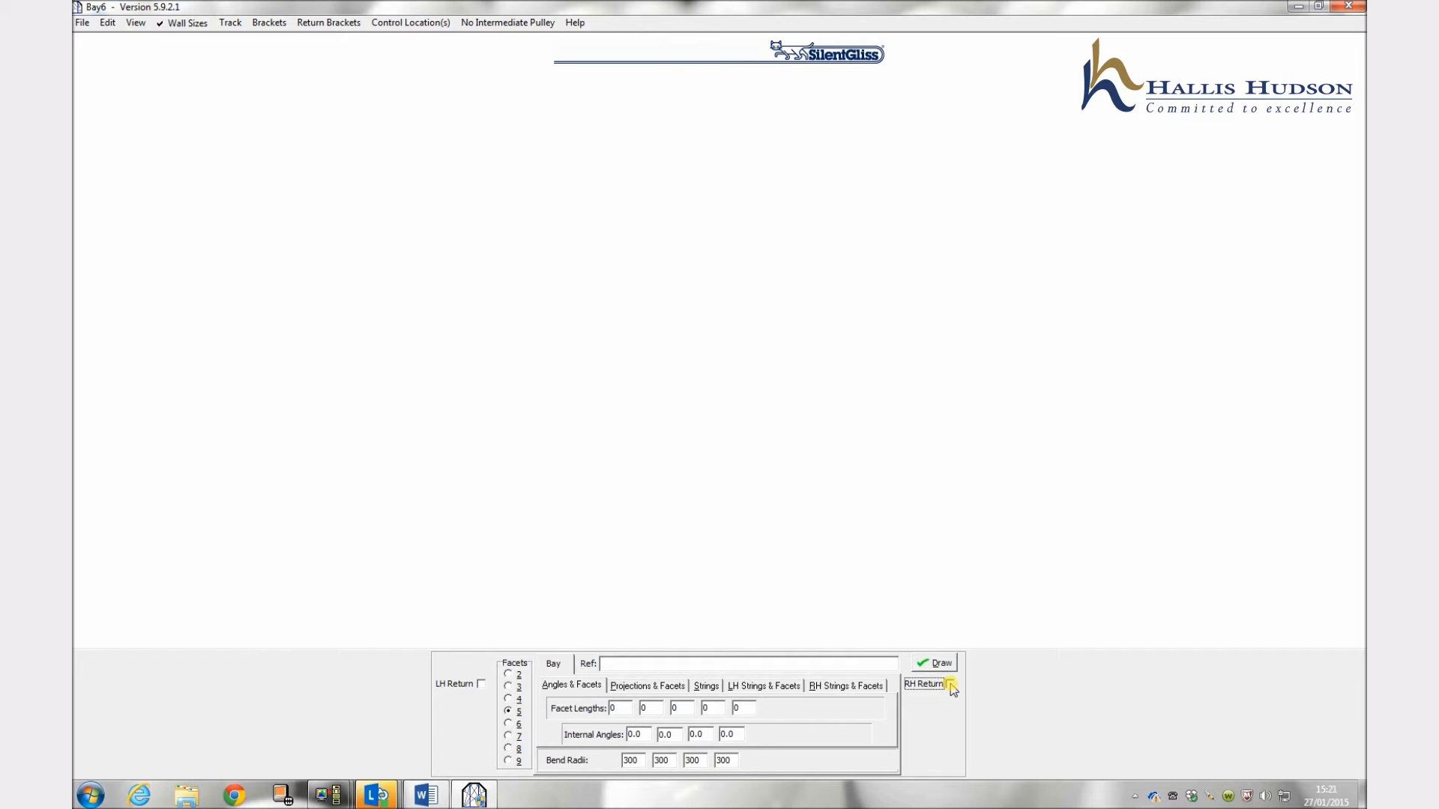
click(950, 684)
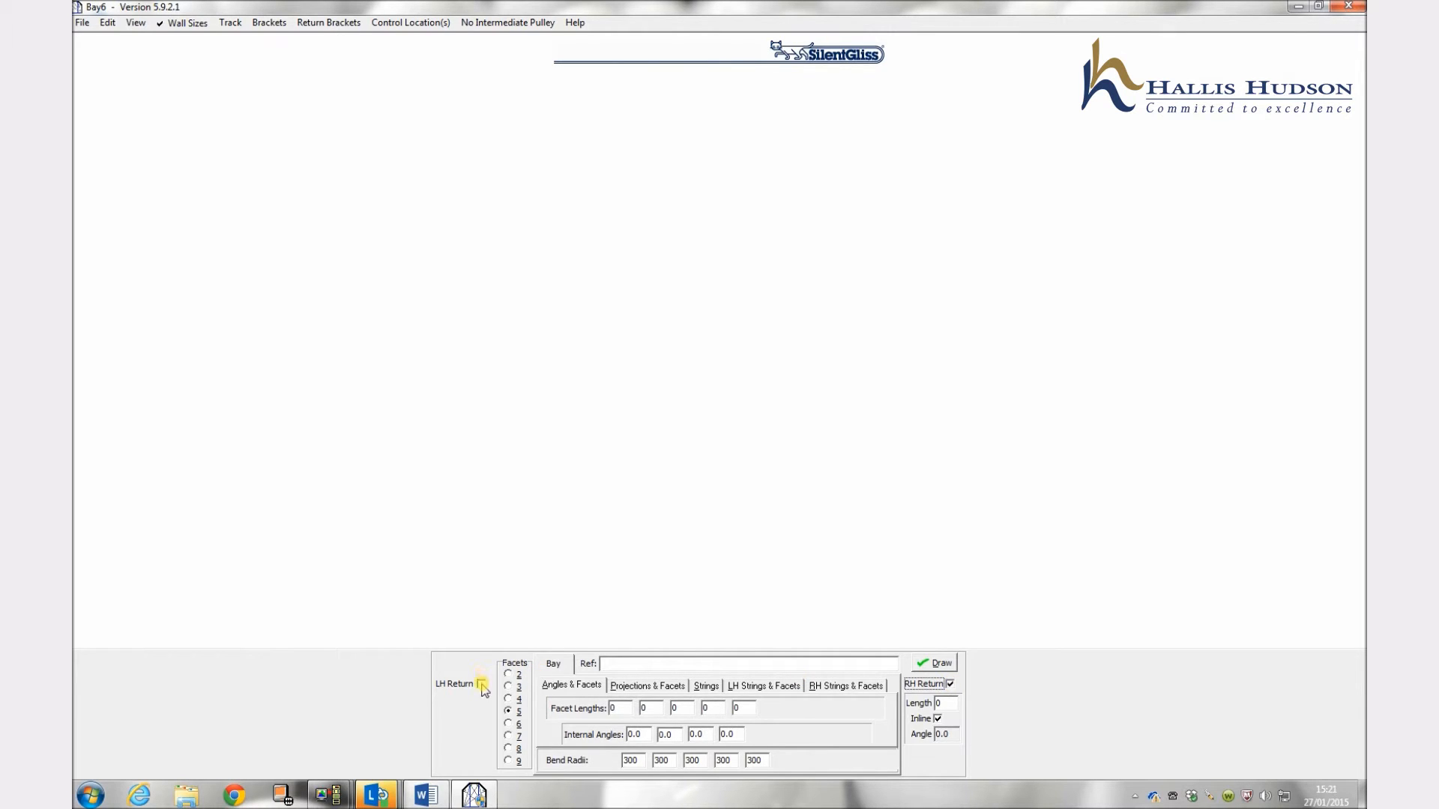
click(481, 683)
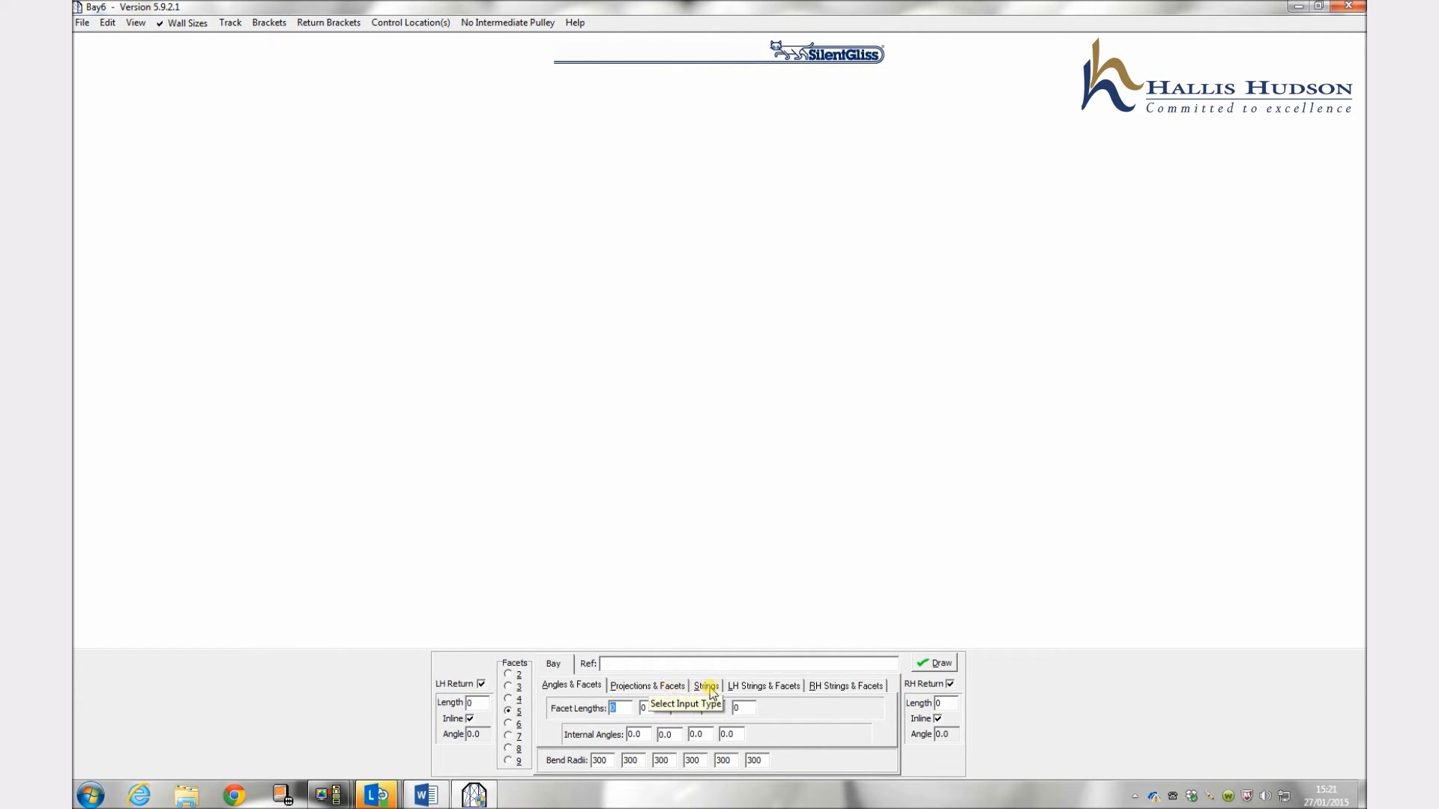
mouse_move(766, 690)
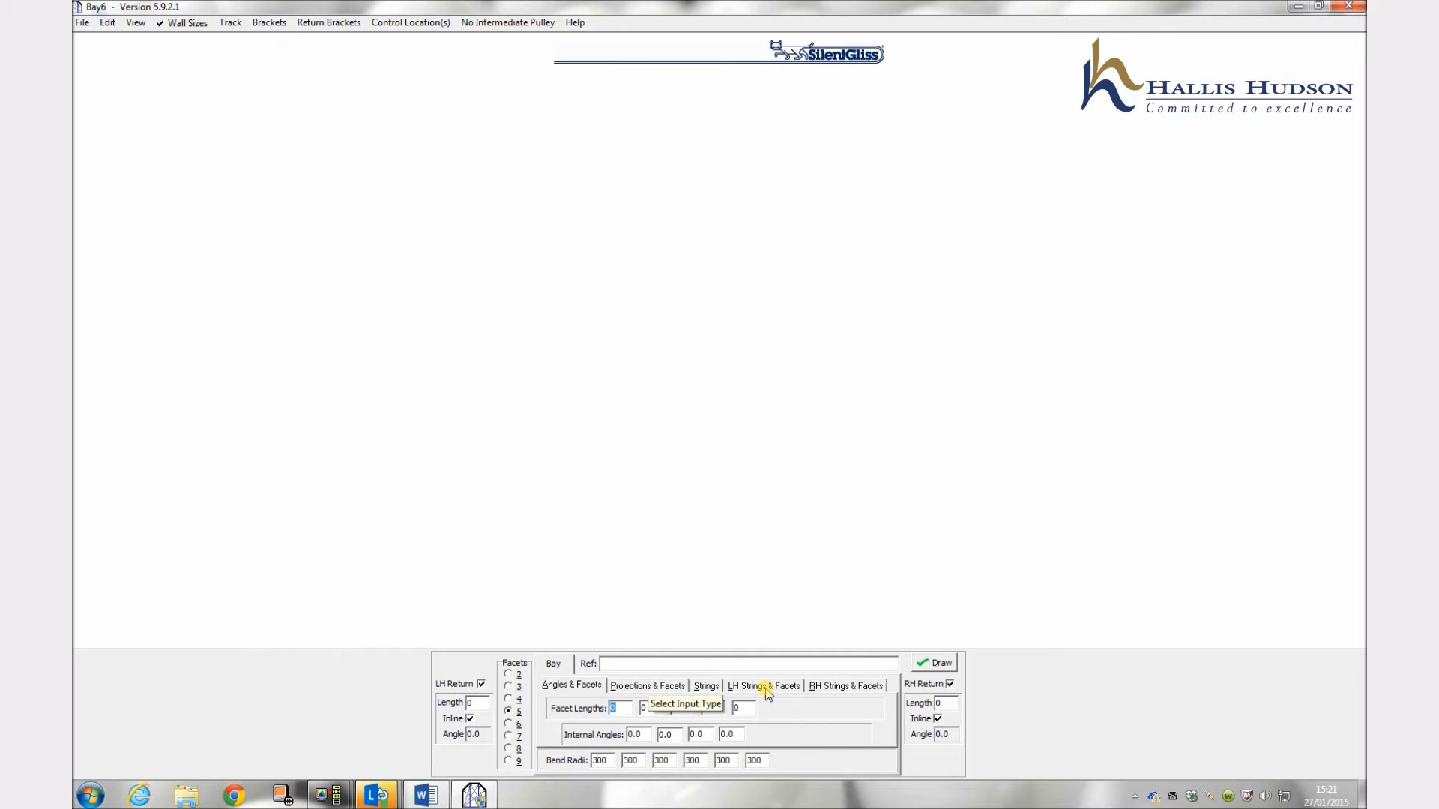
mouse_move(845, 692)
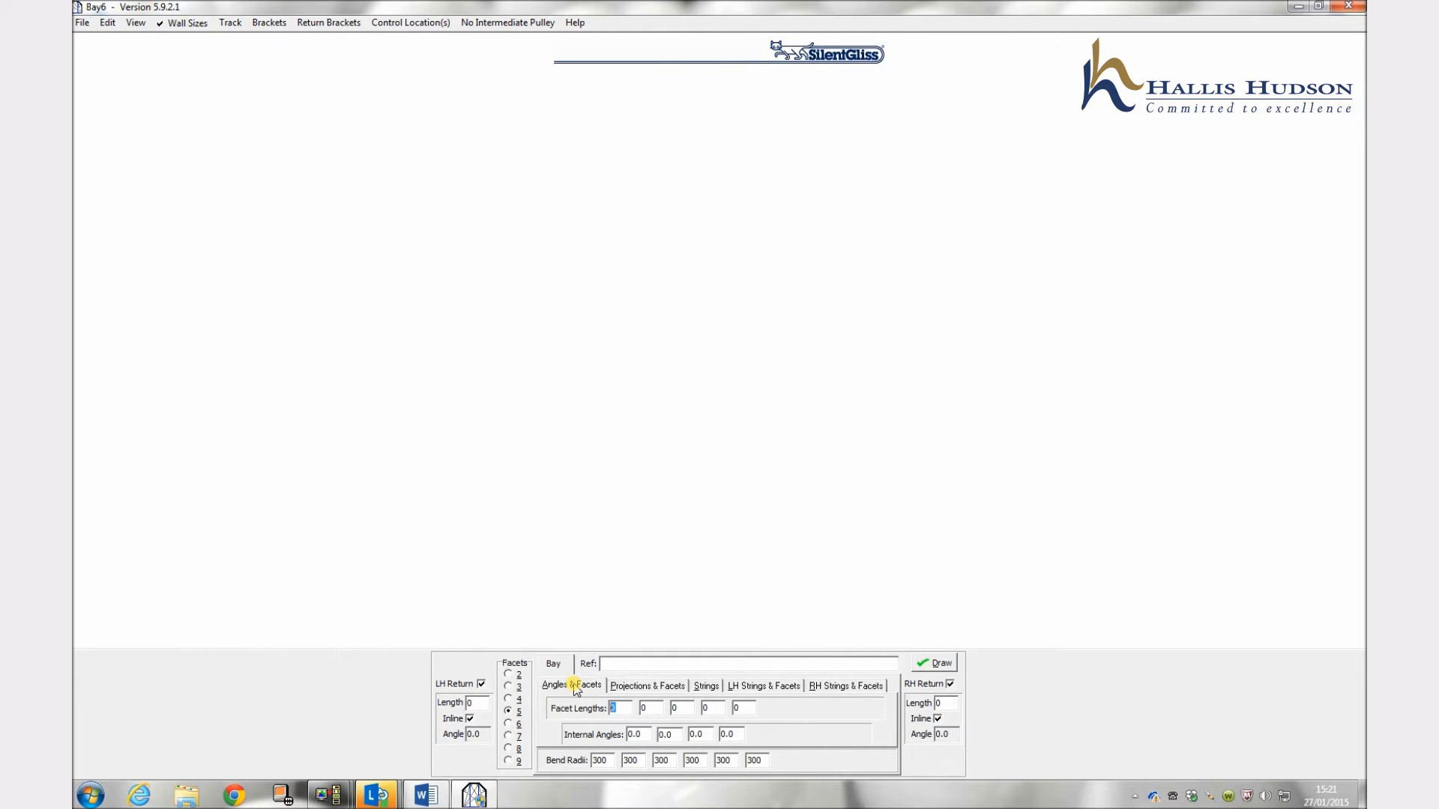
mouse_move(570, 685)
text(1000)
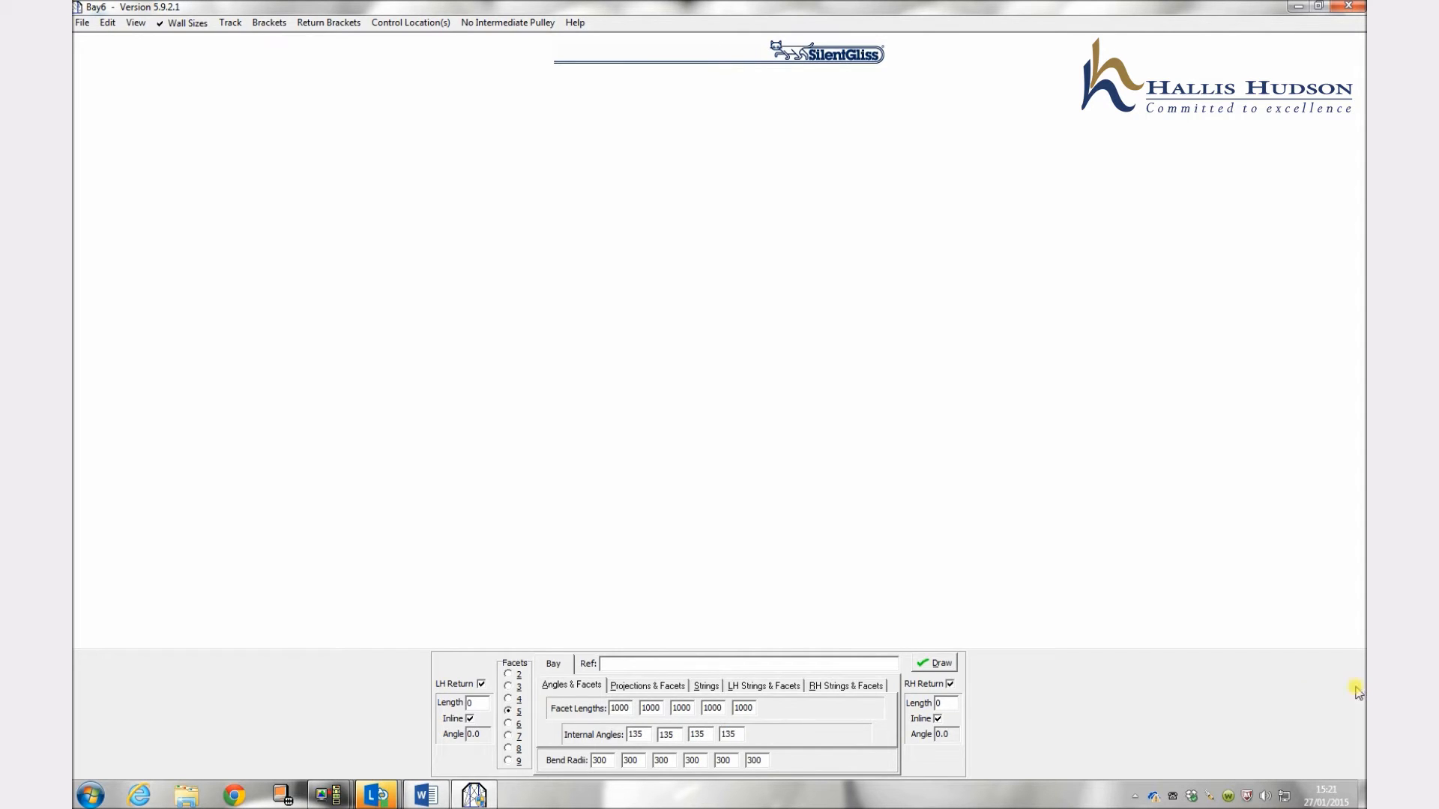
mouse_move(936, 664)
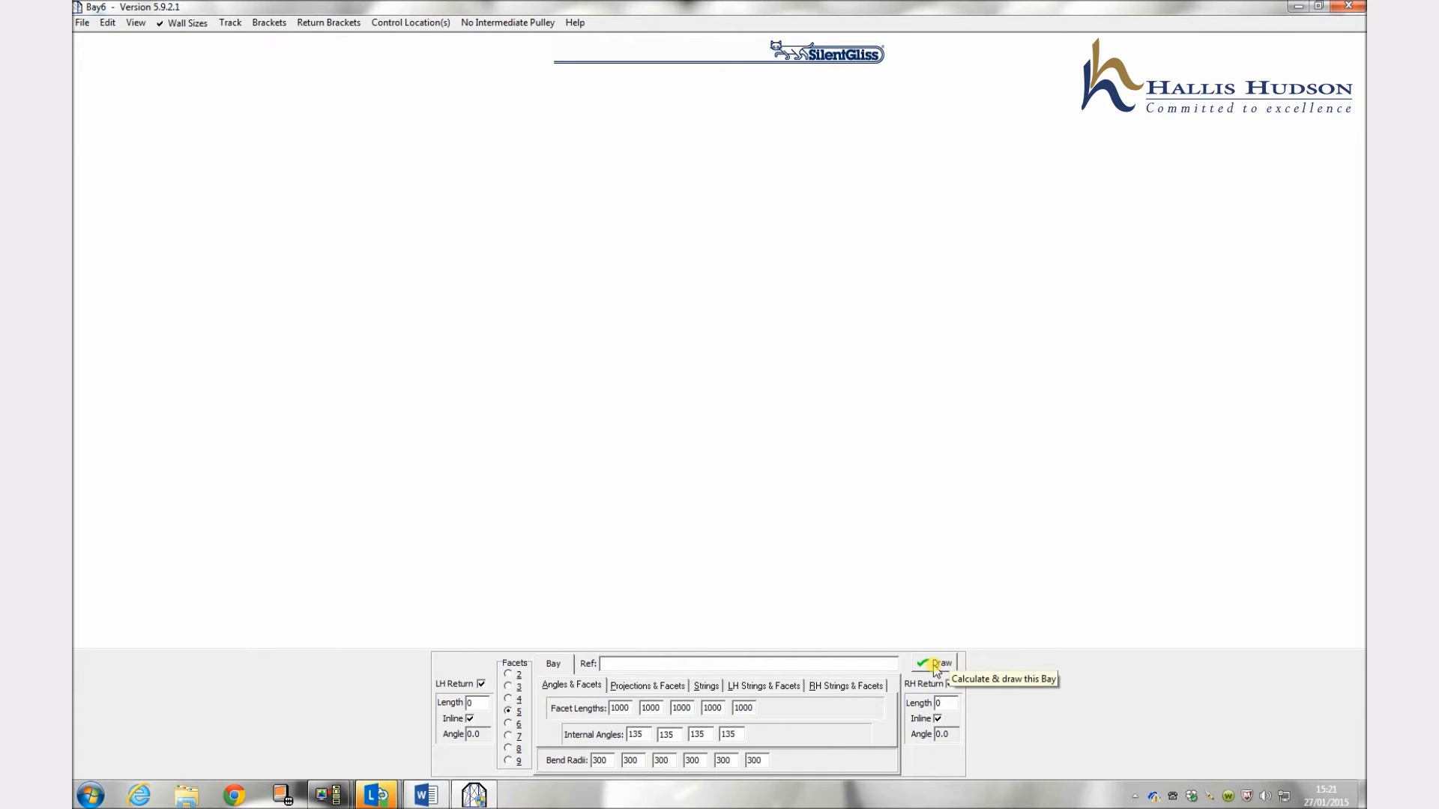
Step: Draw the bay and set both RH and LH return lengths to 500
click(729, 734)
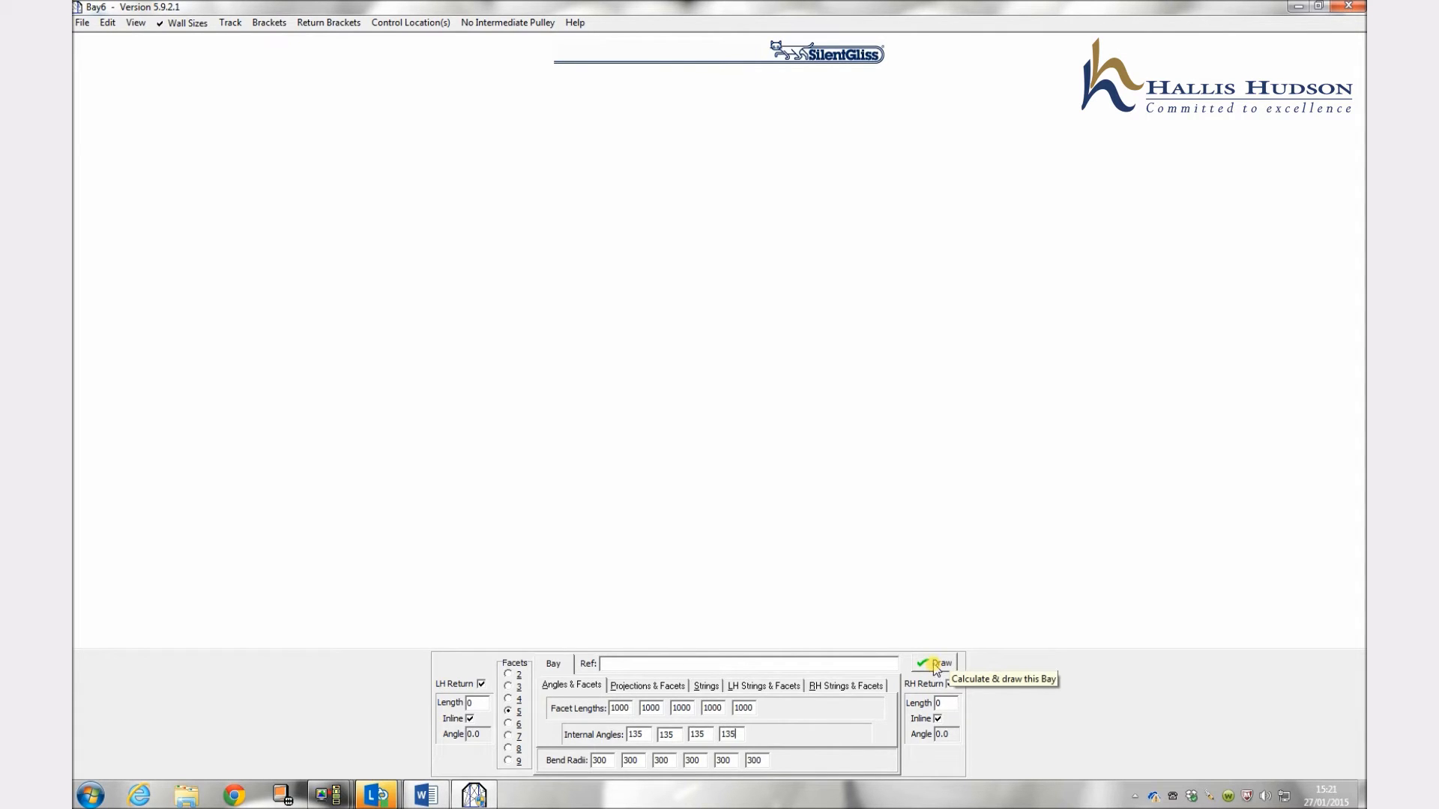
click(935, 664)
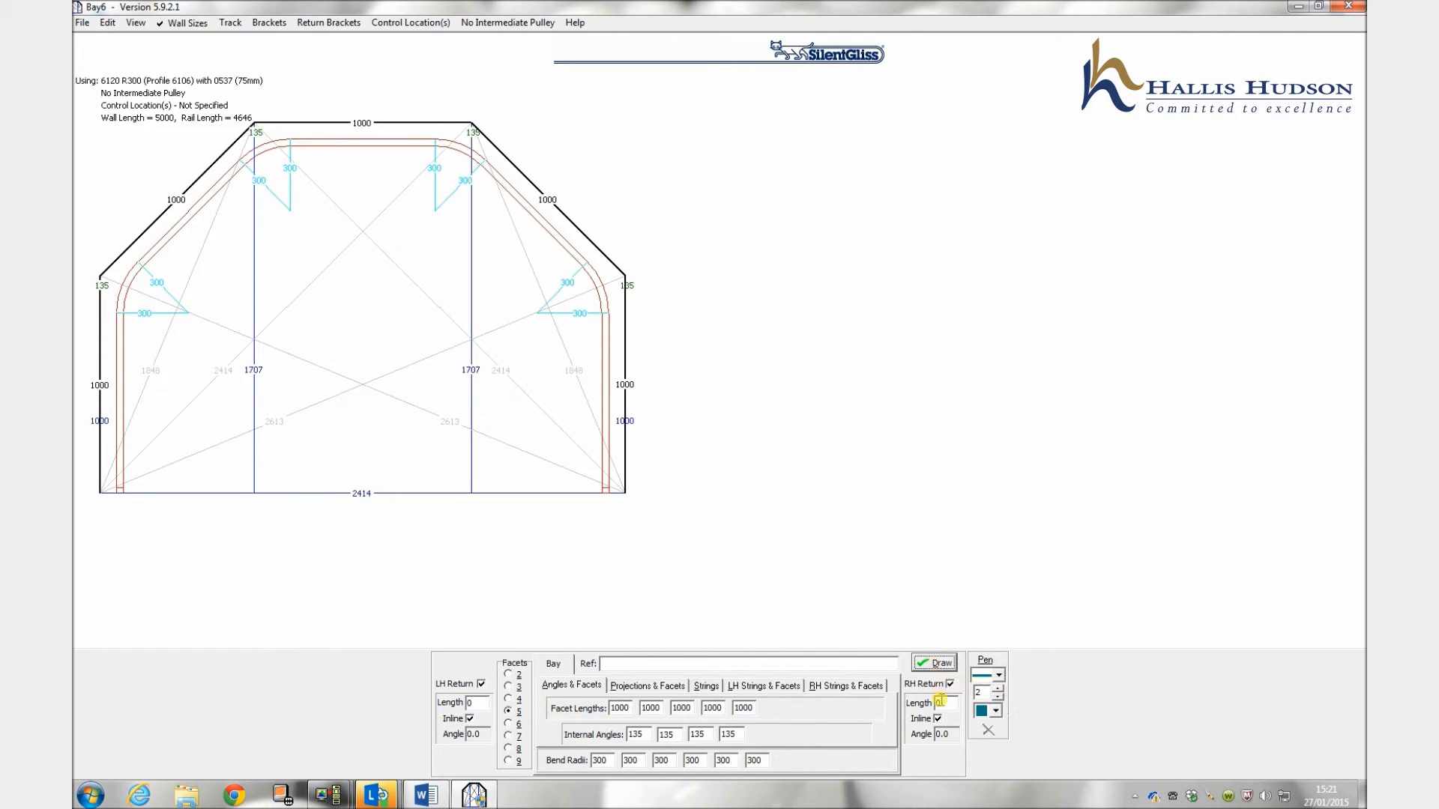
text(500)
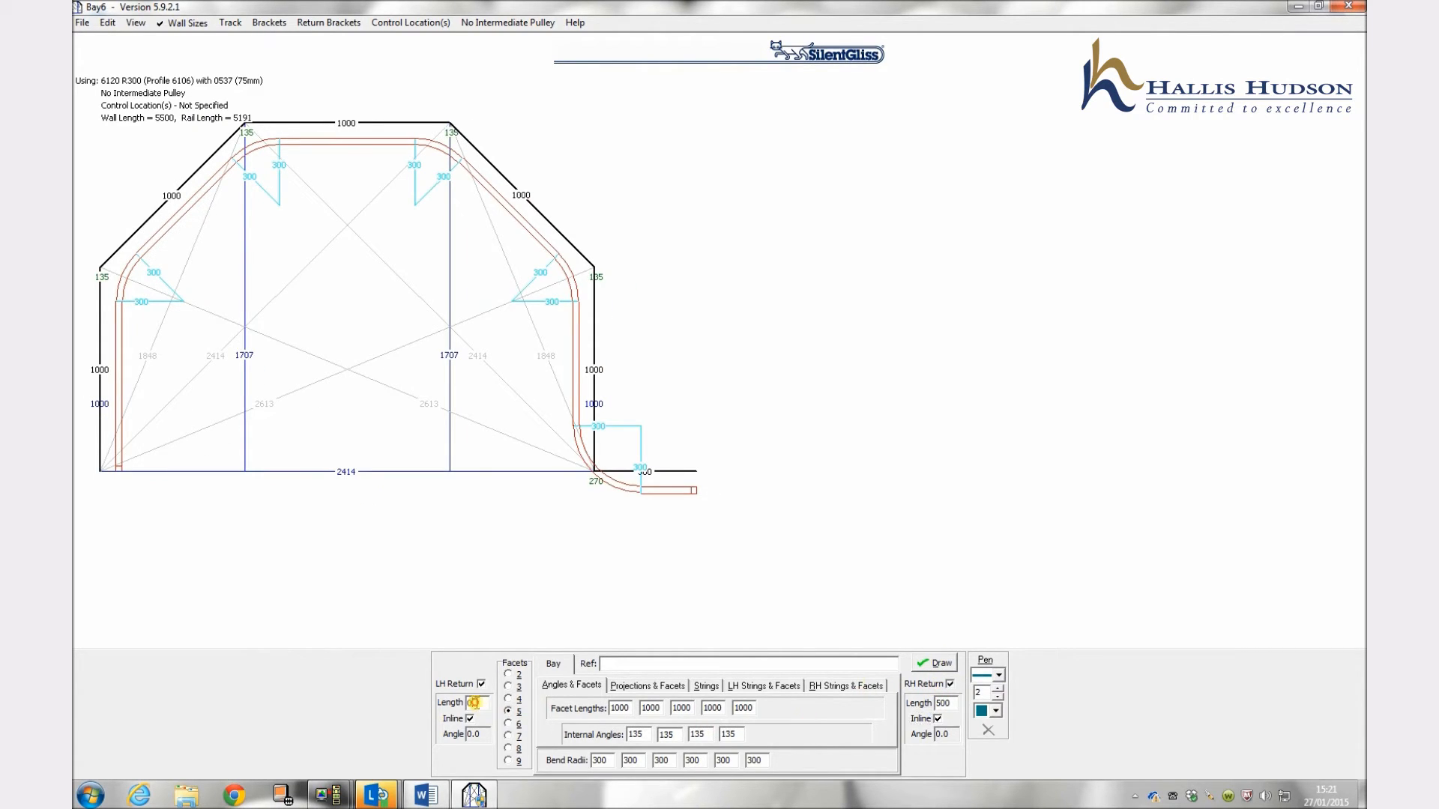
text(500)
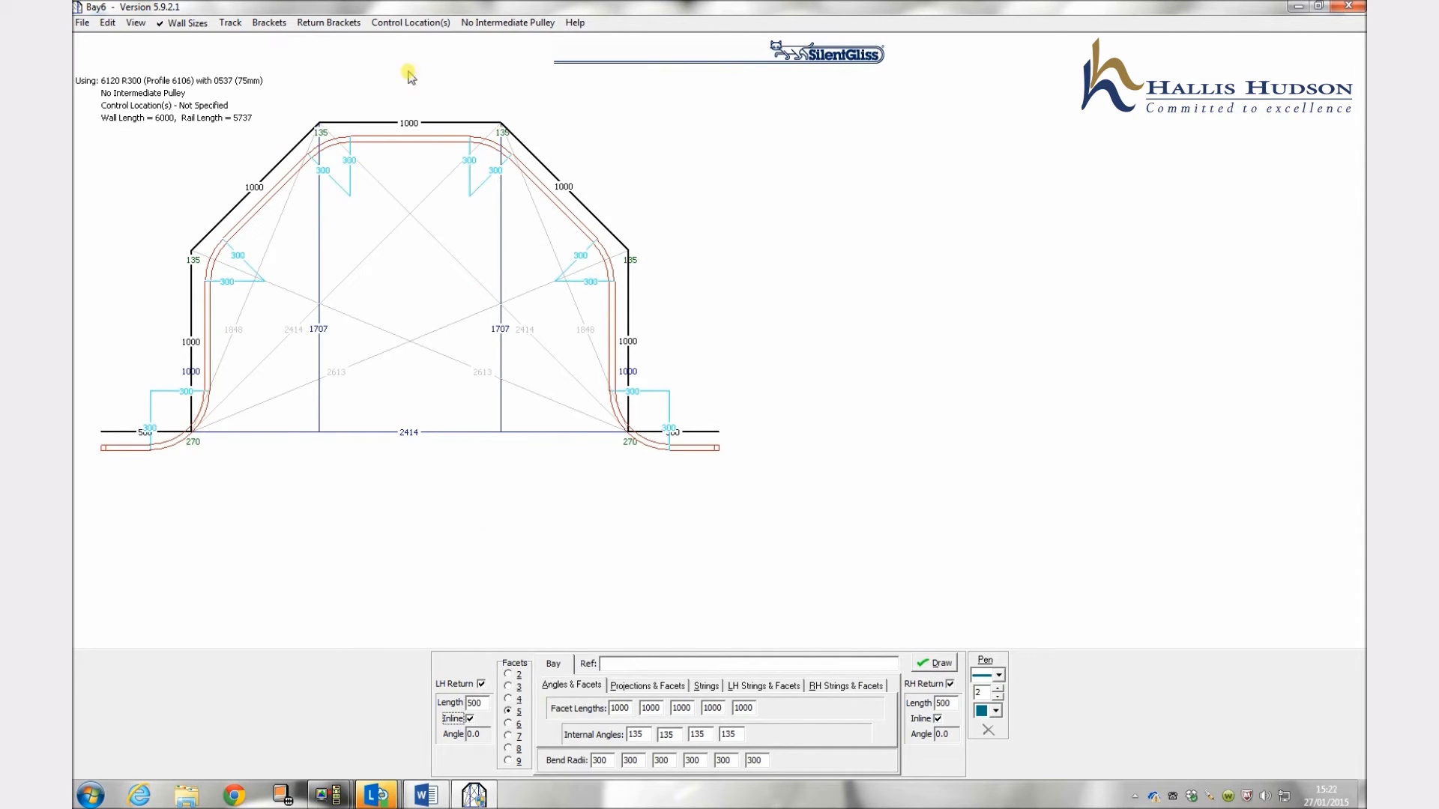
Step: Set LH Control as the control location and require an intermediate pulley
click(411, 23)
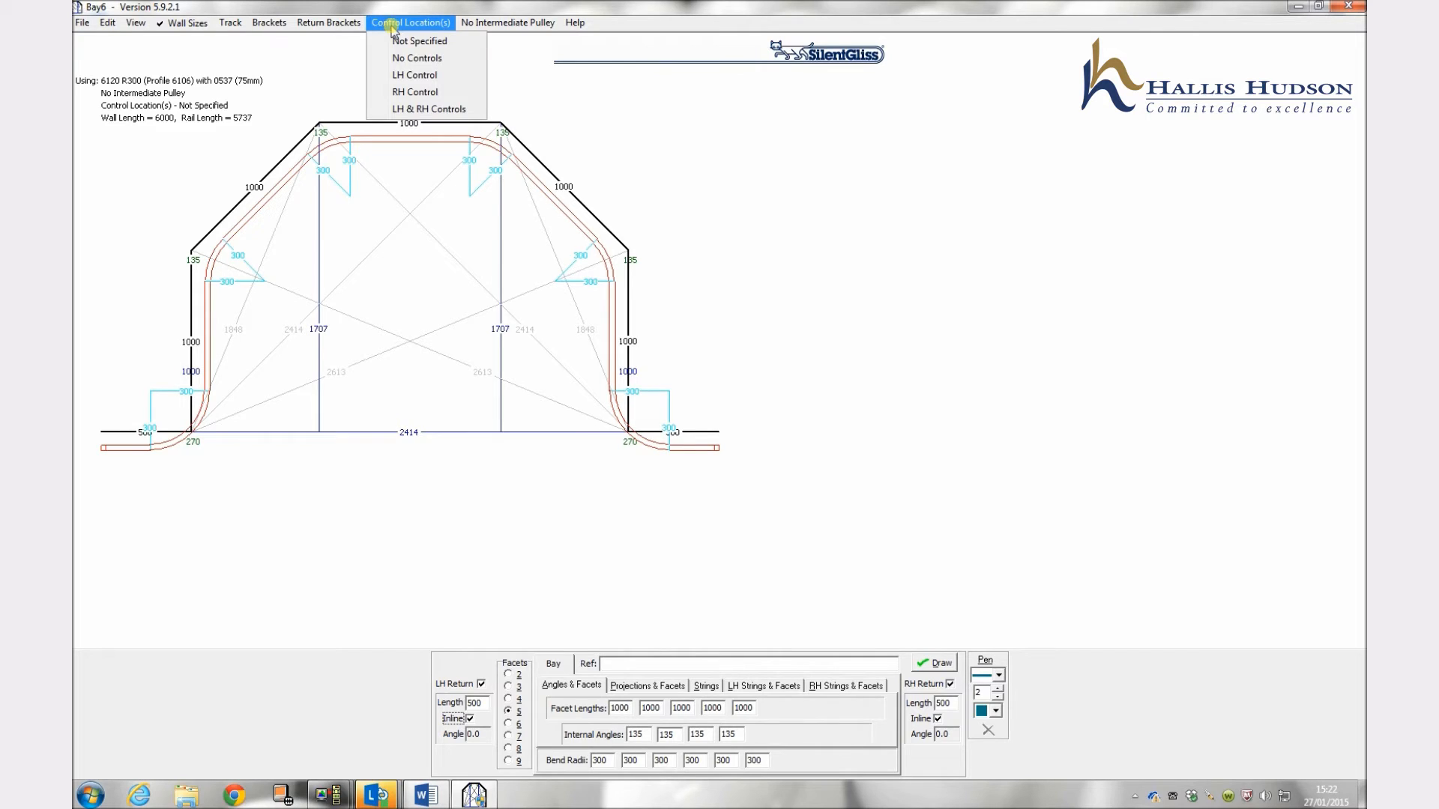
mouse_move(413, 75)
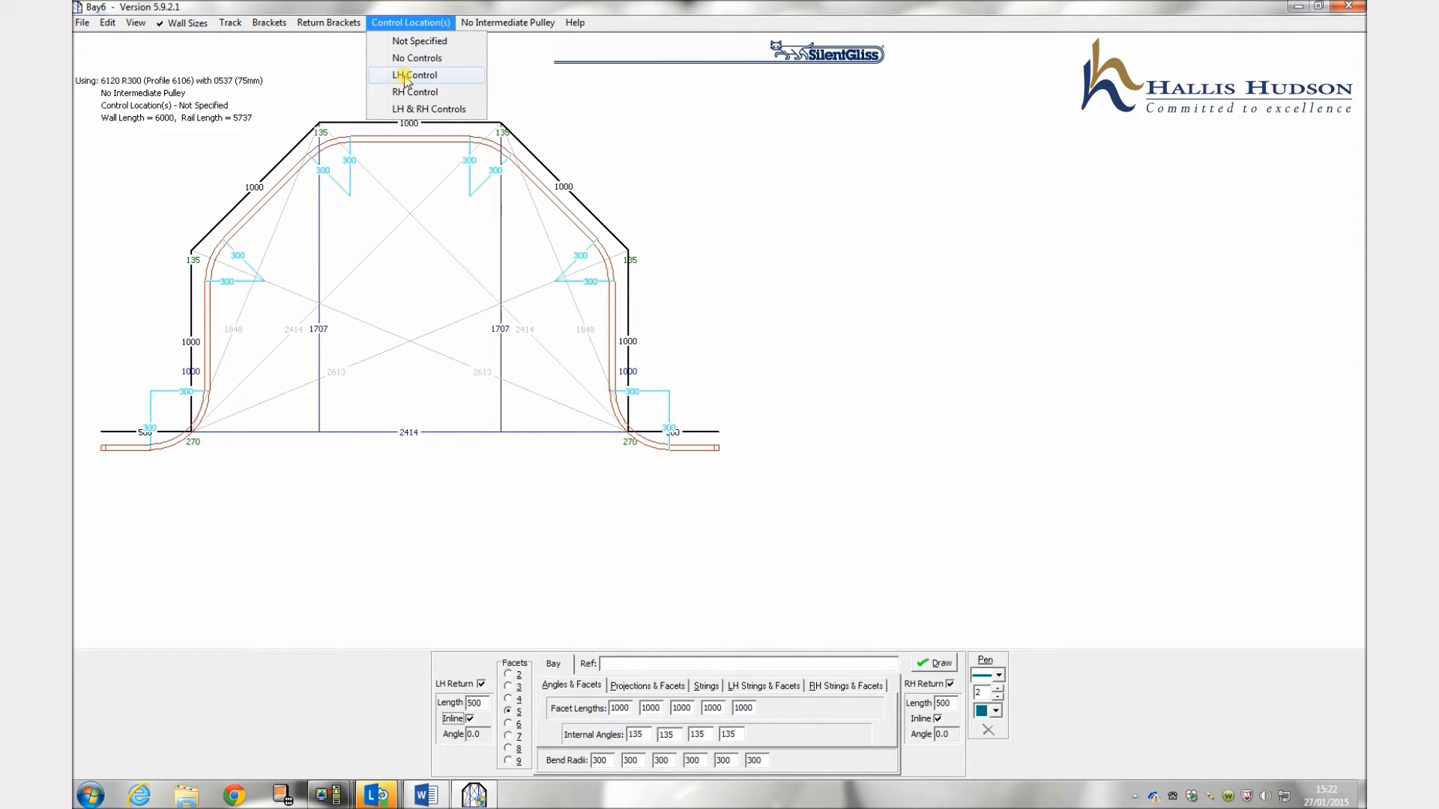
click(417, 75)
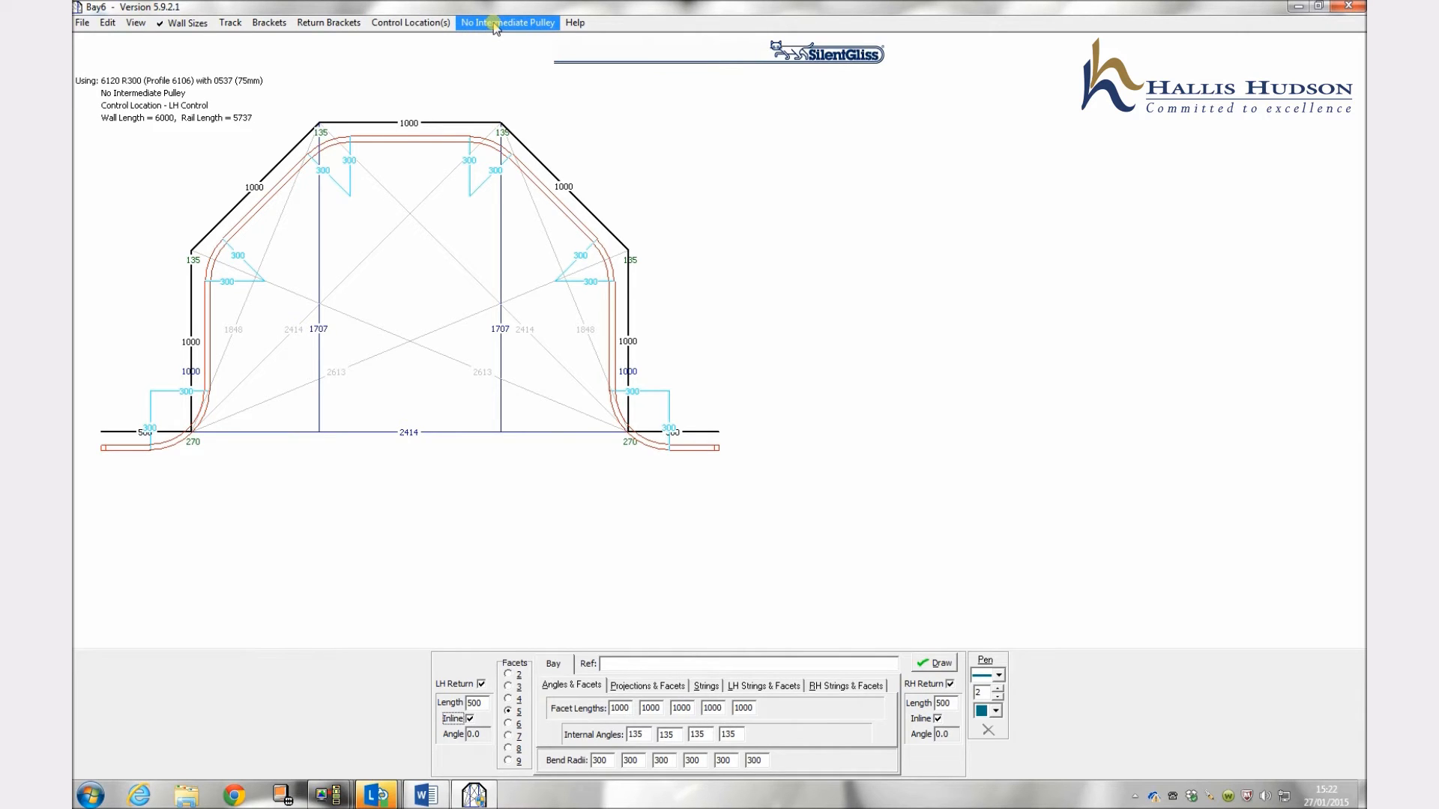
click(507, 23)
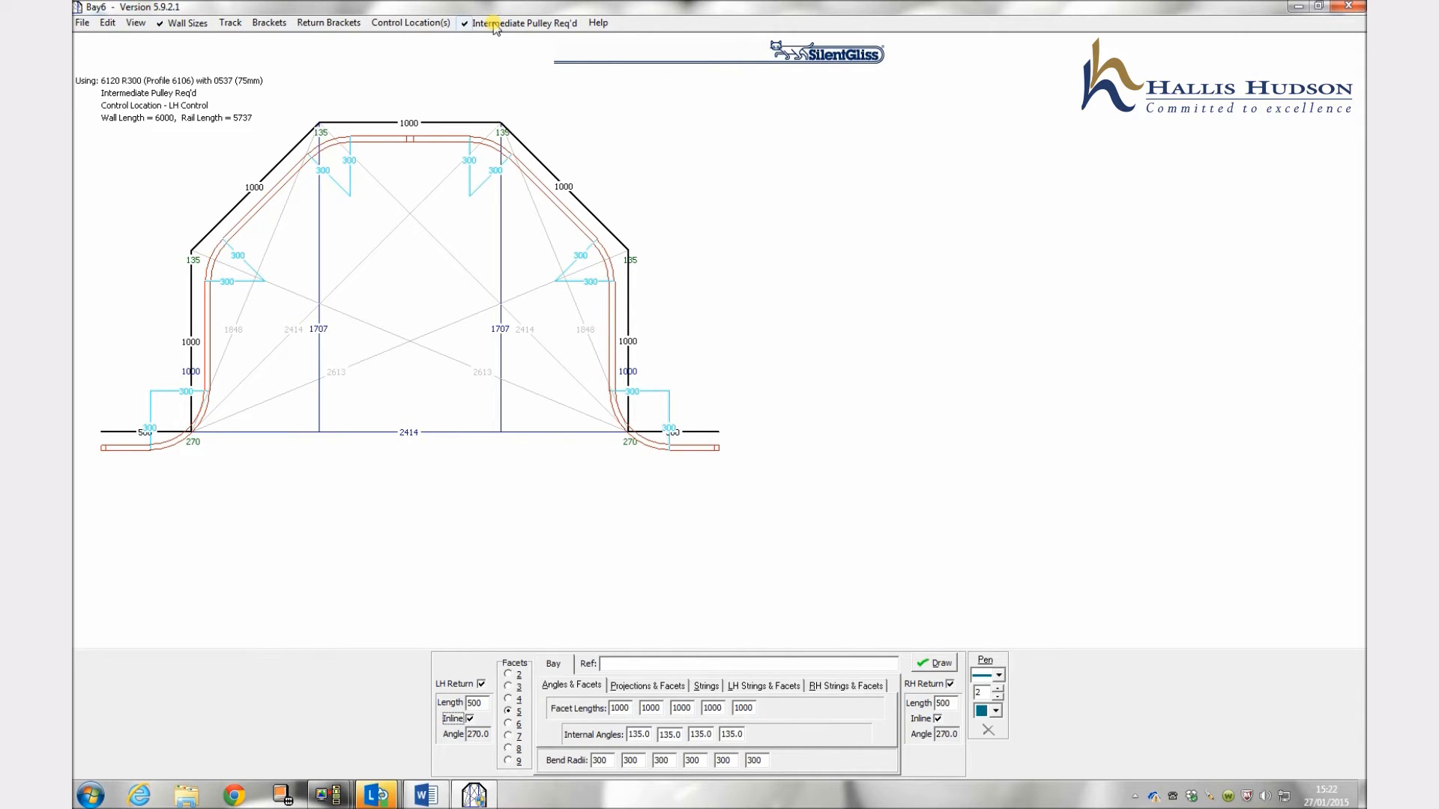
mouse_move(433, 113)
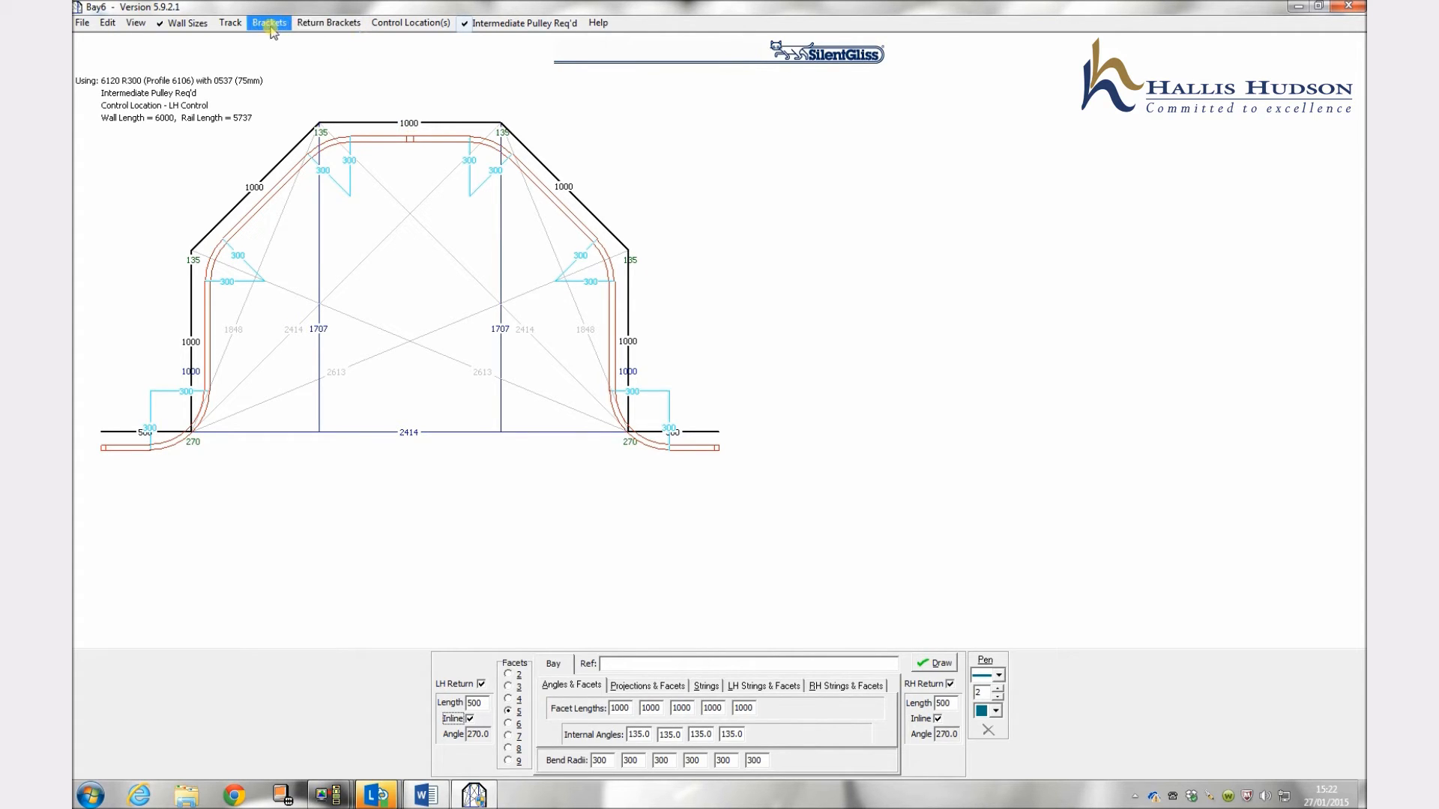
Step: Show the Brackets menu's list of available bracket types
click(268, 22)
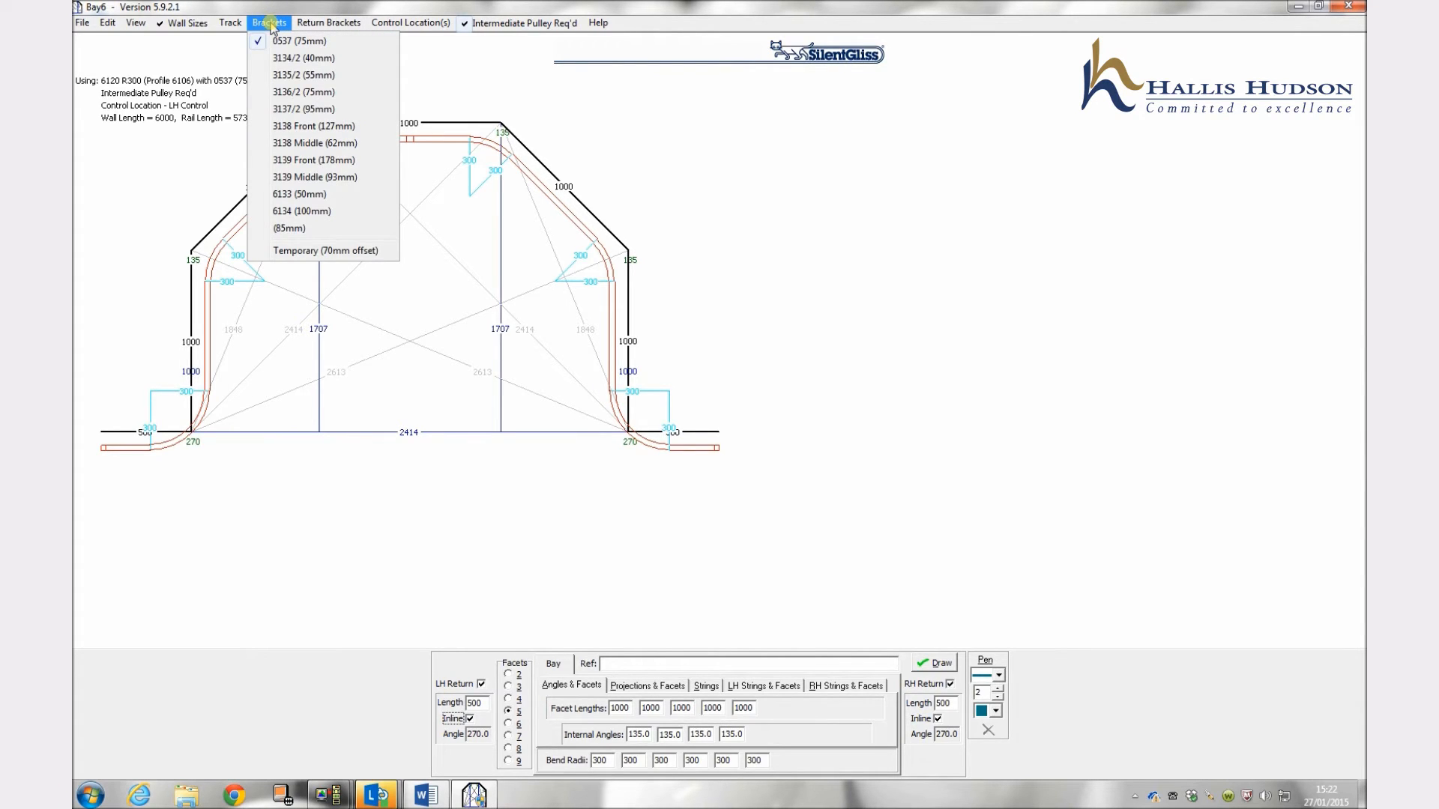
mouse_move(303, 74)
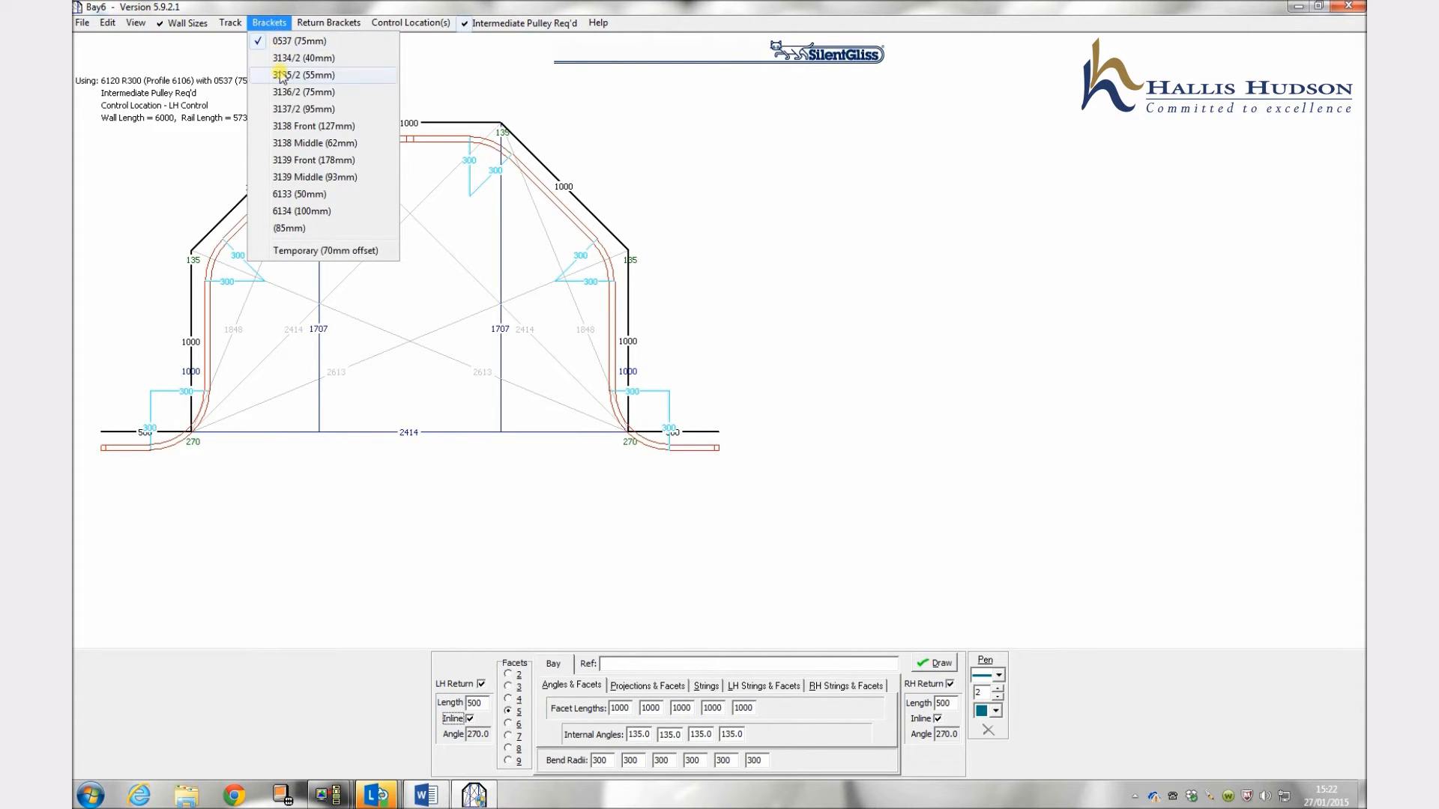
mouse_move(289, 227)
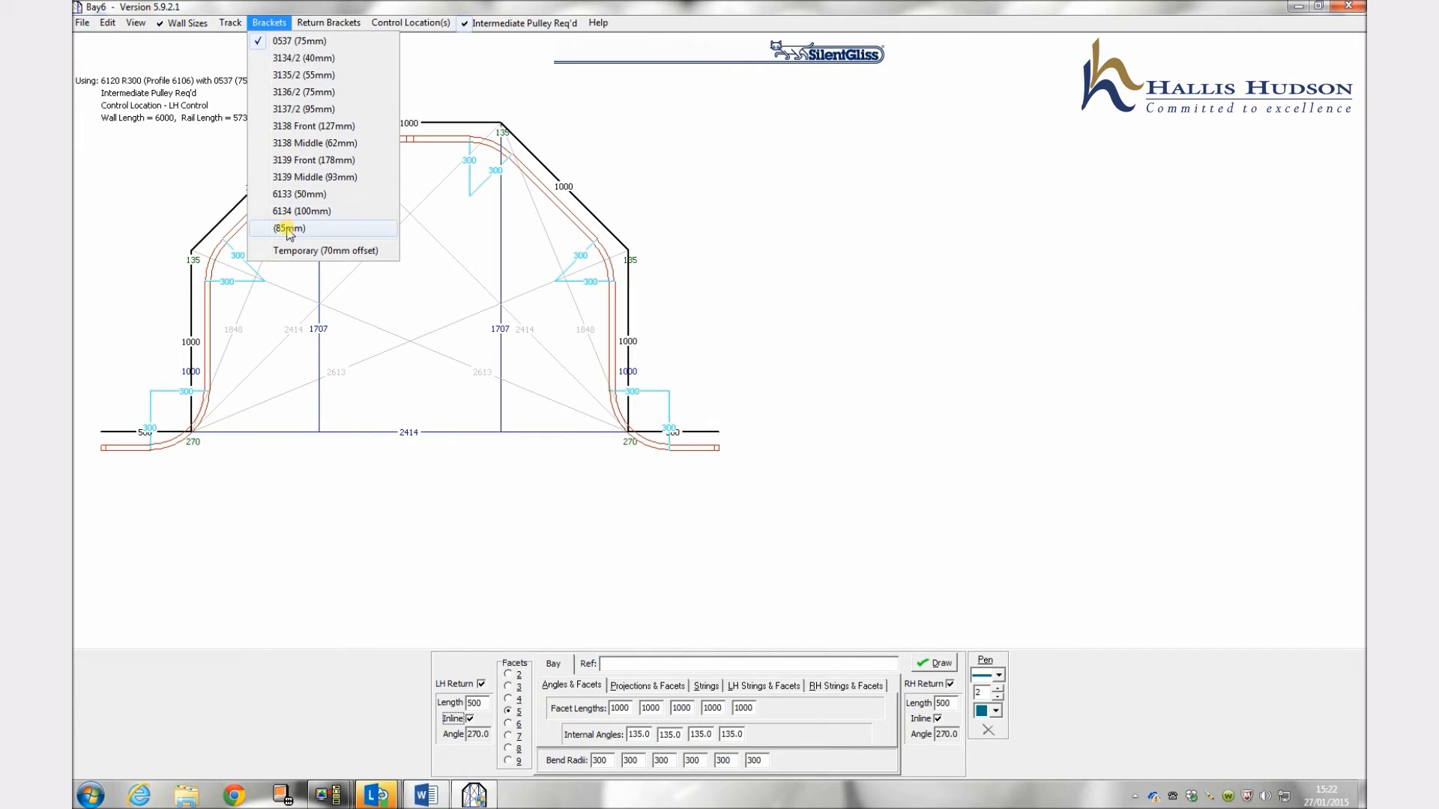
mouse_move(312, 126)
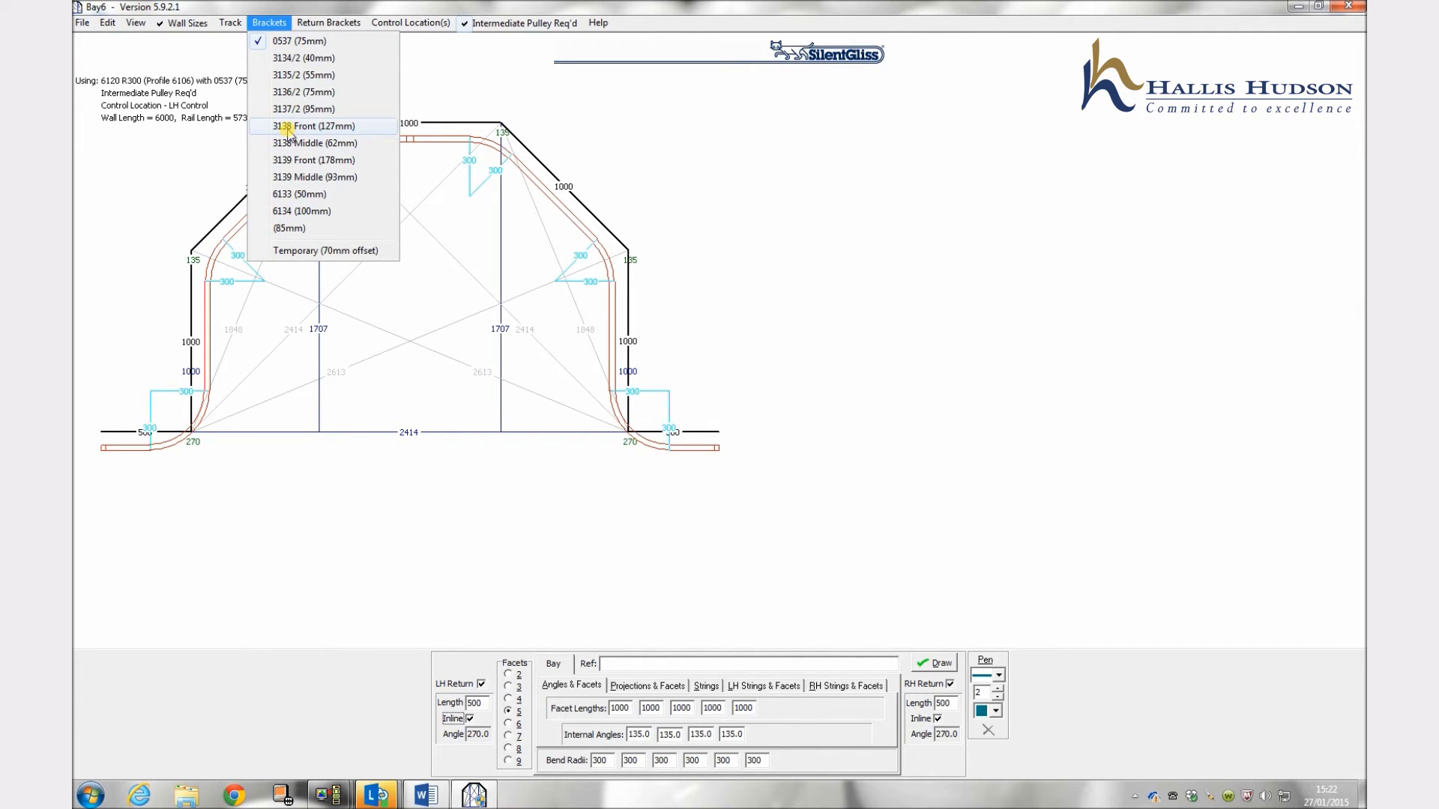
mouse_move(324, 131)
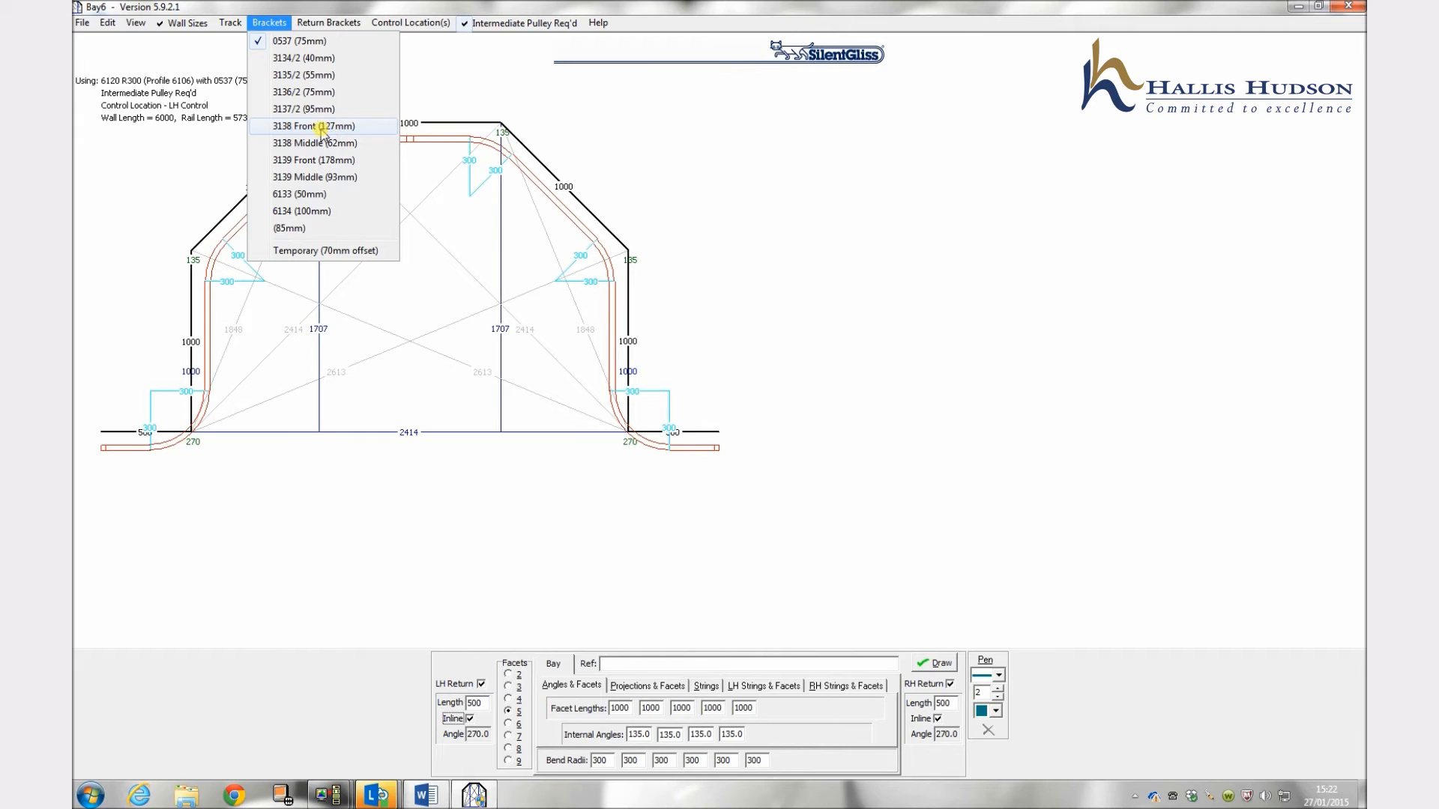
mouse_move(311, 129)
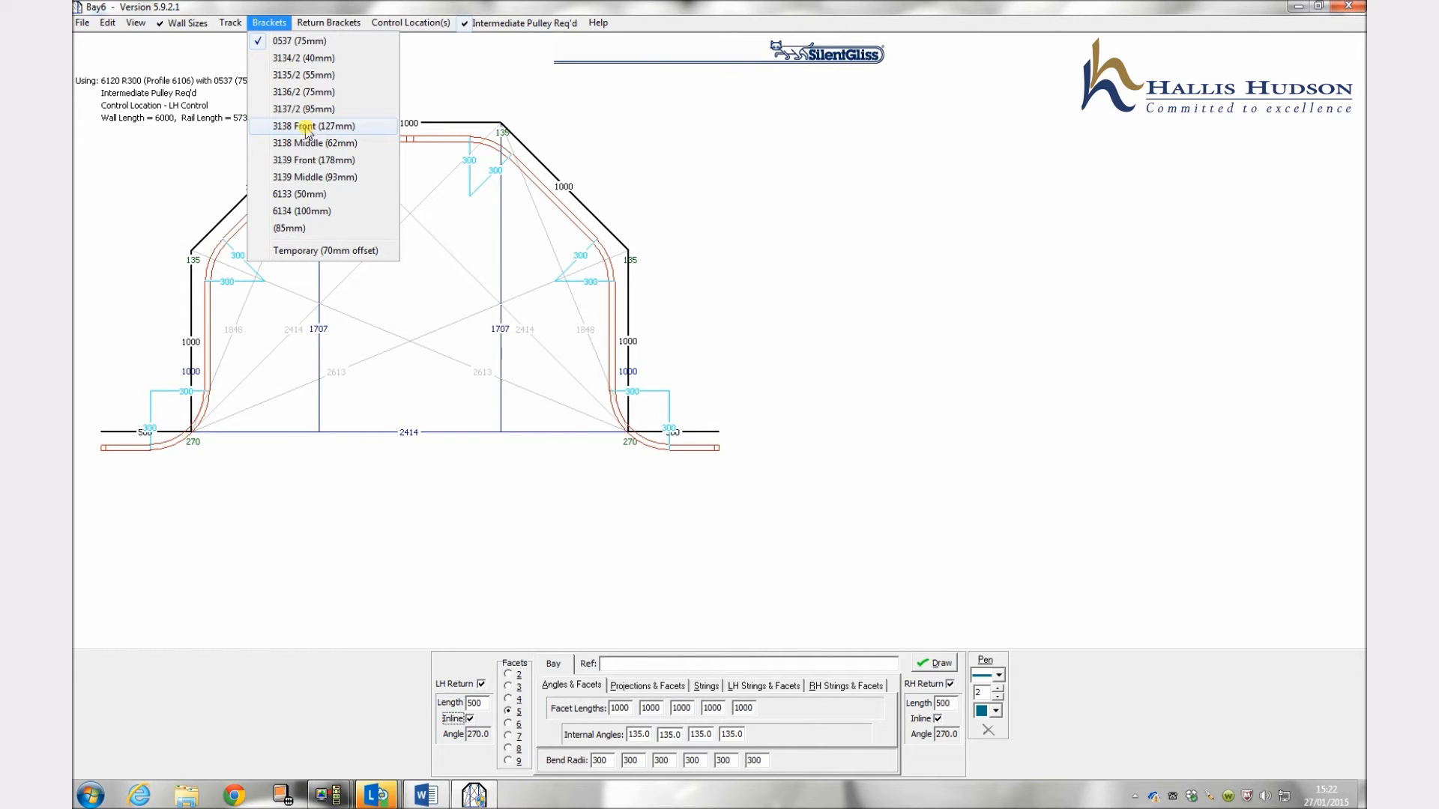
mouse_move(312, 126)
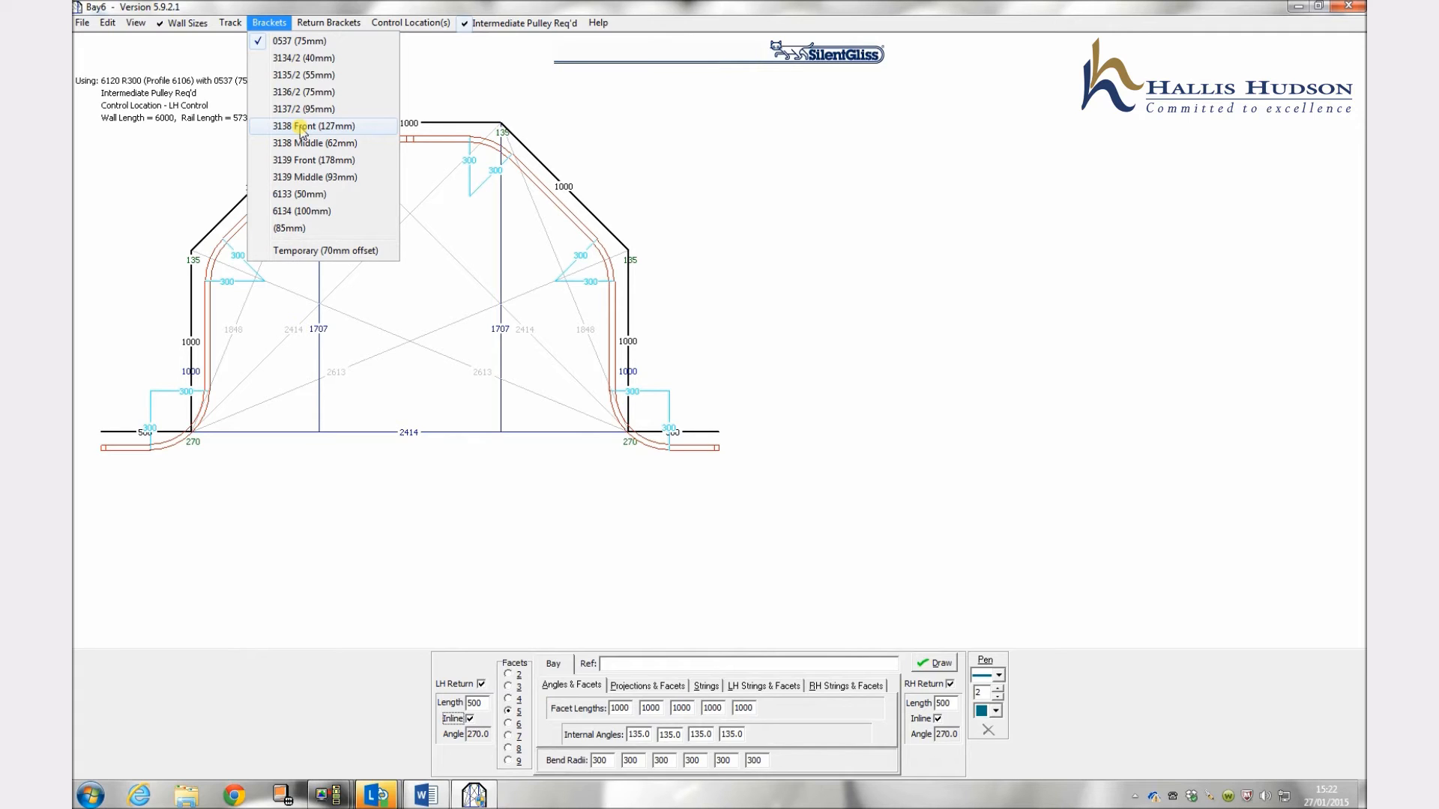
Step: Use 3138 Front (127mm) for both the track brackets and the return brackets
click(314, 126)
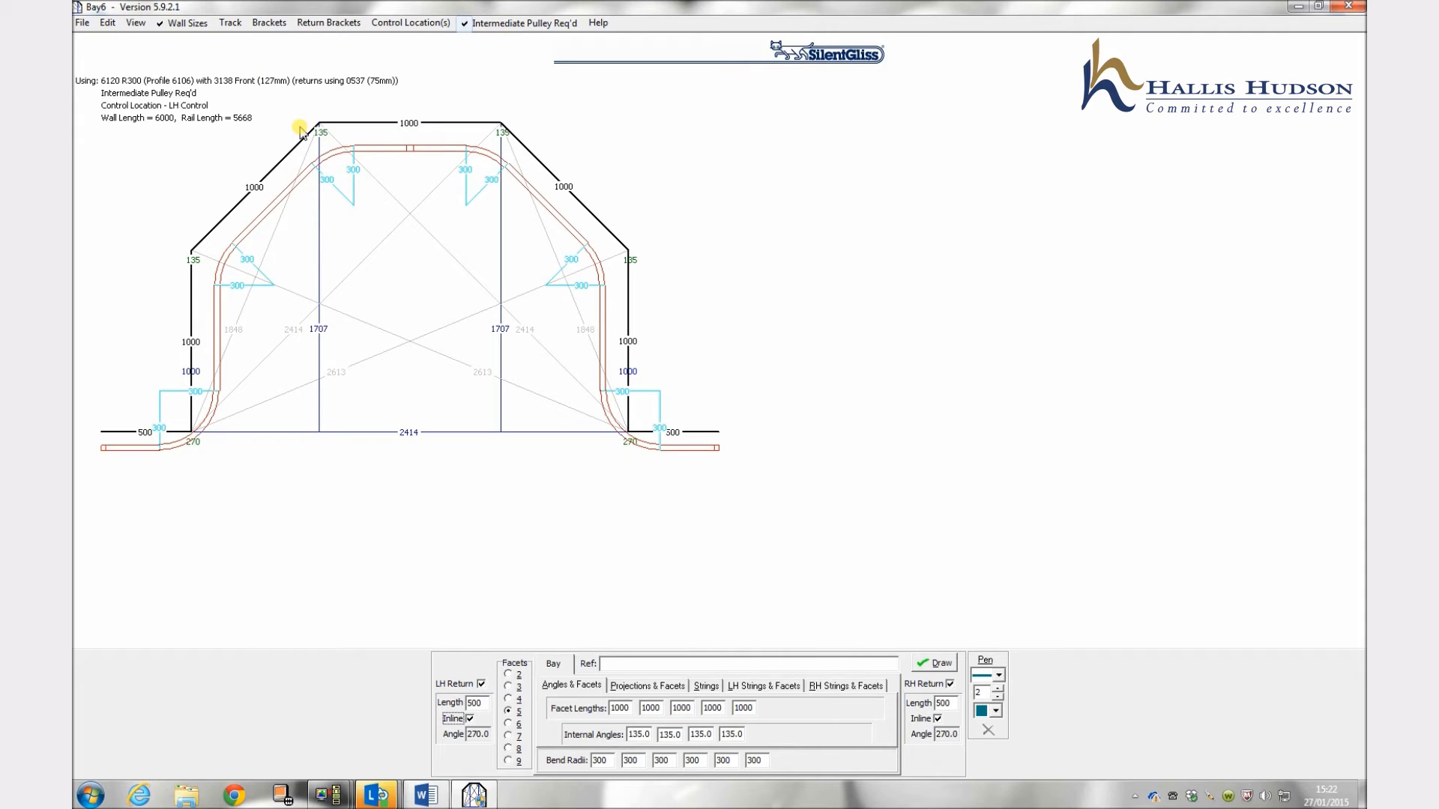
mouse_move(653, 452)
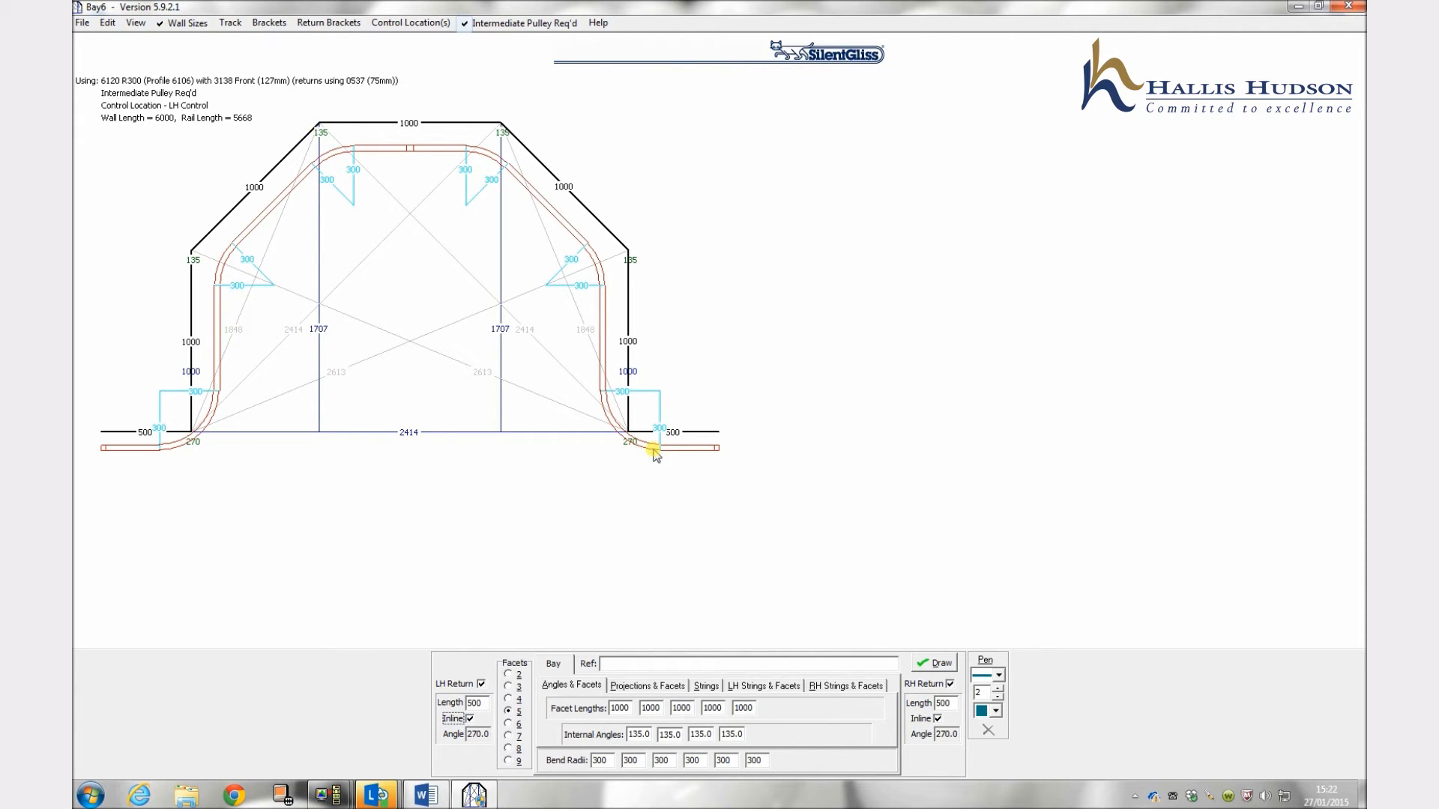
mouse_move(309, 346)
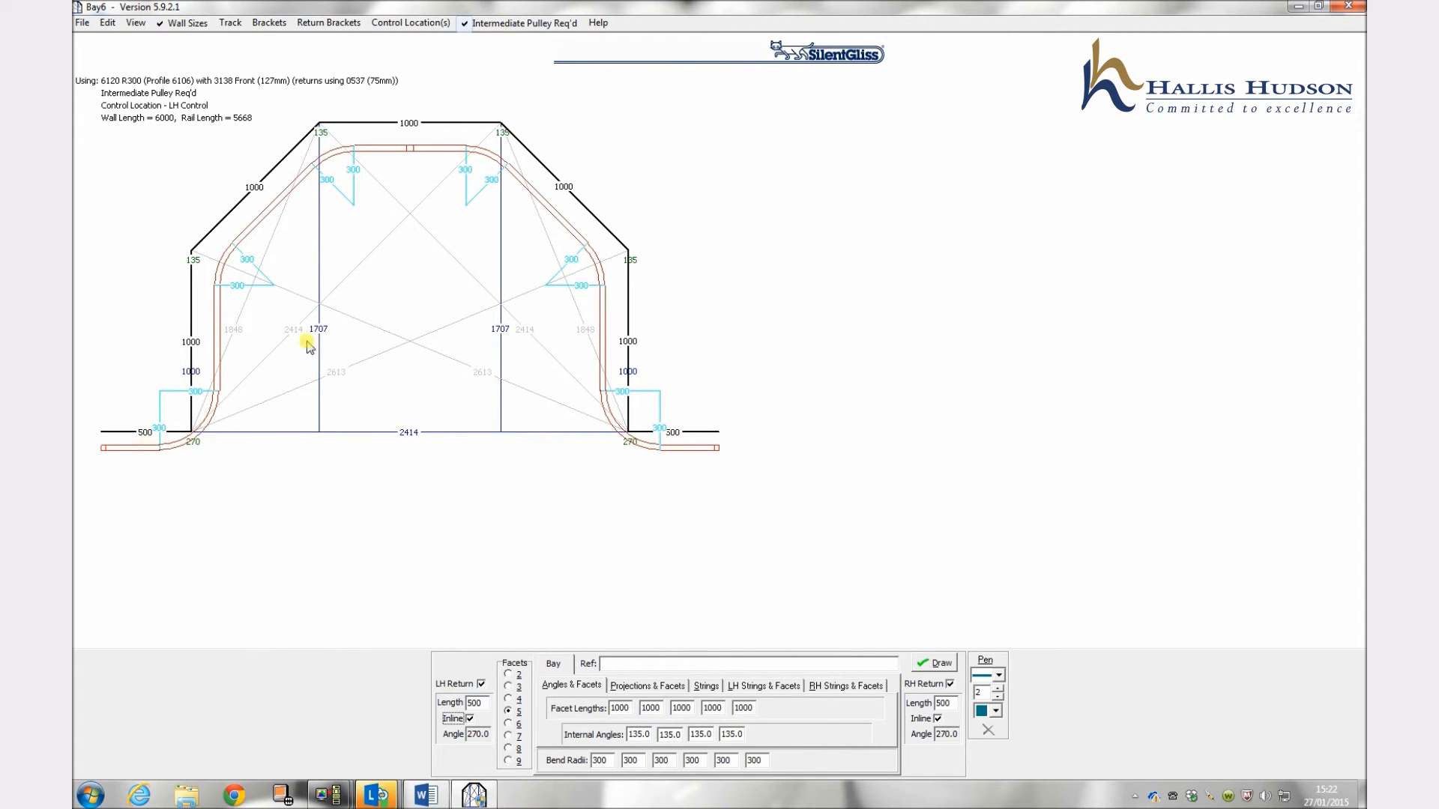
mouse_move(349, 56)
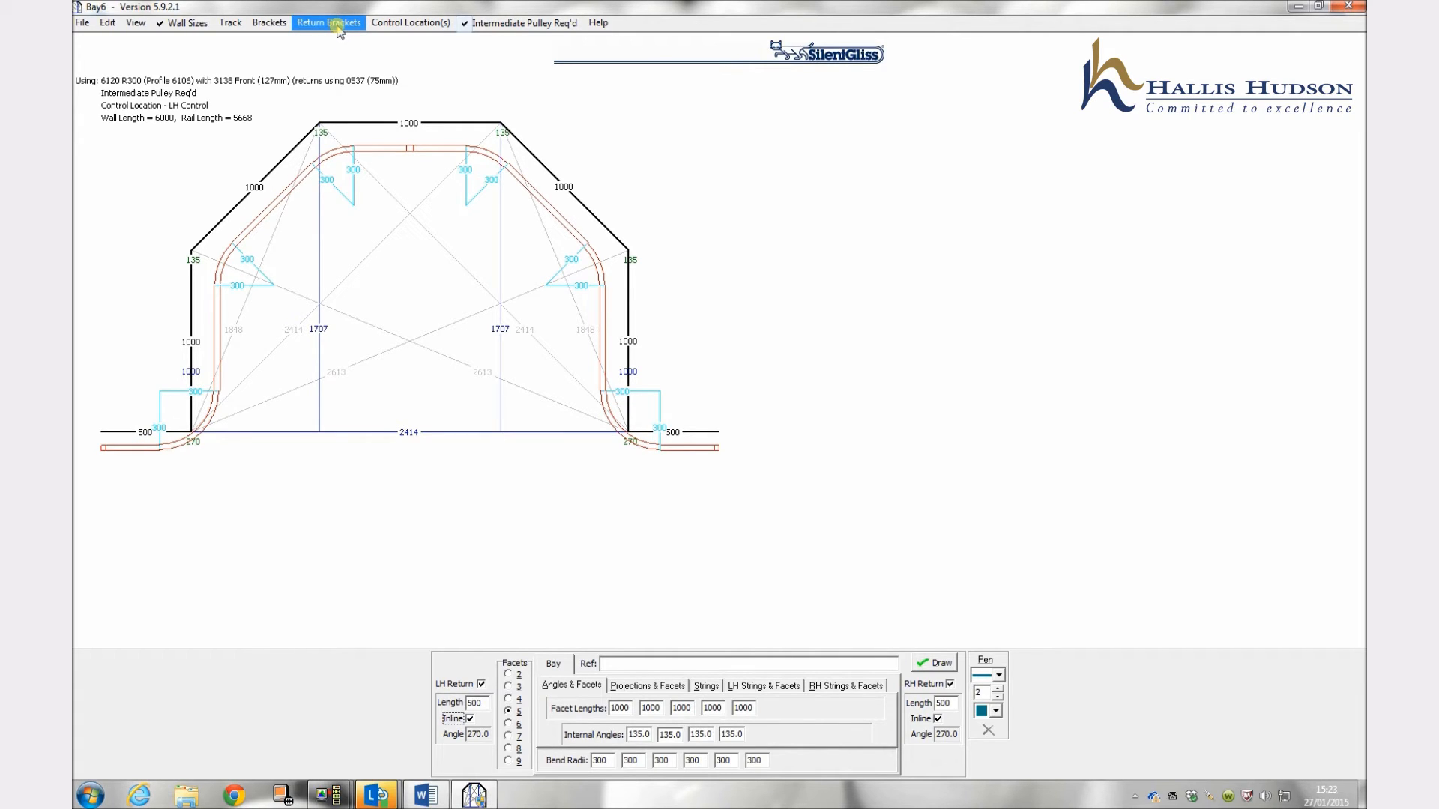
mouse_move(315, 39)
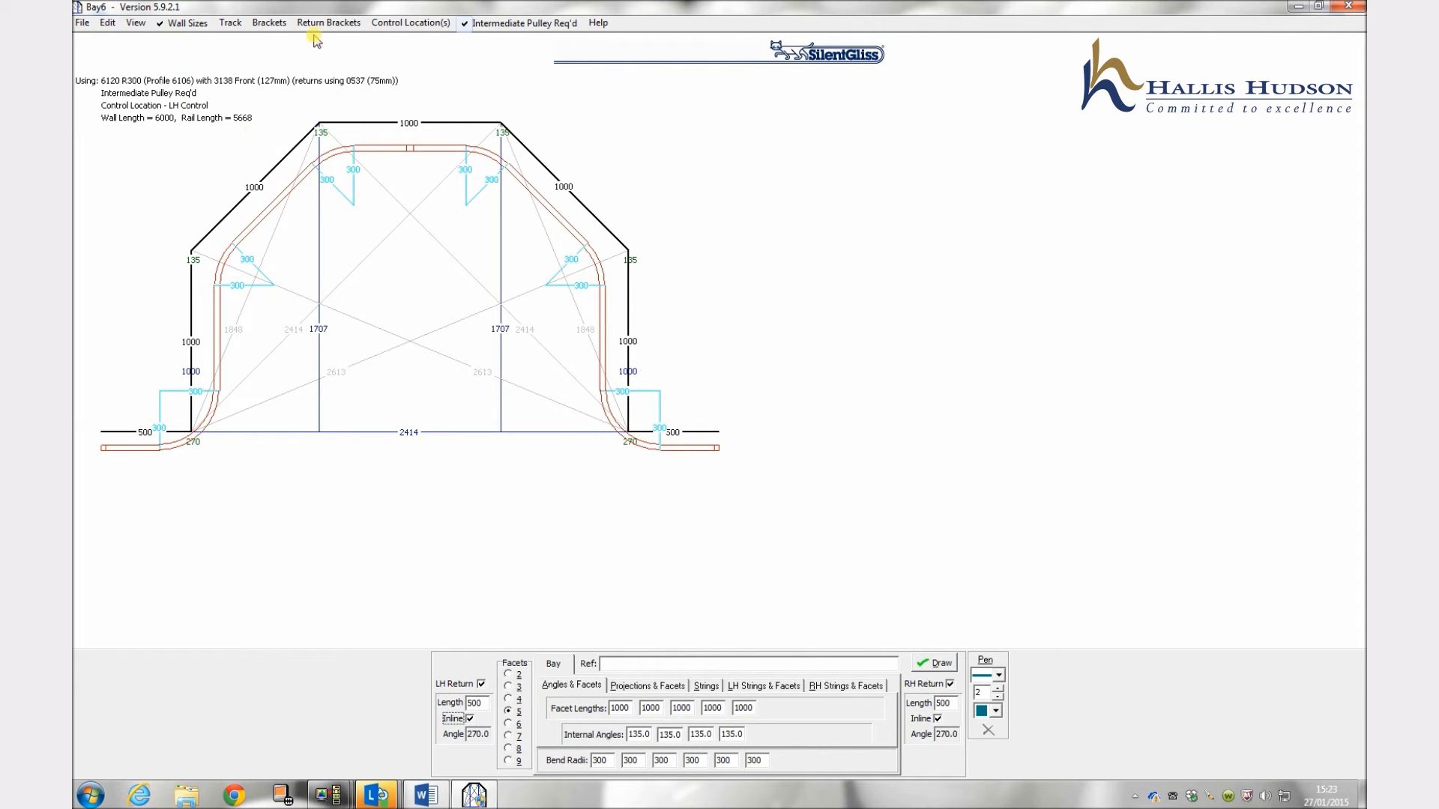
click(329, 23)
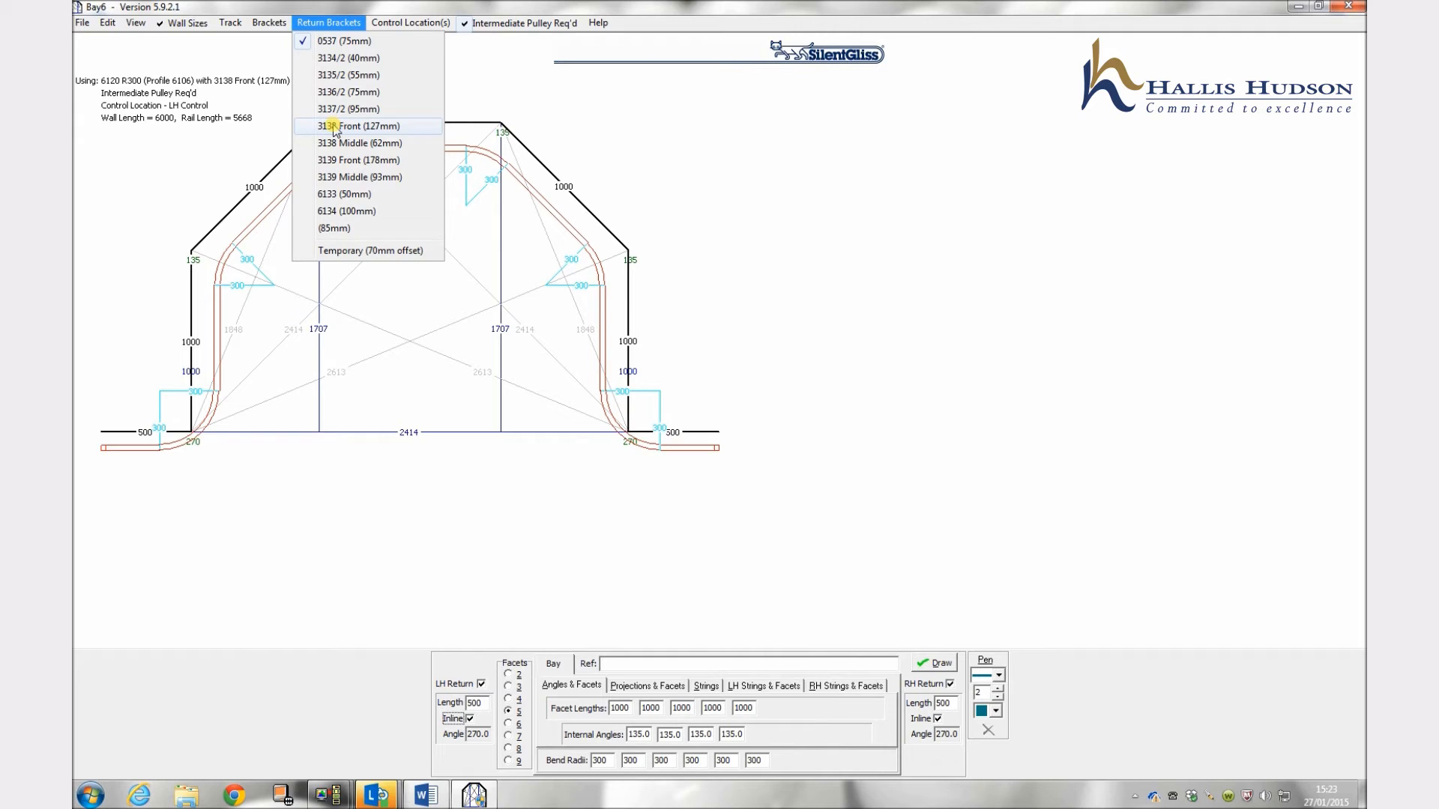
mouse_move(611, 383)
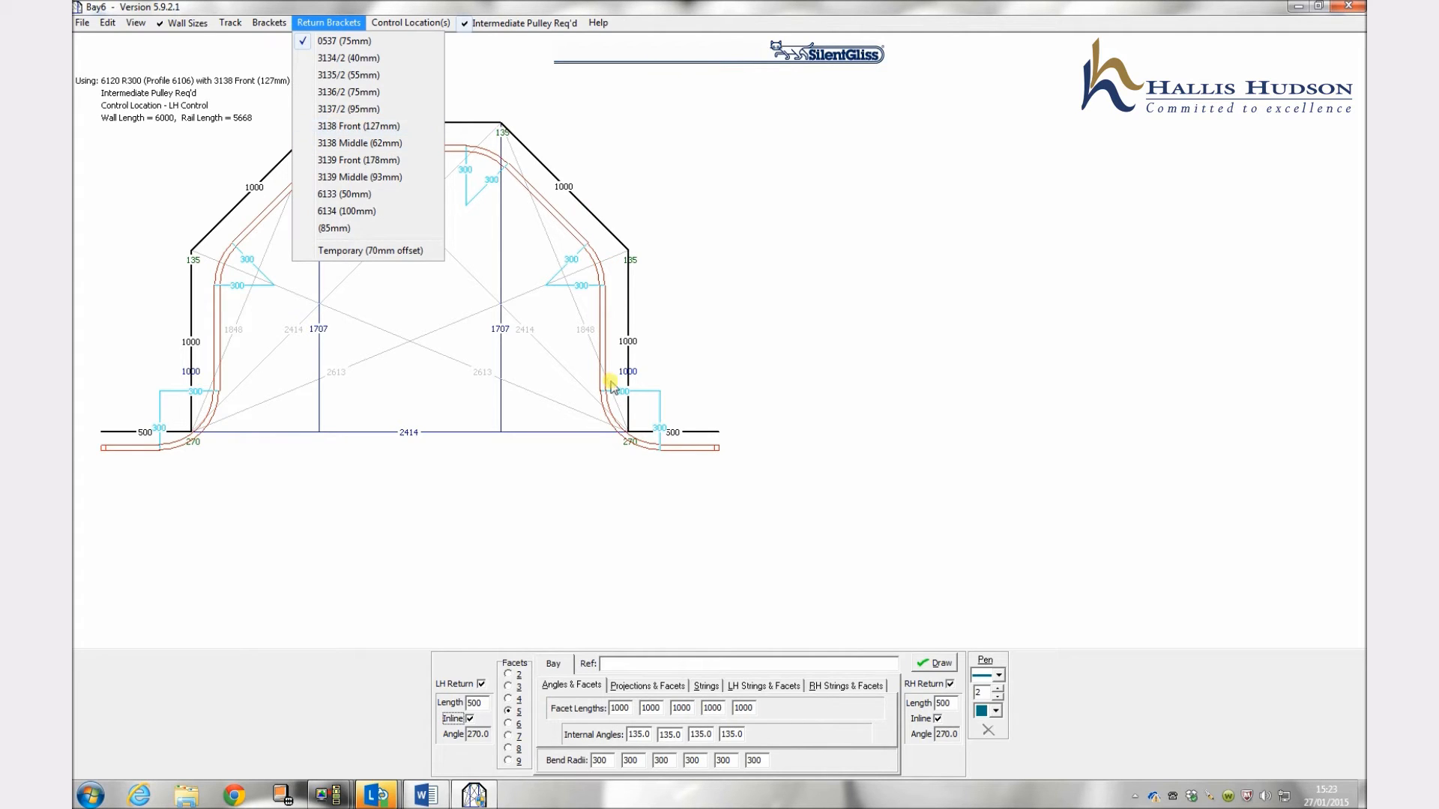
mouse_move(406, 212)
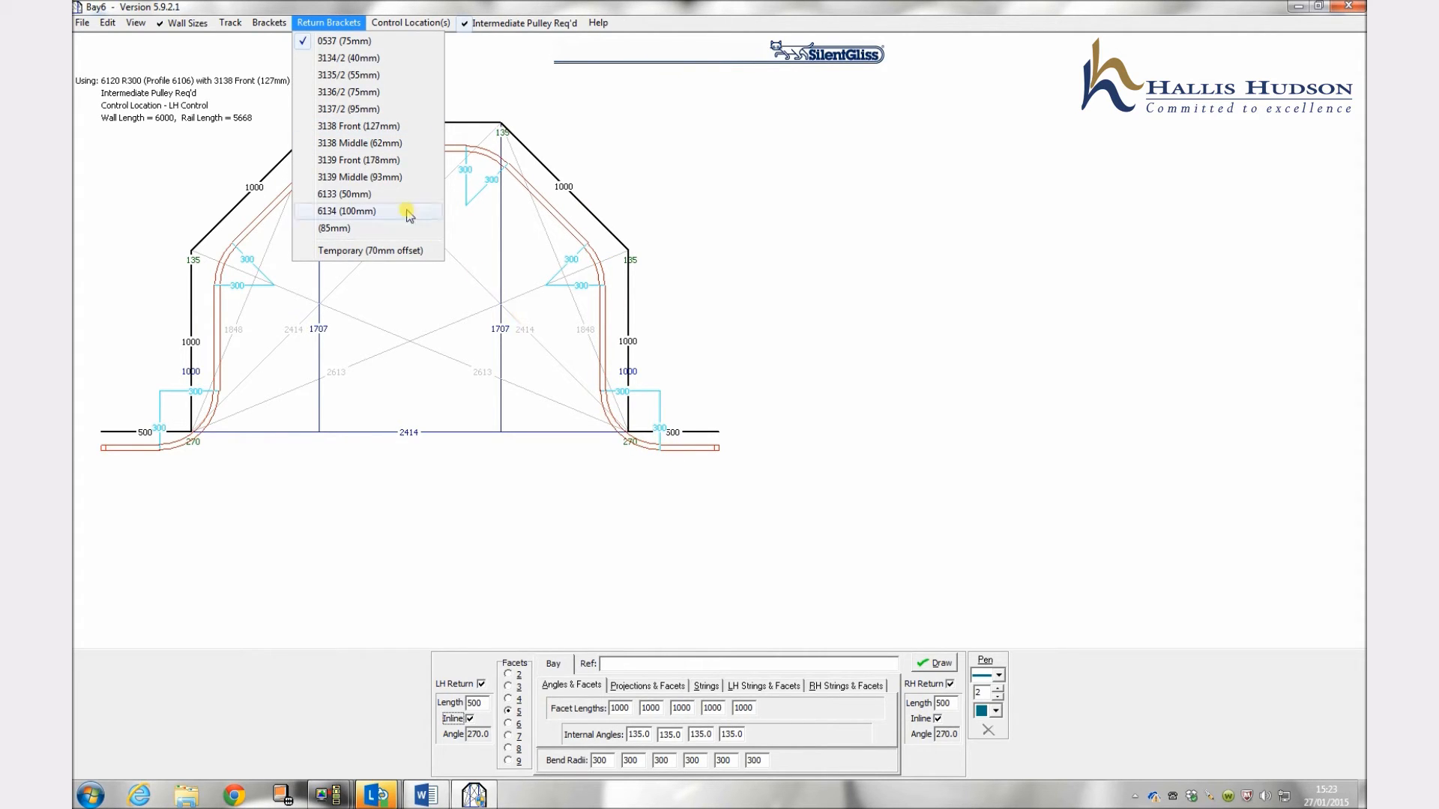
mouse_move(359, 142)
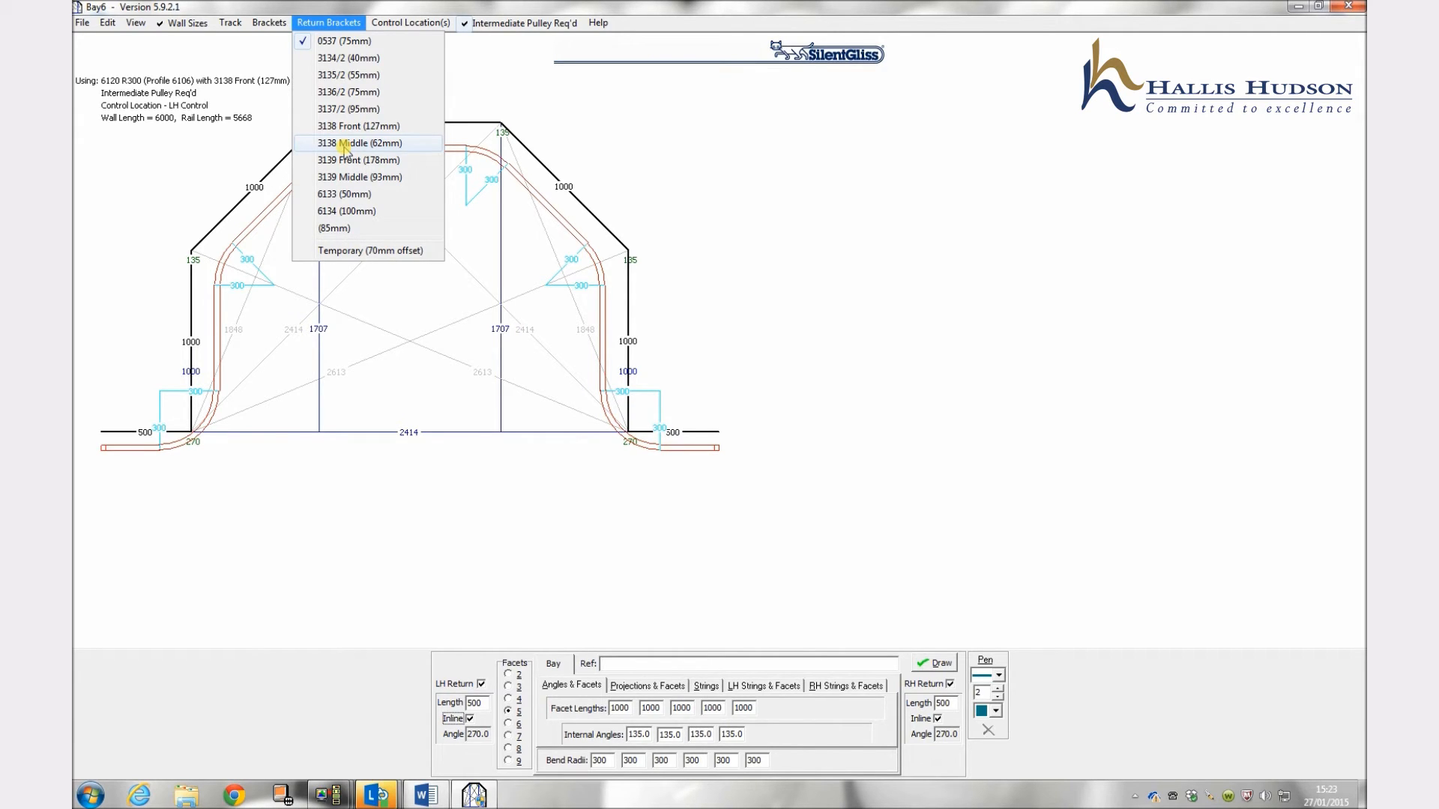
mouse_move(358, 126)
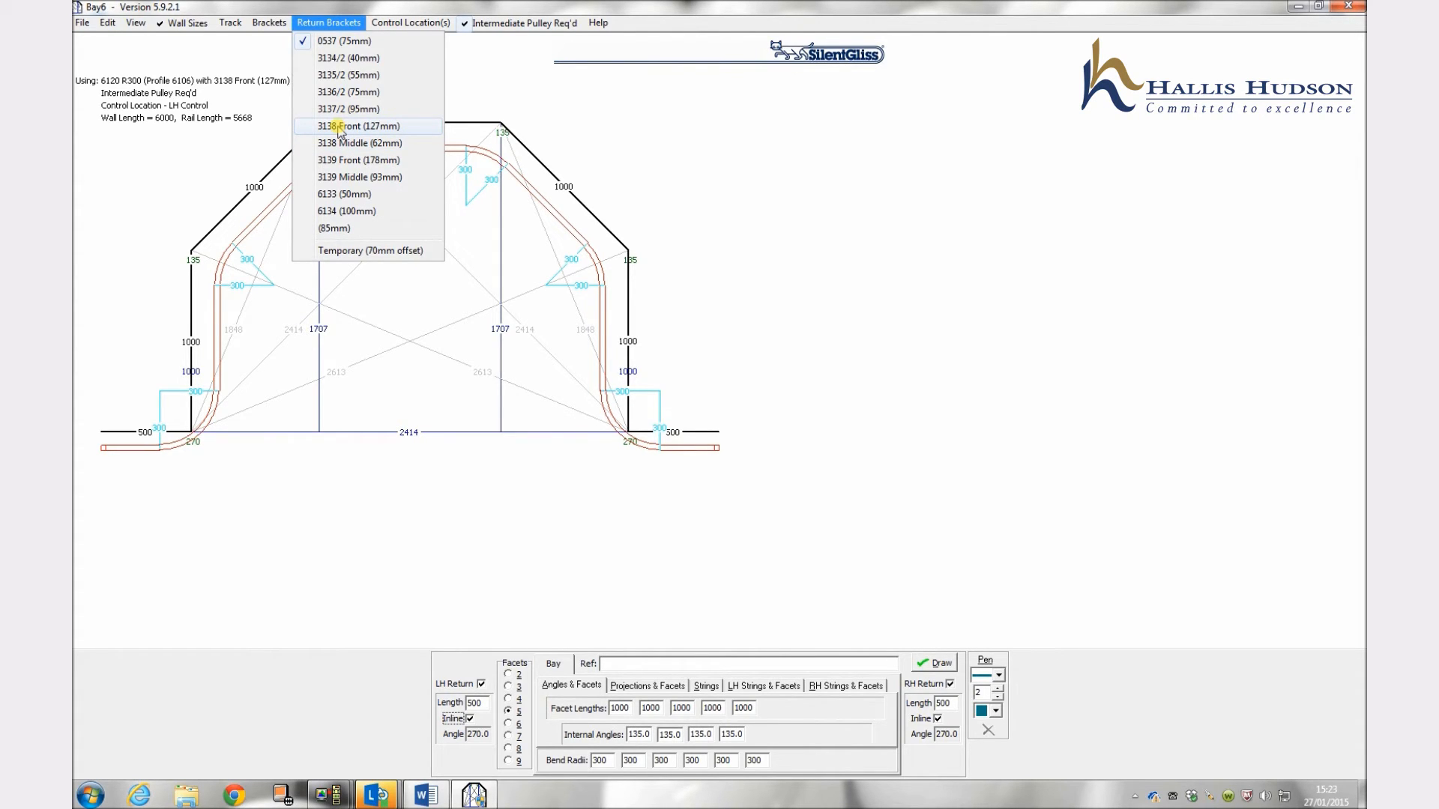
click(357, 126)
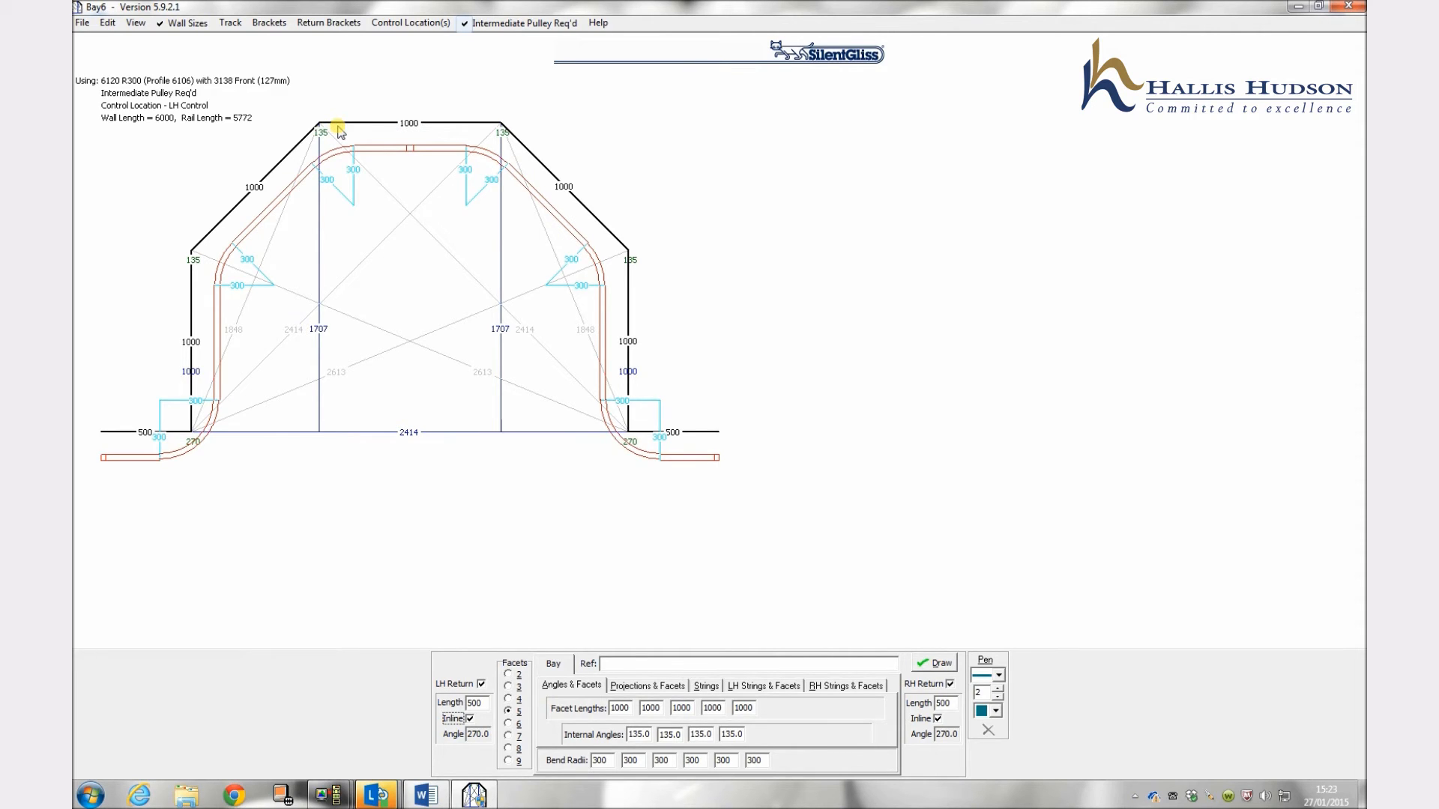
mouse_move(450, 211)
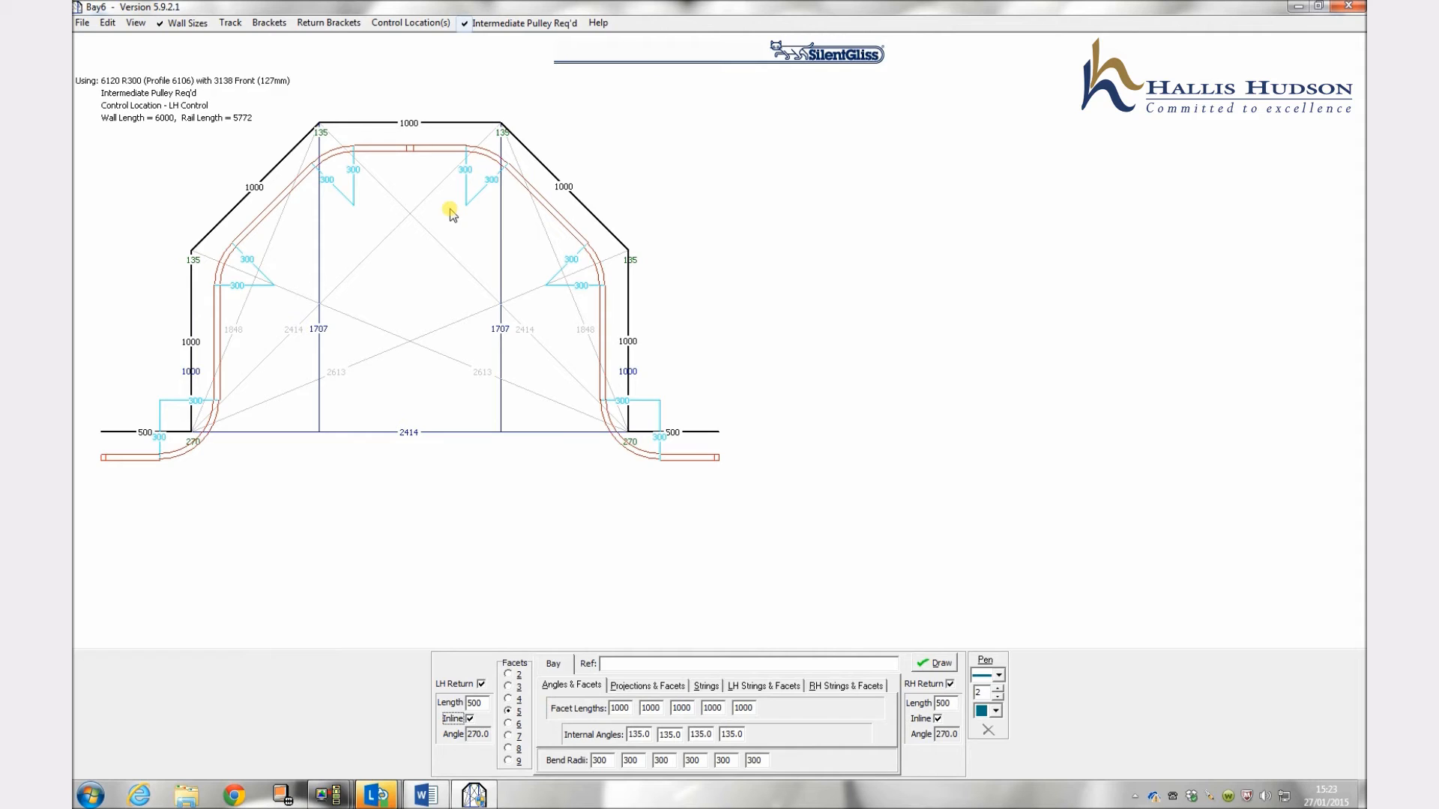
Step: Dismiss the Temporary one-off bracket prompt, enter Ref 'Reference' and redraw the bay
click(268, 23)
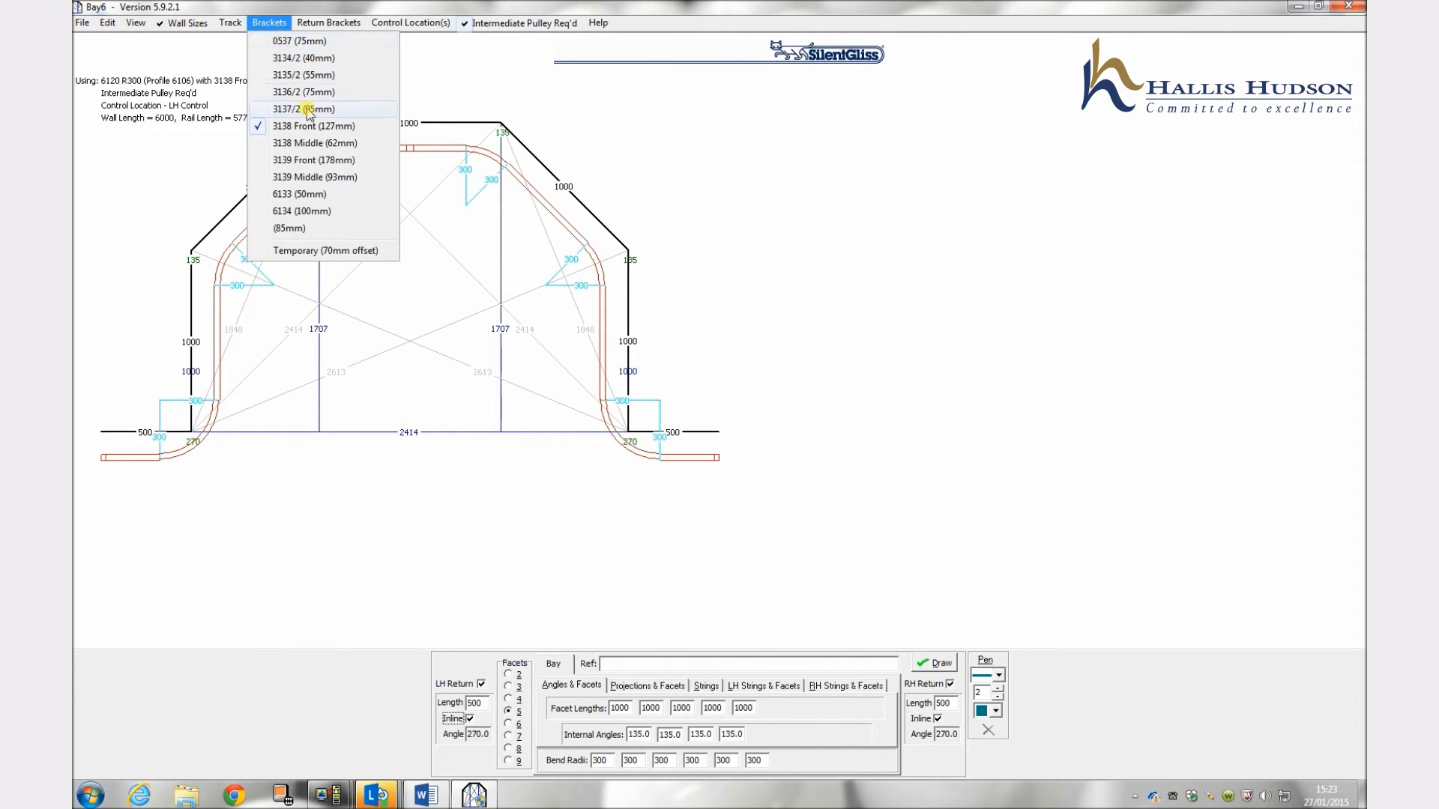
mouse_move(330, 257)
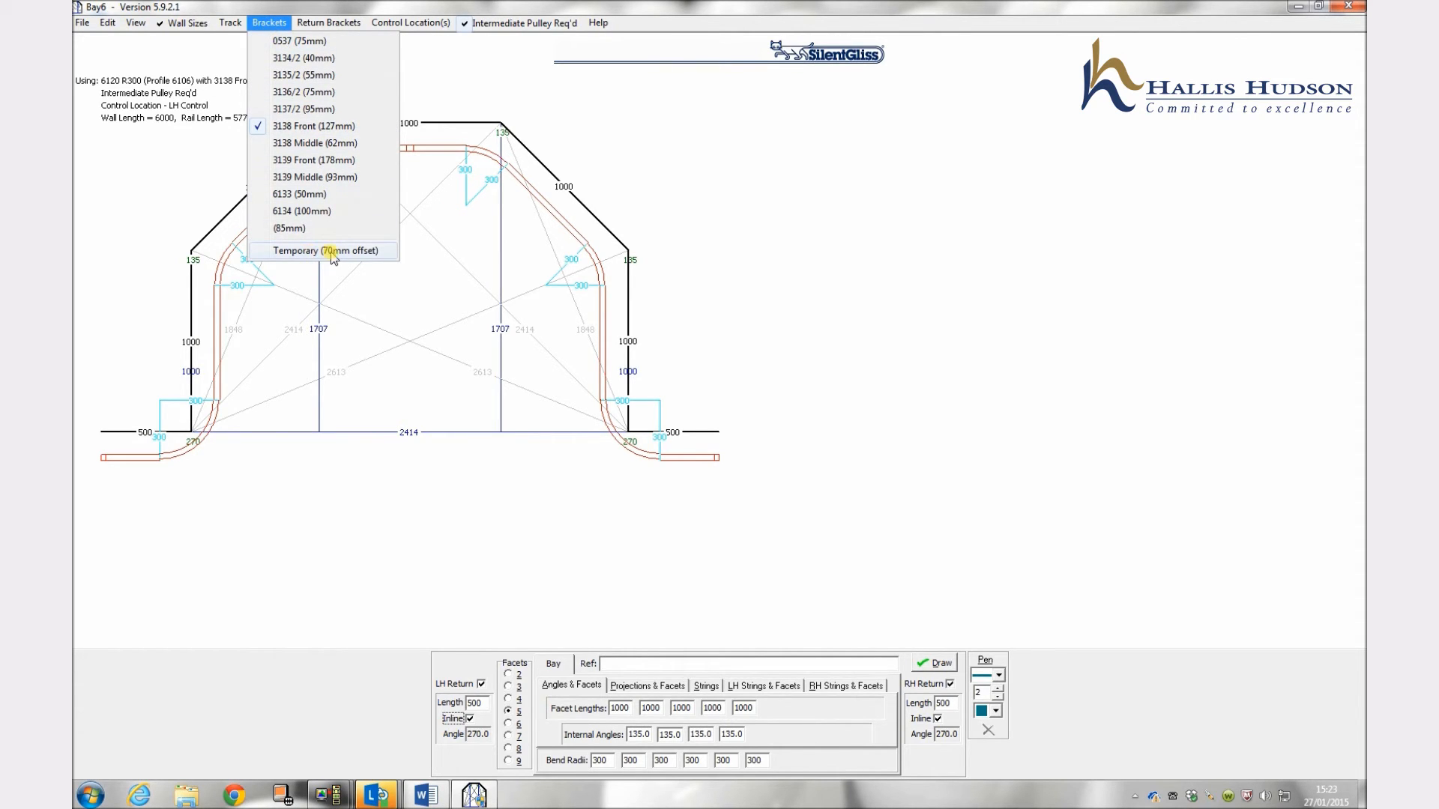
click(325, 250)
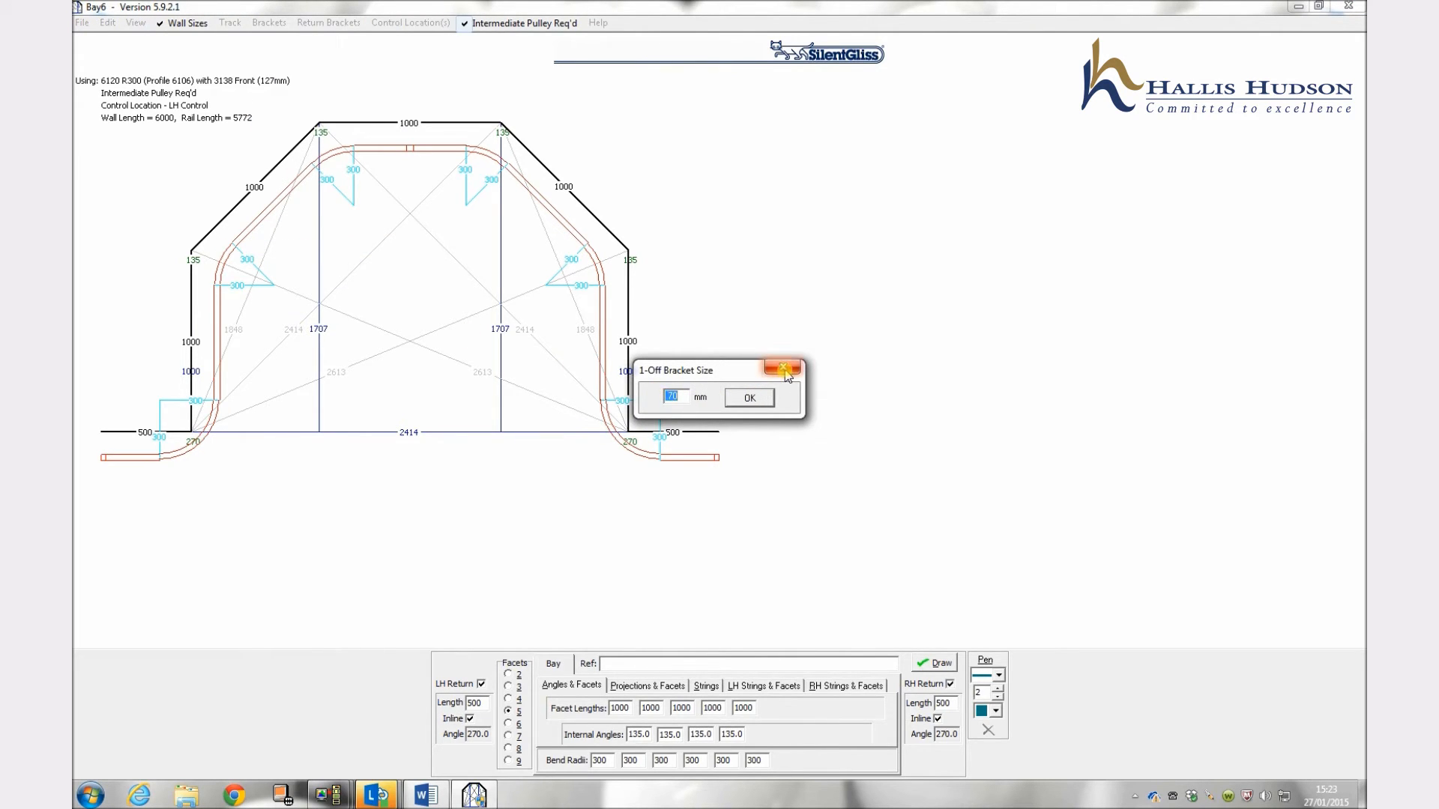
click(783, 369)
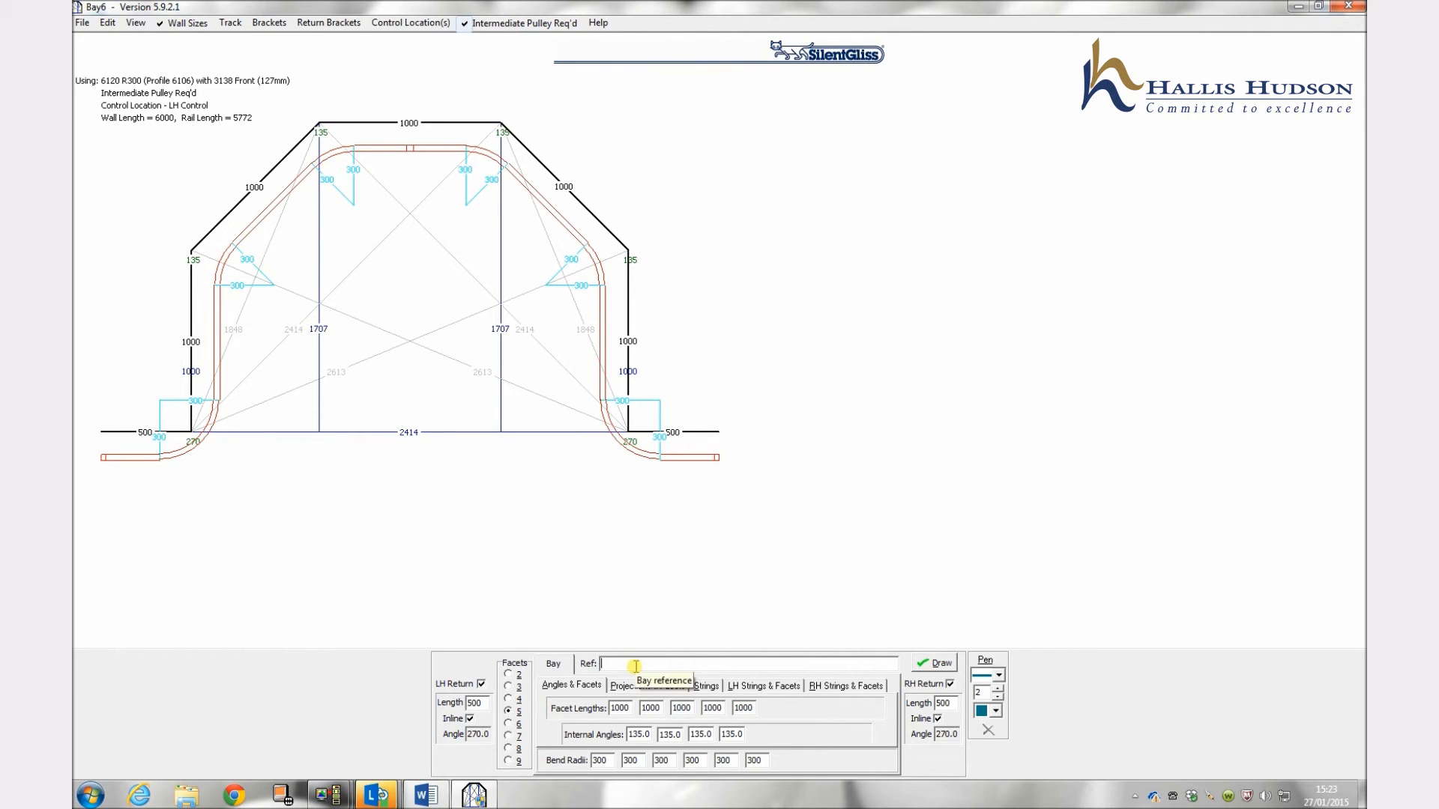
text(Reference)
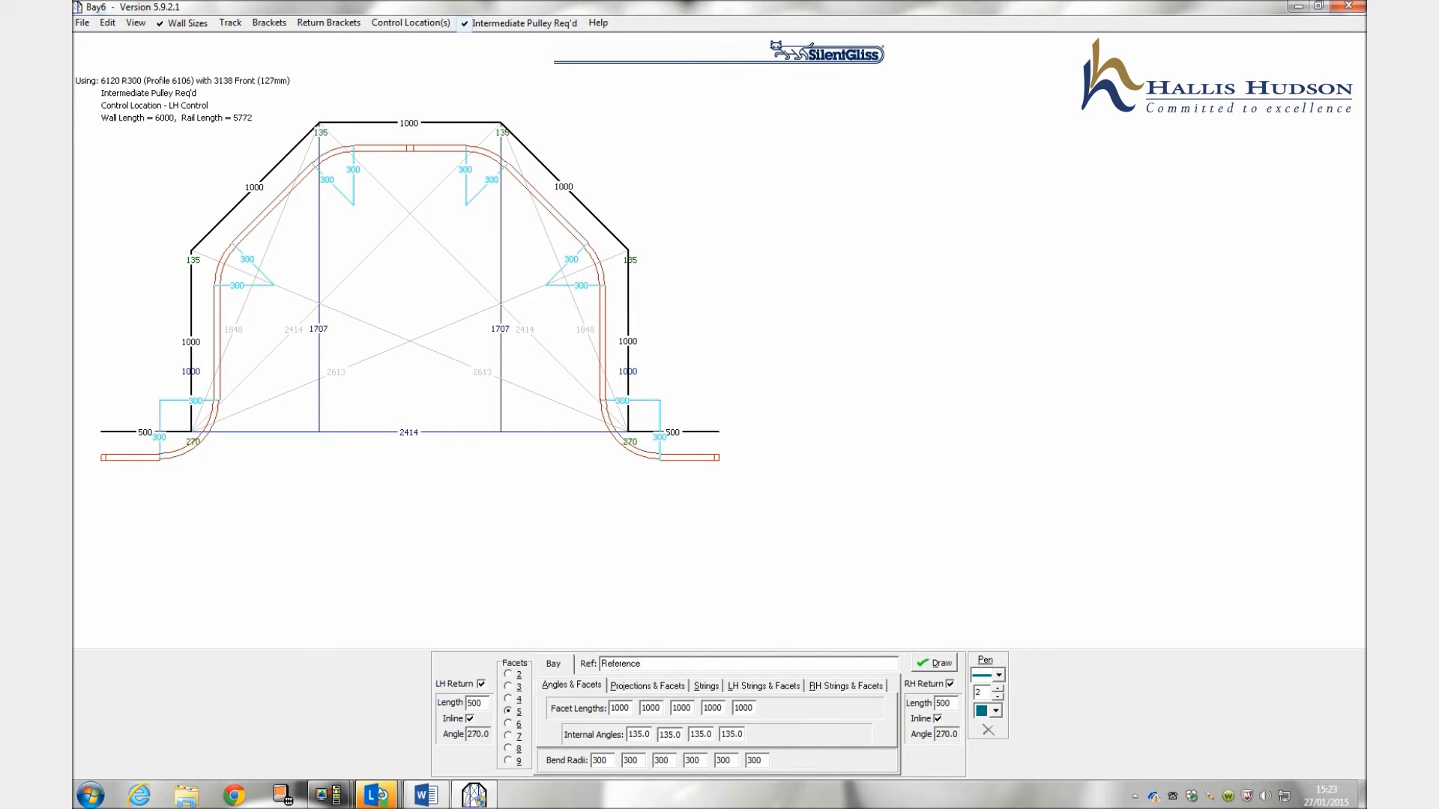
click(934, 664)
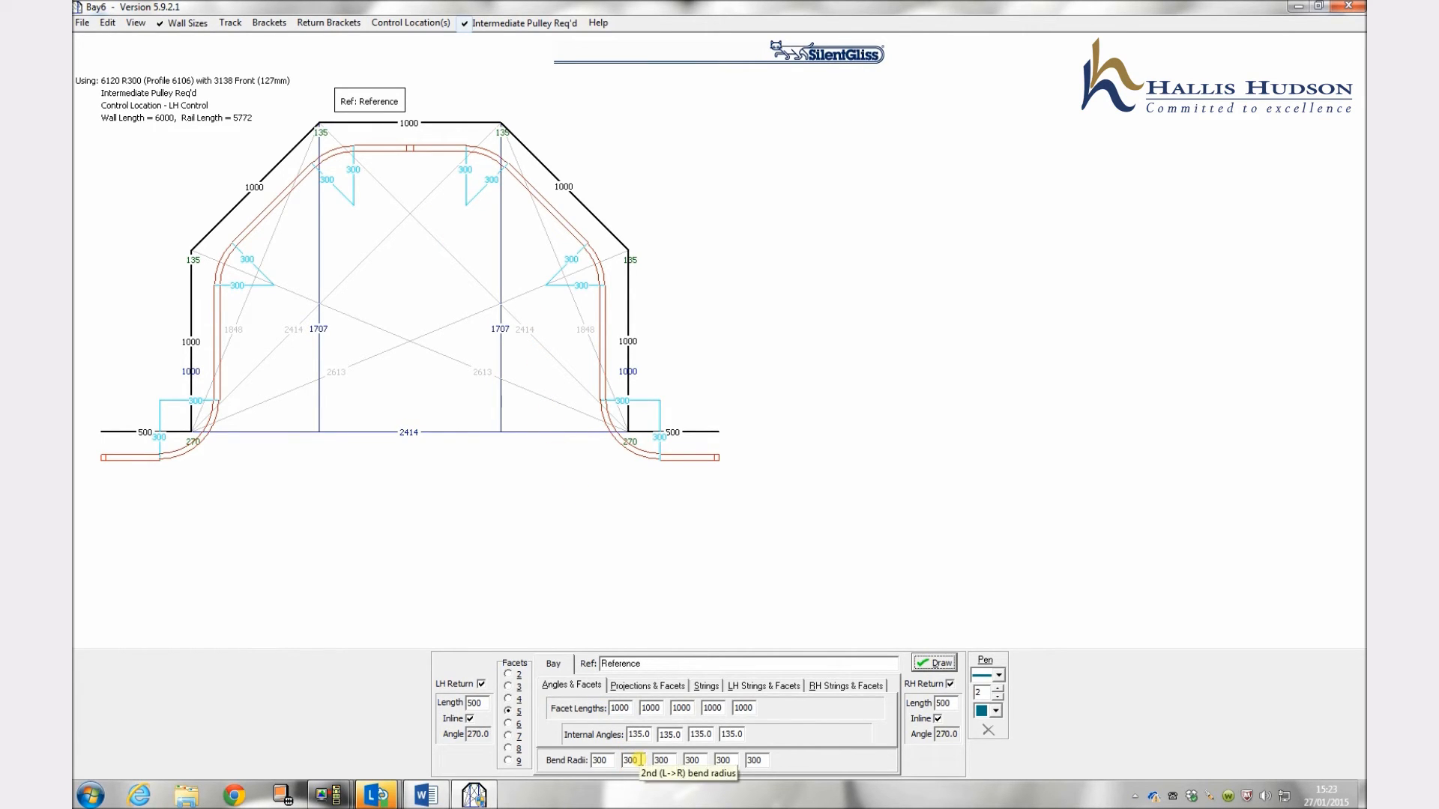
Step: Select the middle Bend Radii values to replace them with 1000
click(598, 759)
text(1000)
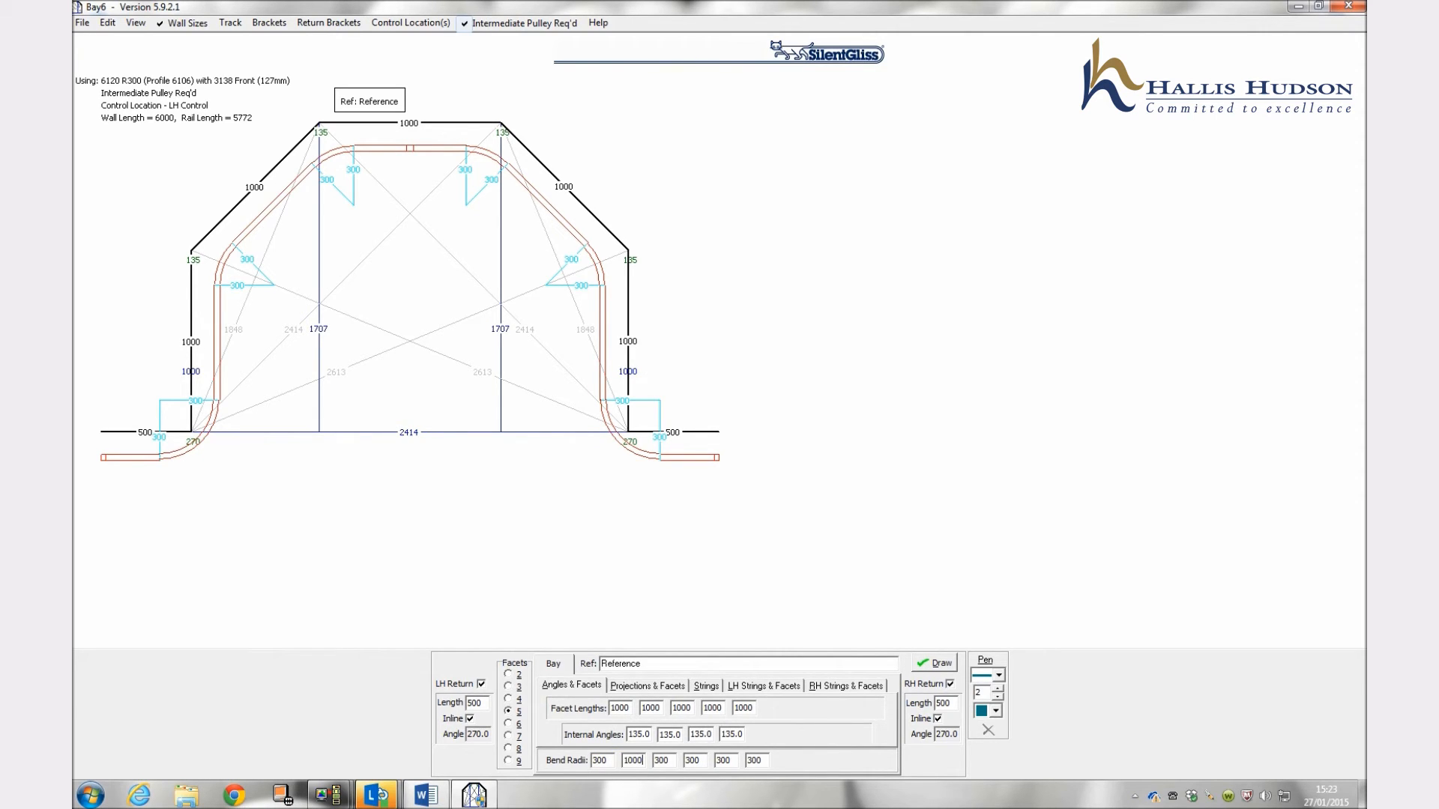
triple_click(661, 760)
text(1000)
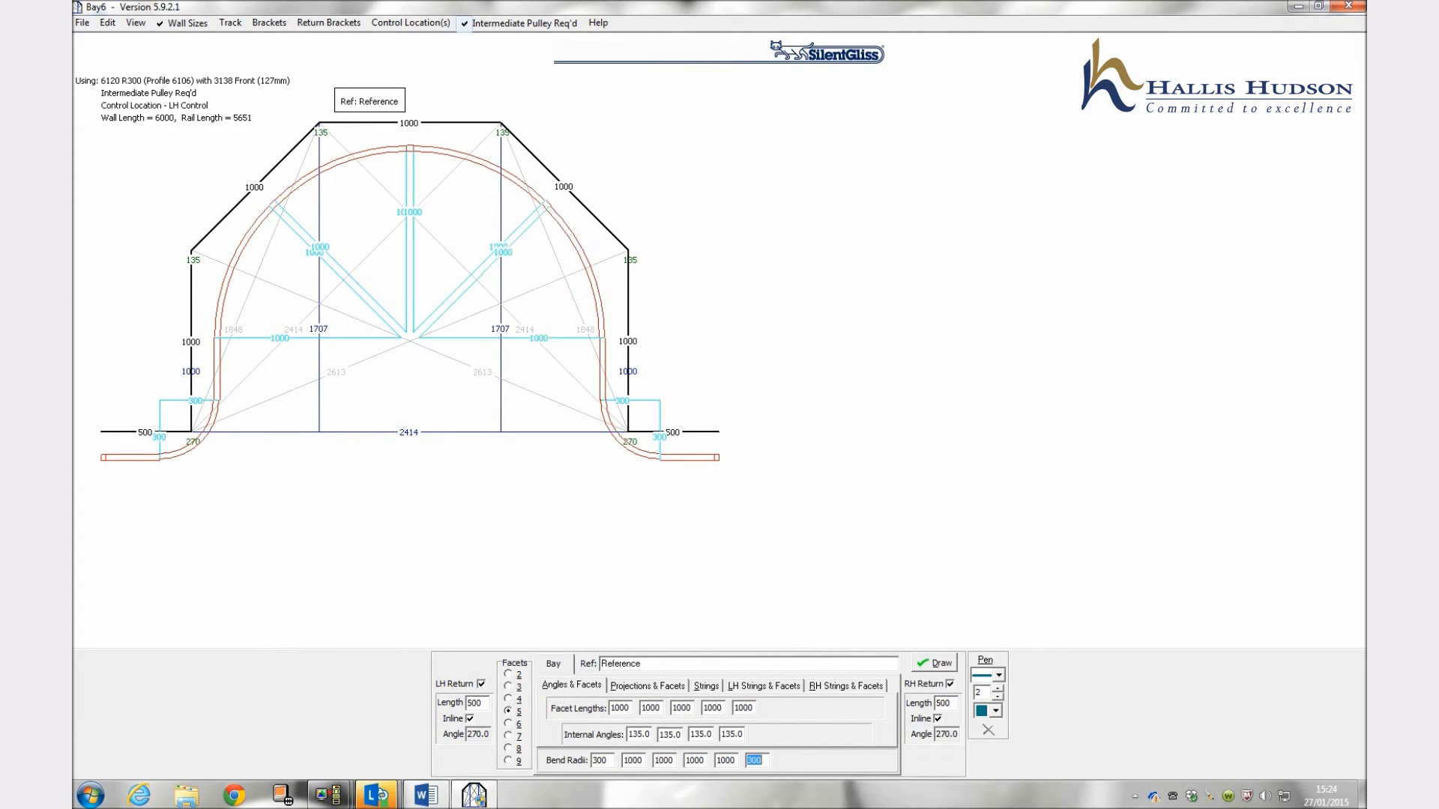
mouse_move(330, 179)
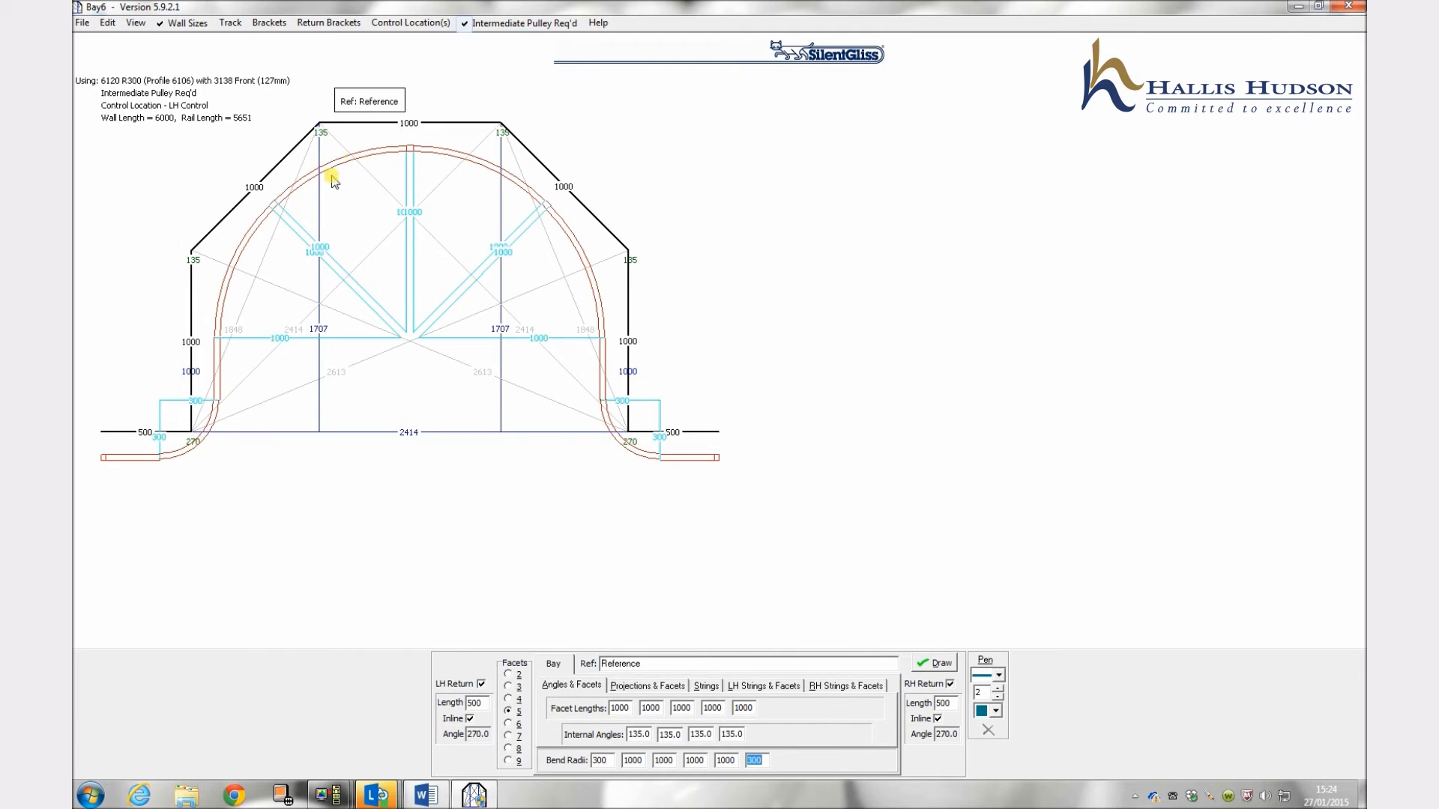
mouse_move(261, 308)
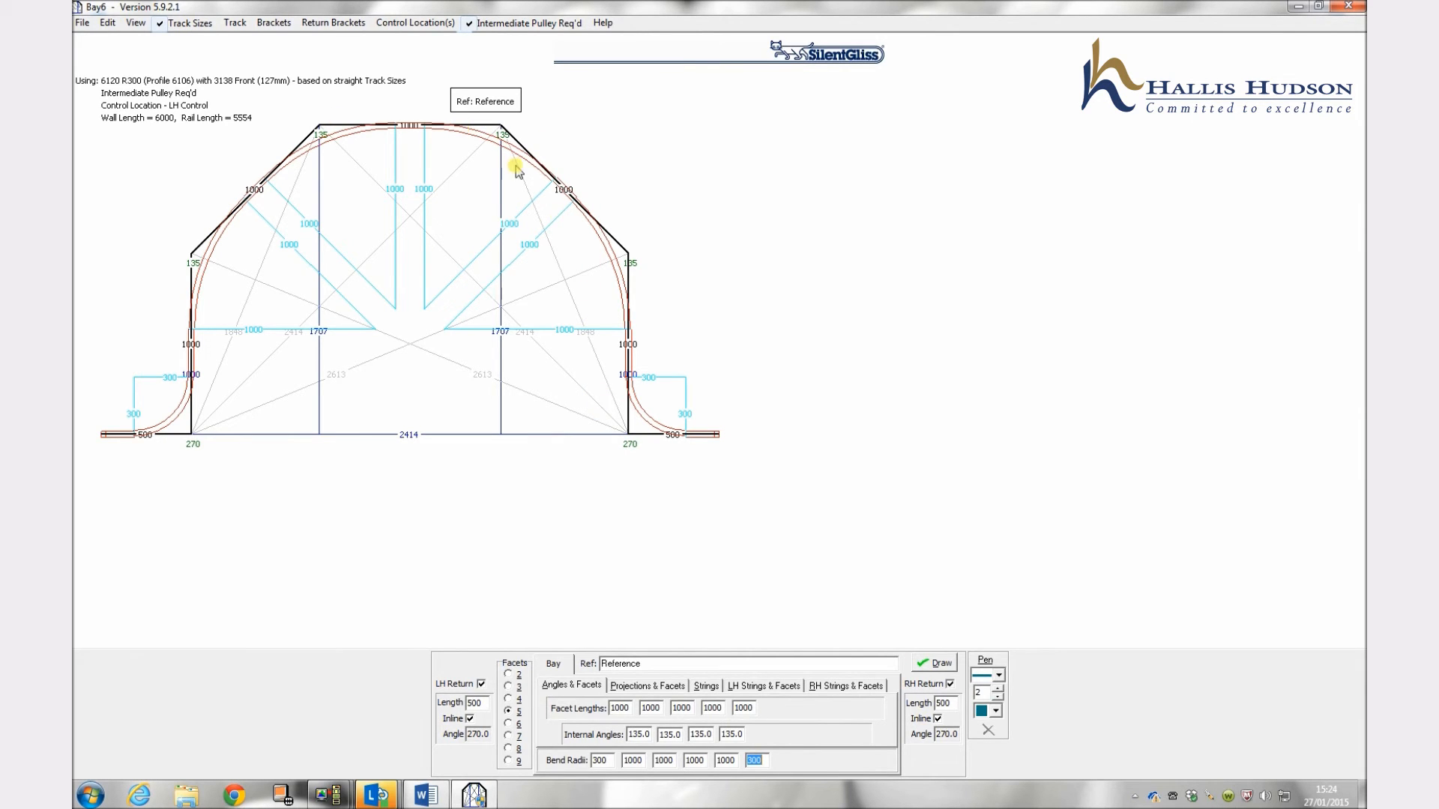
mouse_move(186, 411)
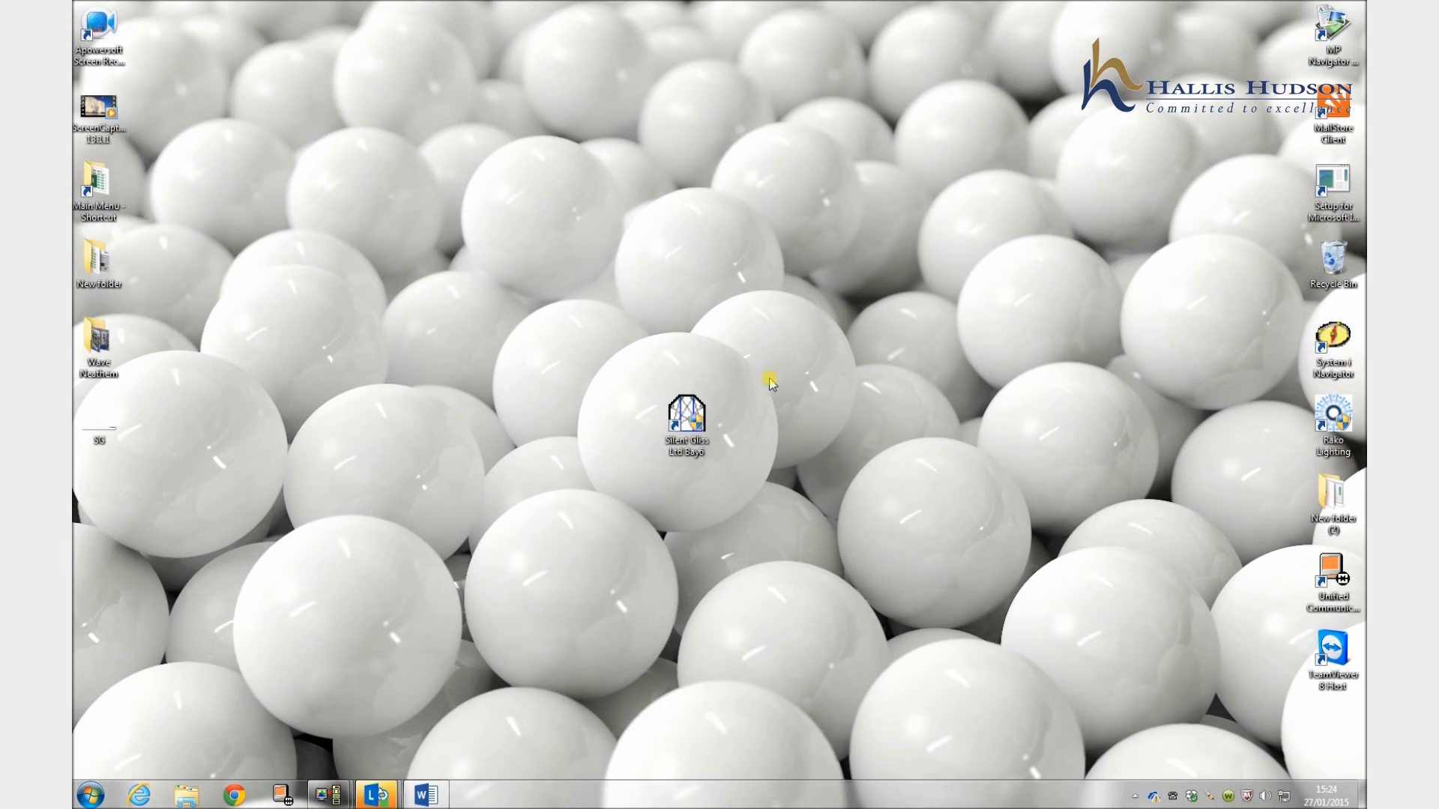
Step: Relaunch Bay6, dismiss the Outlook warning, choose the Arc layout and maximise
double_click(685, 418)
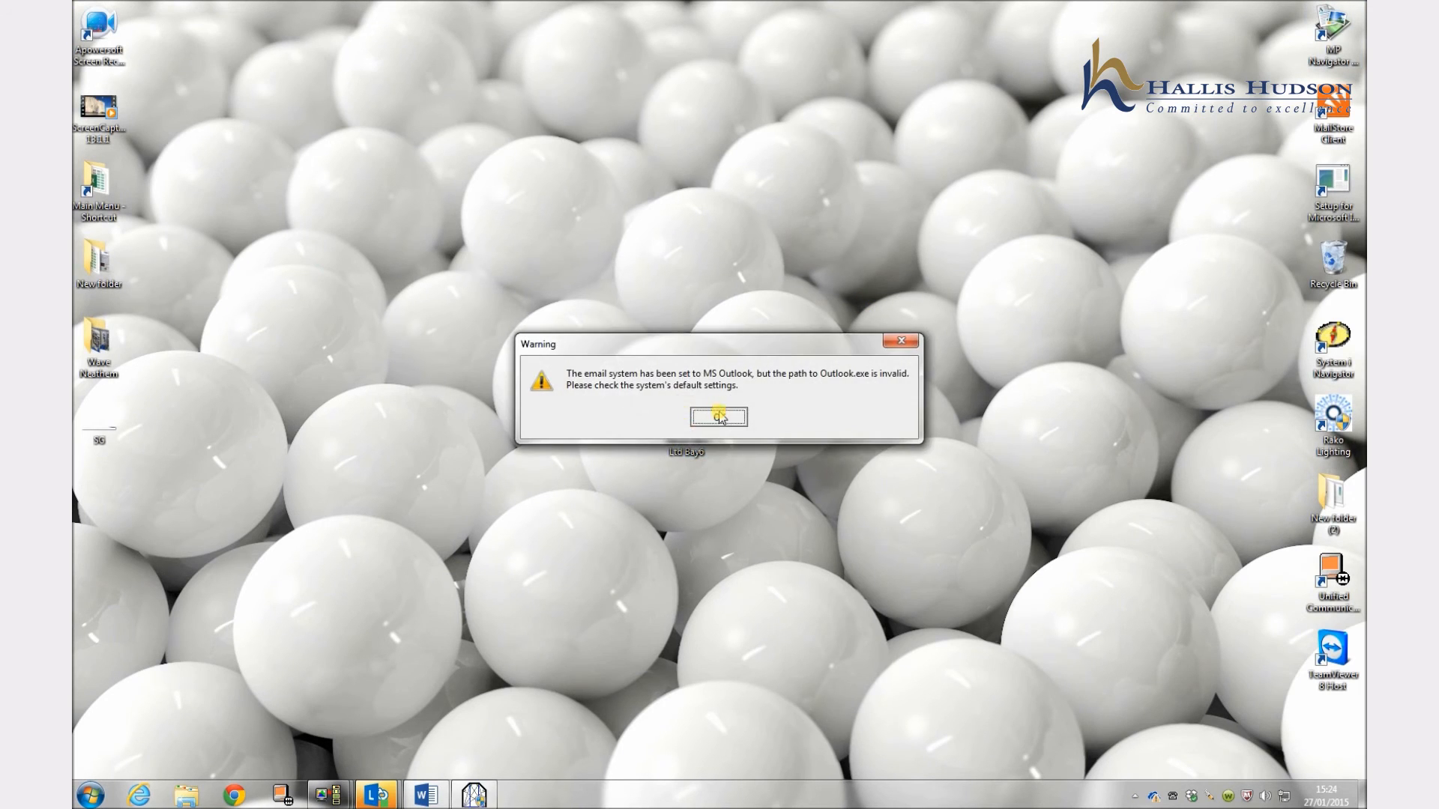
click(718, 418)
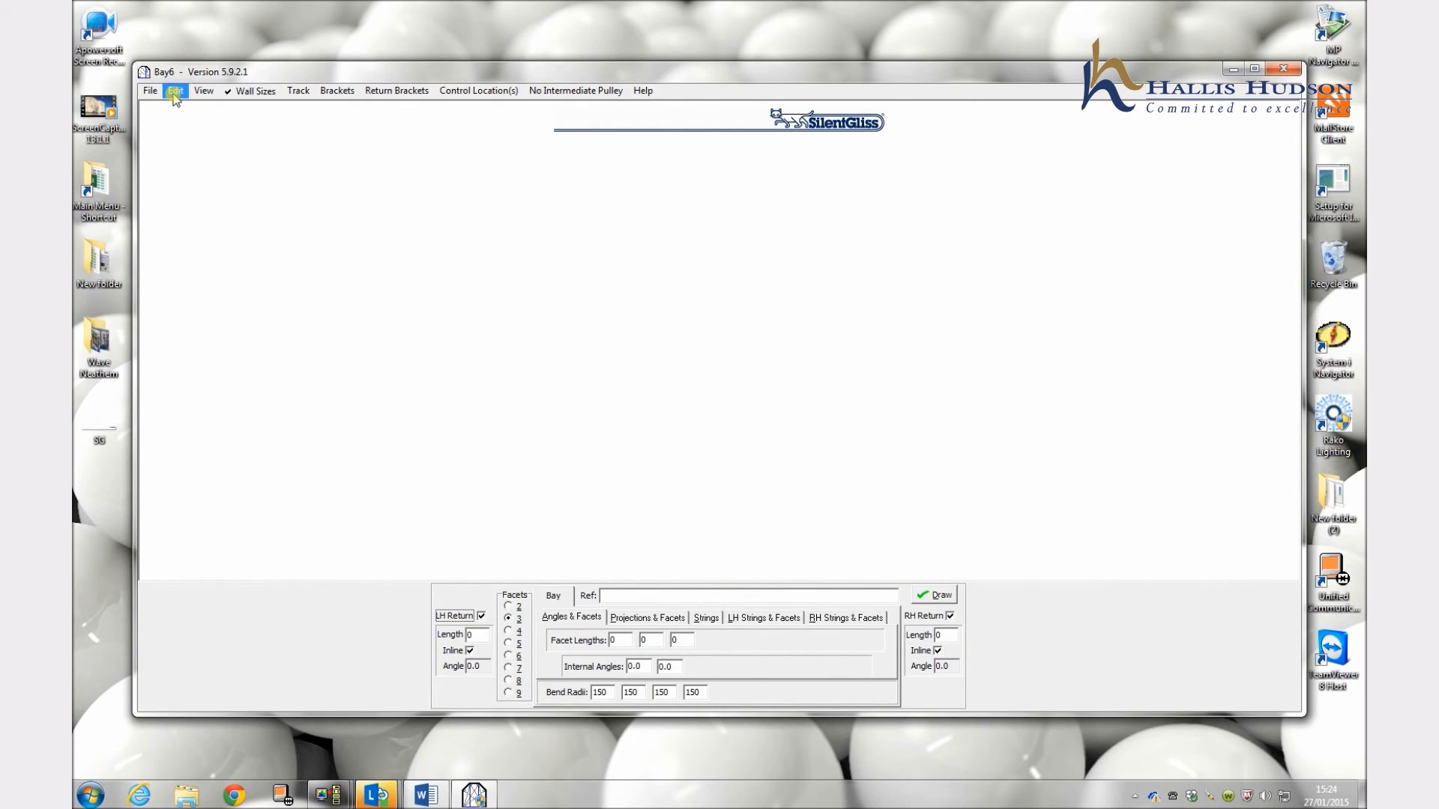
click(174, 89)
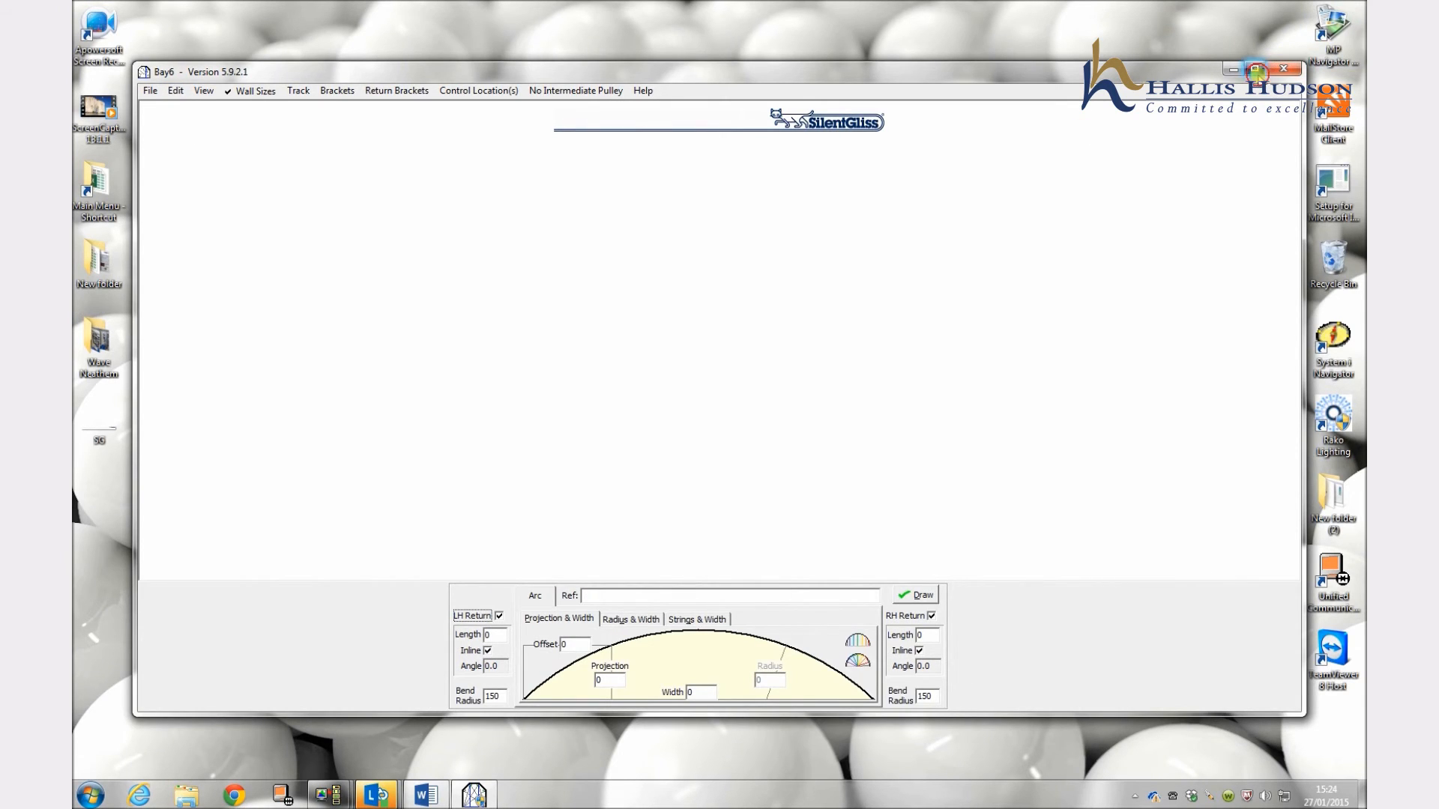
click(1270, 70)
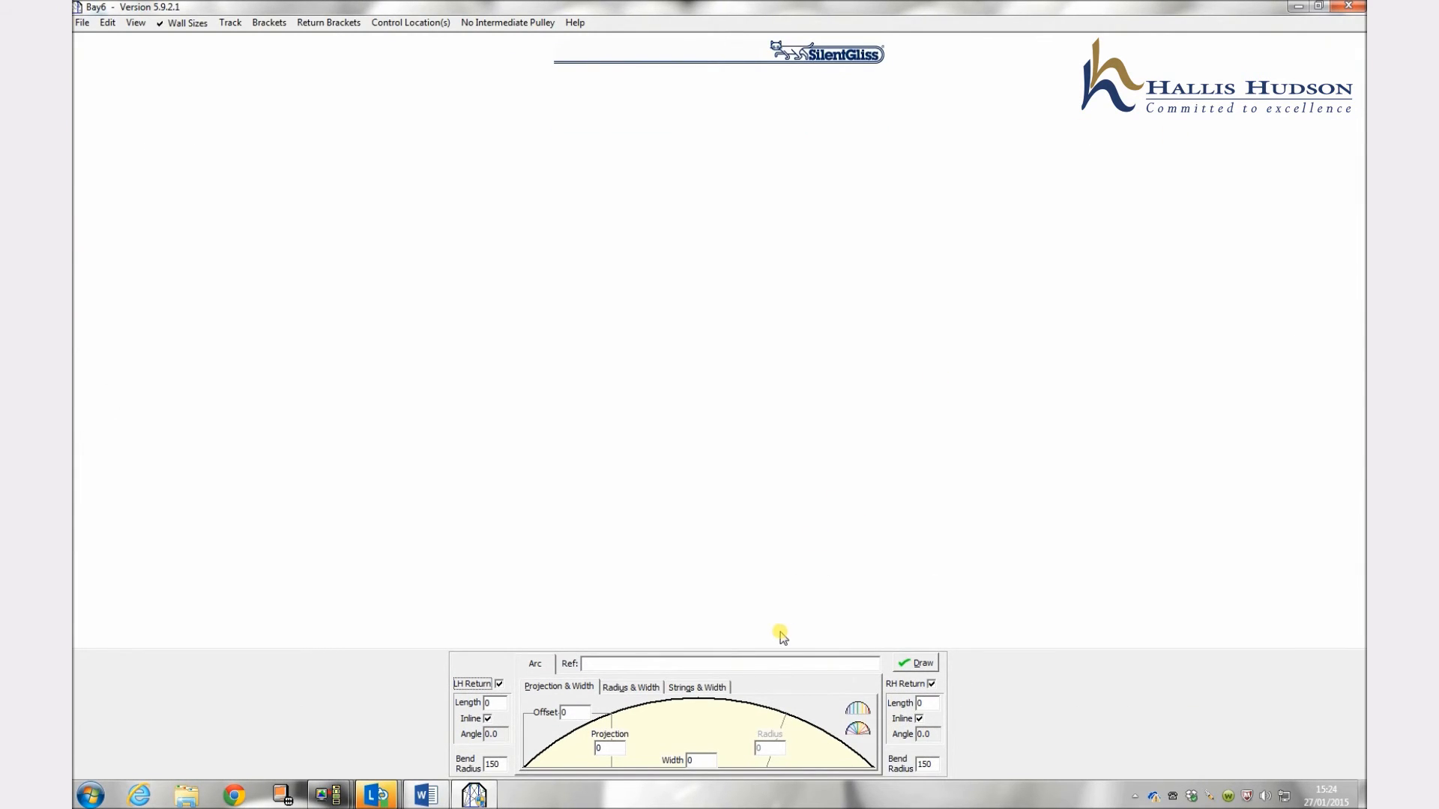
mouse_move(766, 619)
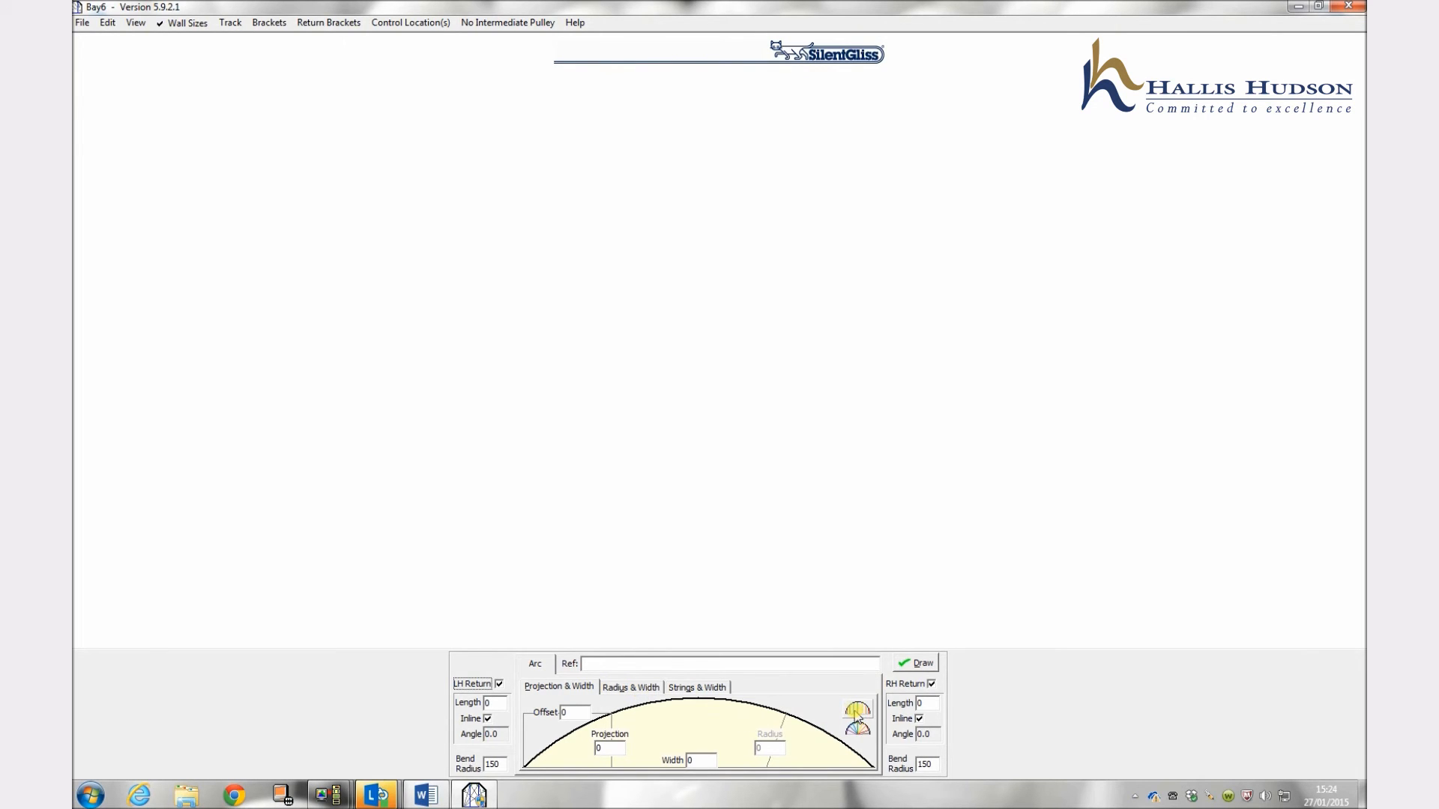
mouse_move(856, 720)
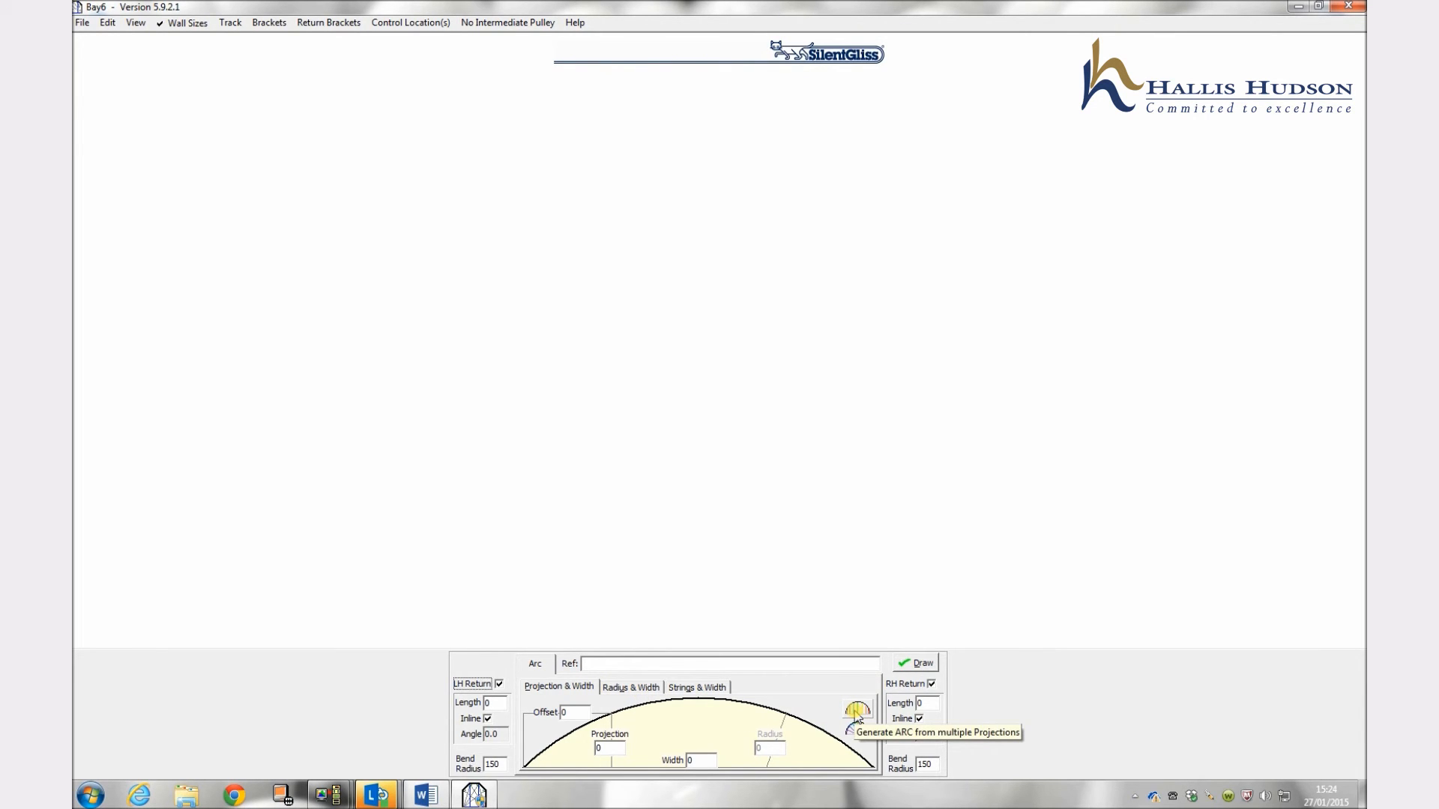
mouse_move(567, 748)
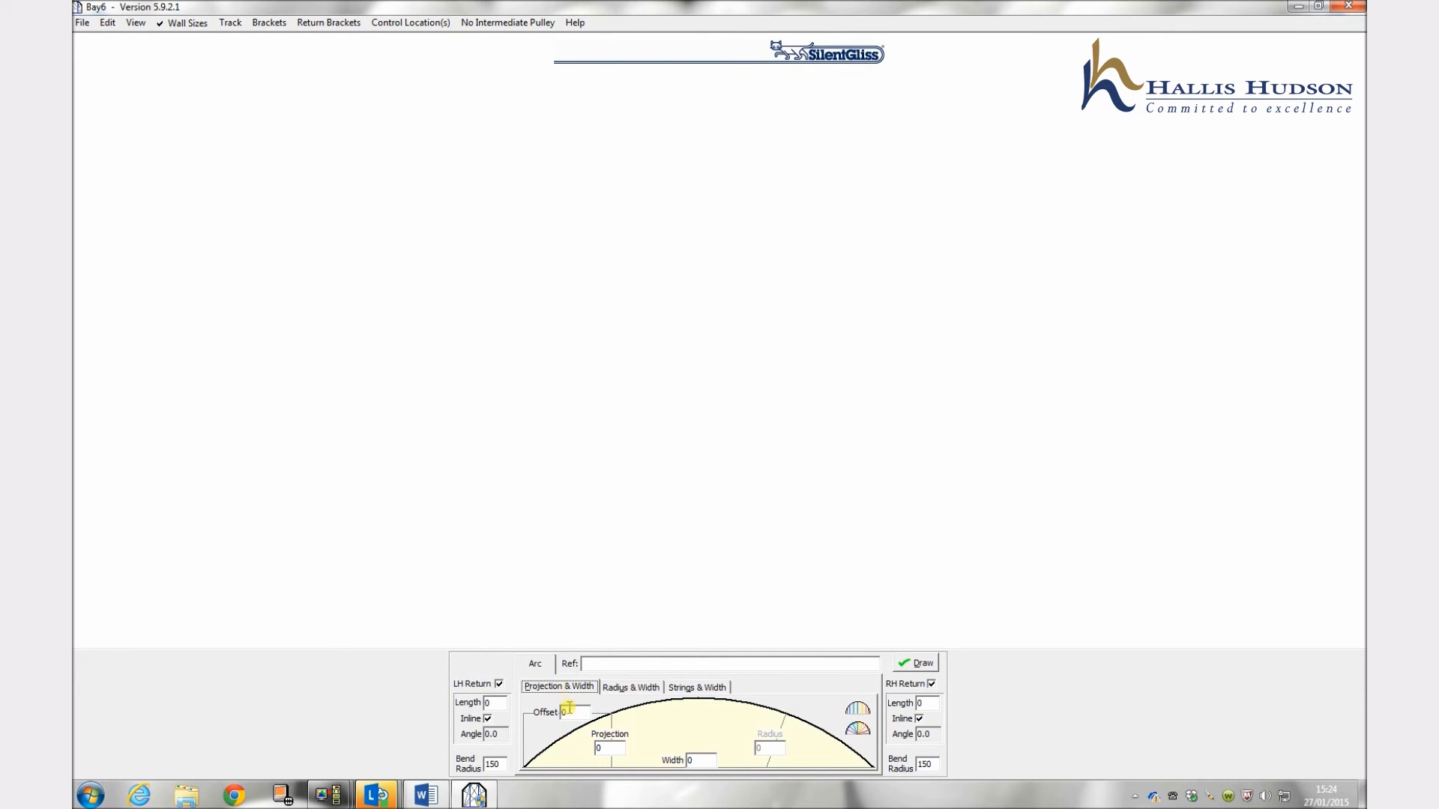
mouse_move(570, 713)
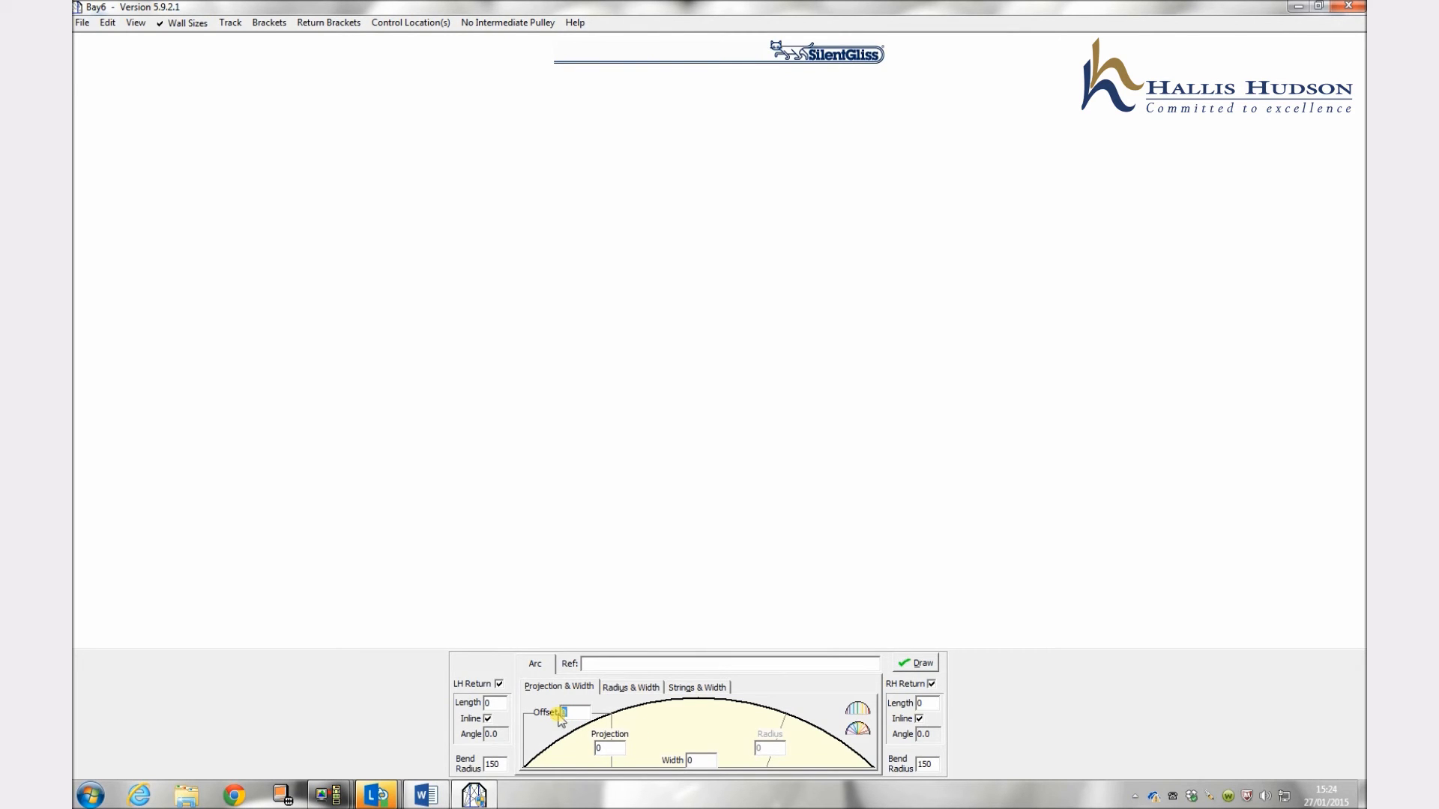
mouse_move(686, 716)
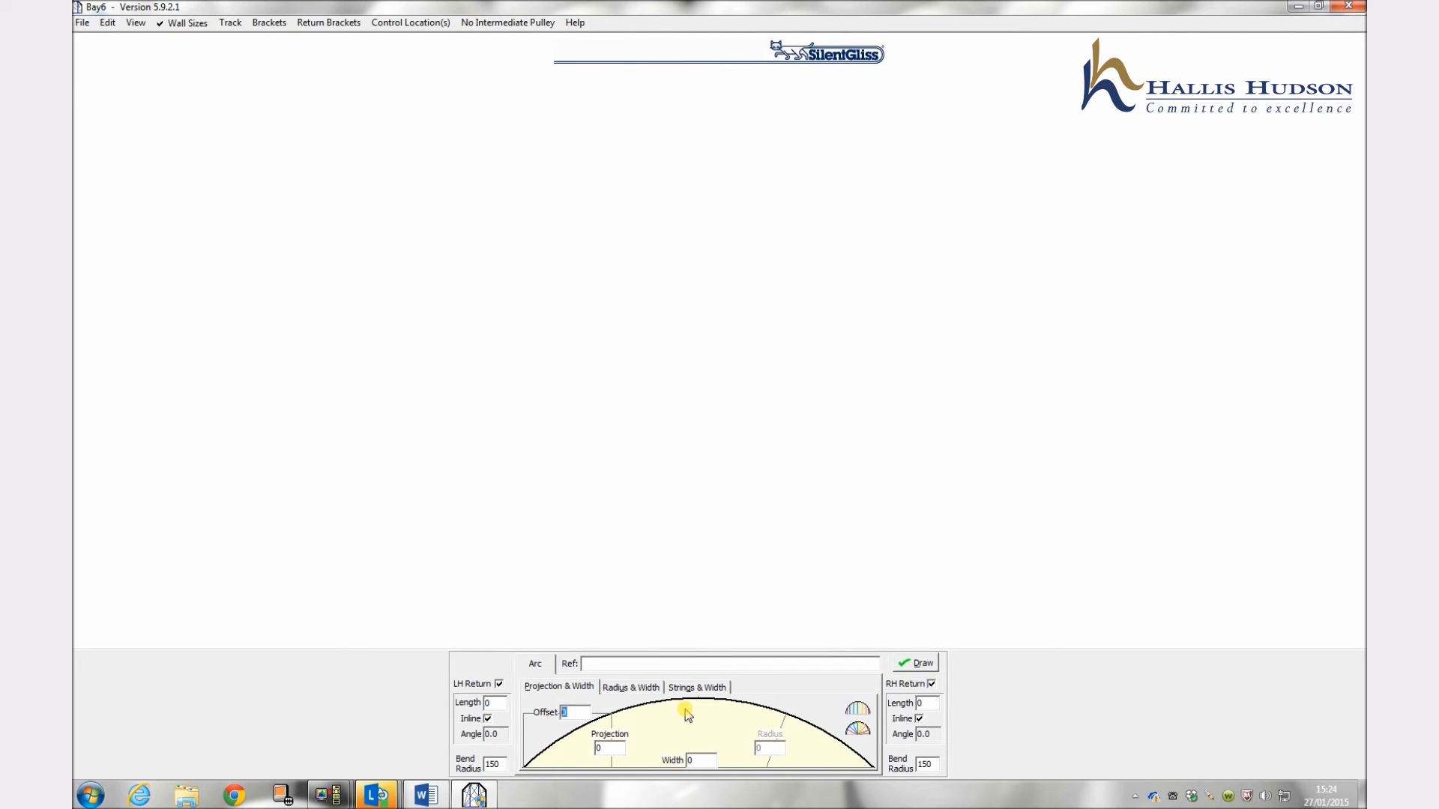
mouse_move(674, 739)
text(1500)
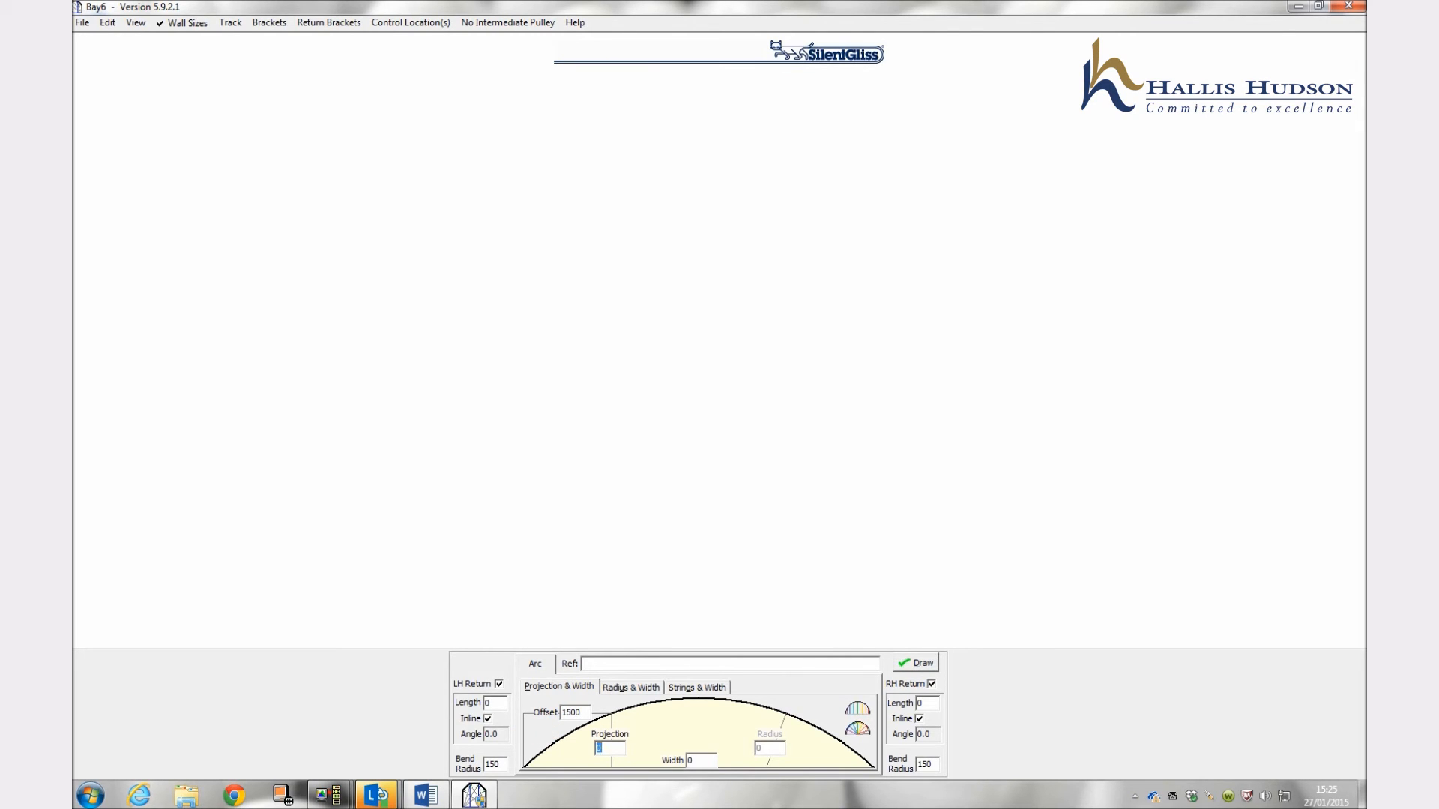
mouse_move(550, 734)
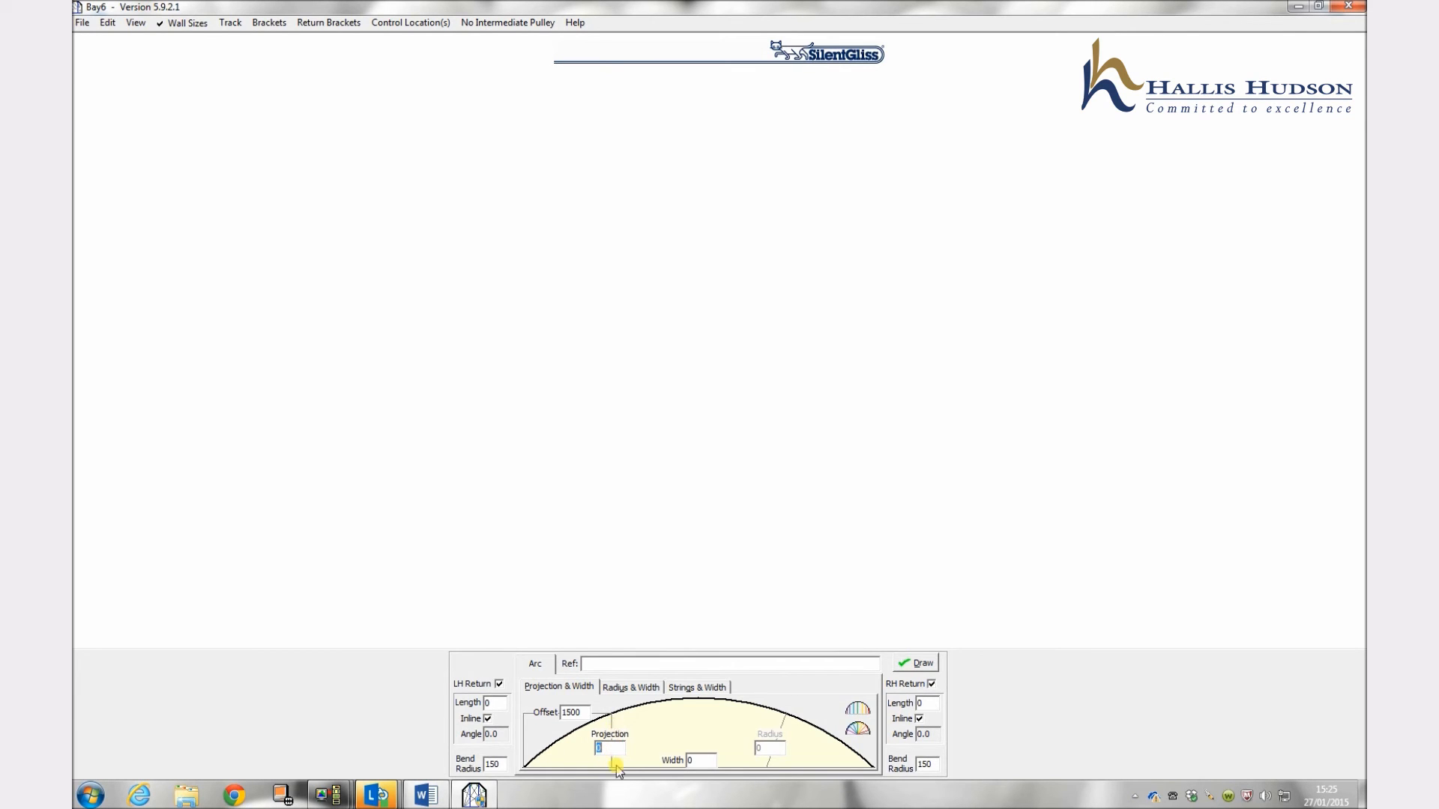
mouse_move(624, 754)
text(1000)
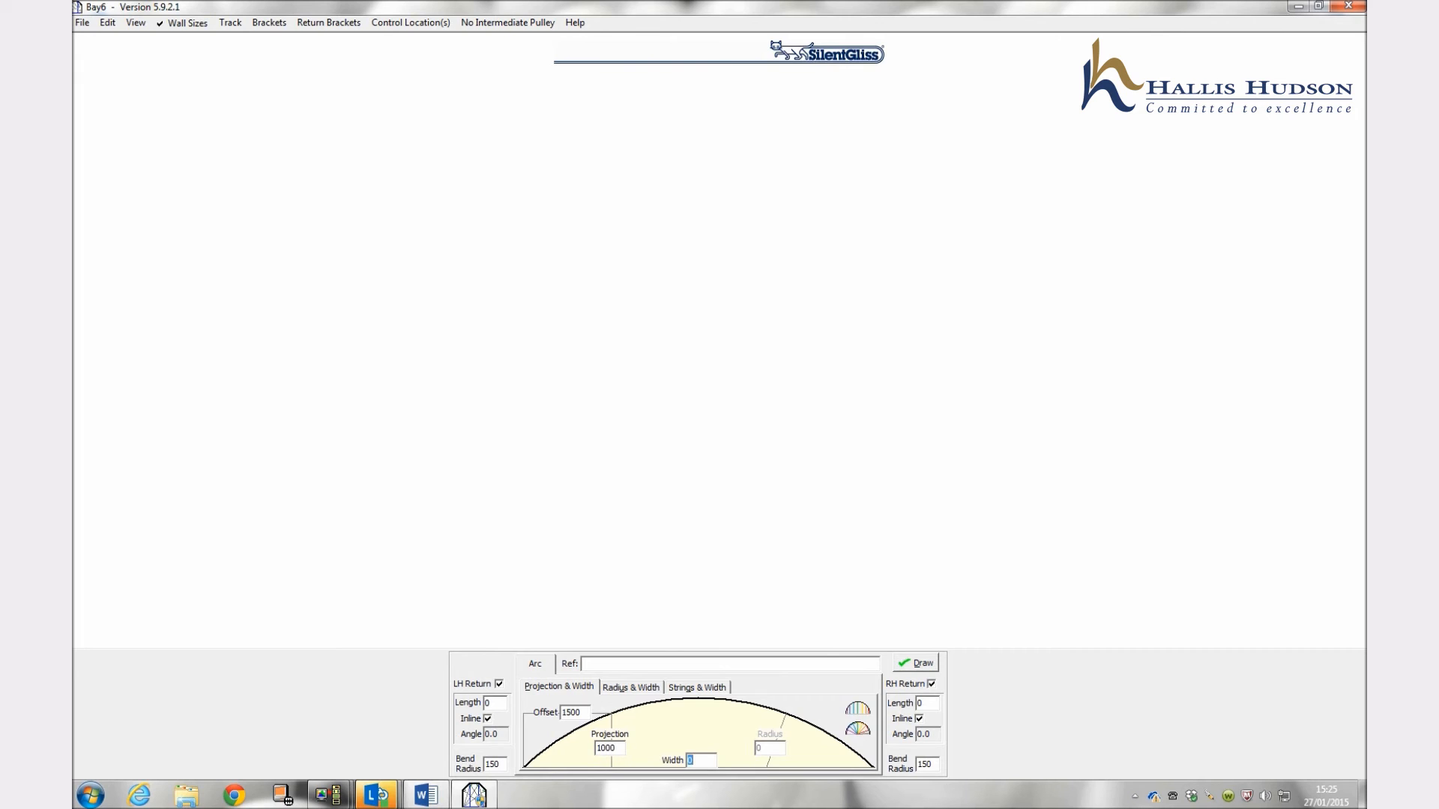
Step: Draw the arc from offset 1500, projection 1000 and width 3000
text(3000)
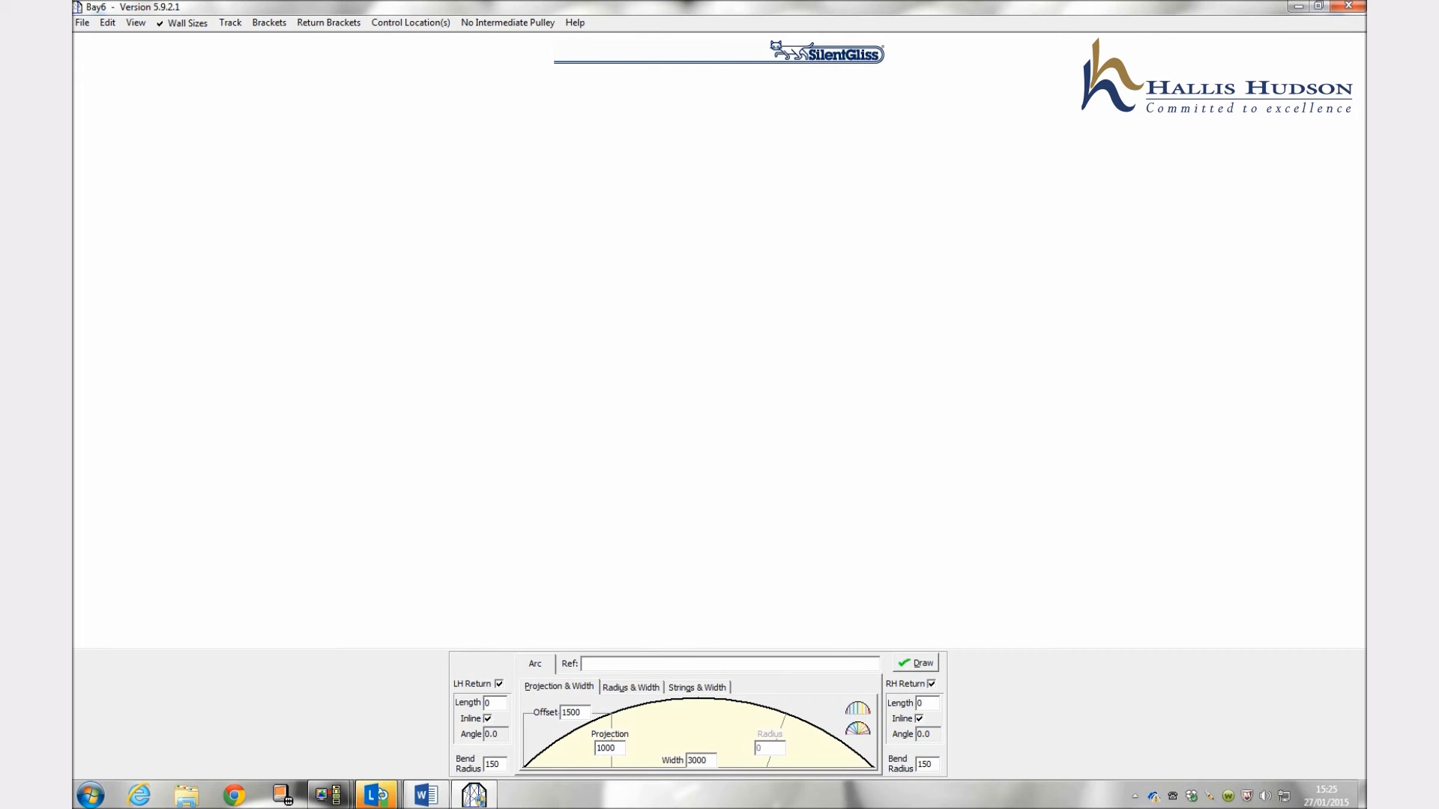
click(919, 662)
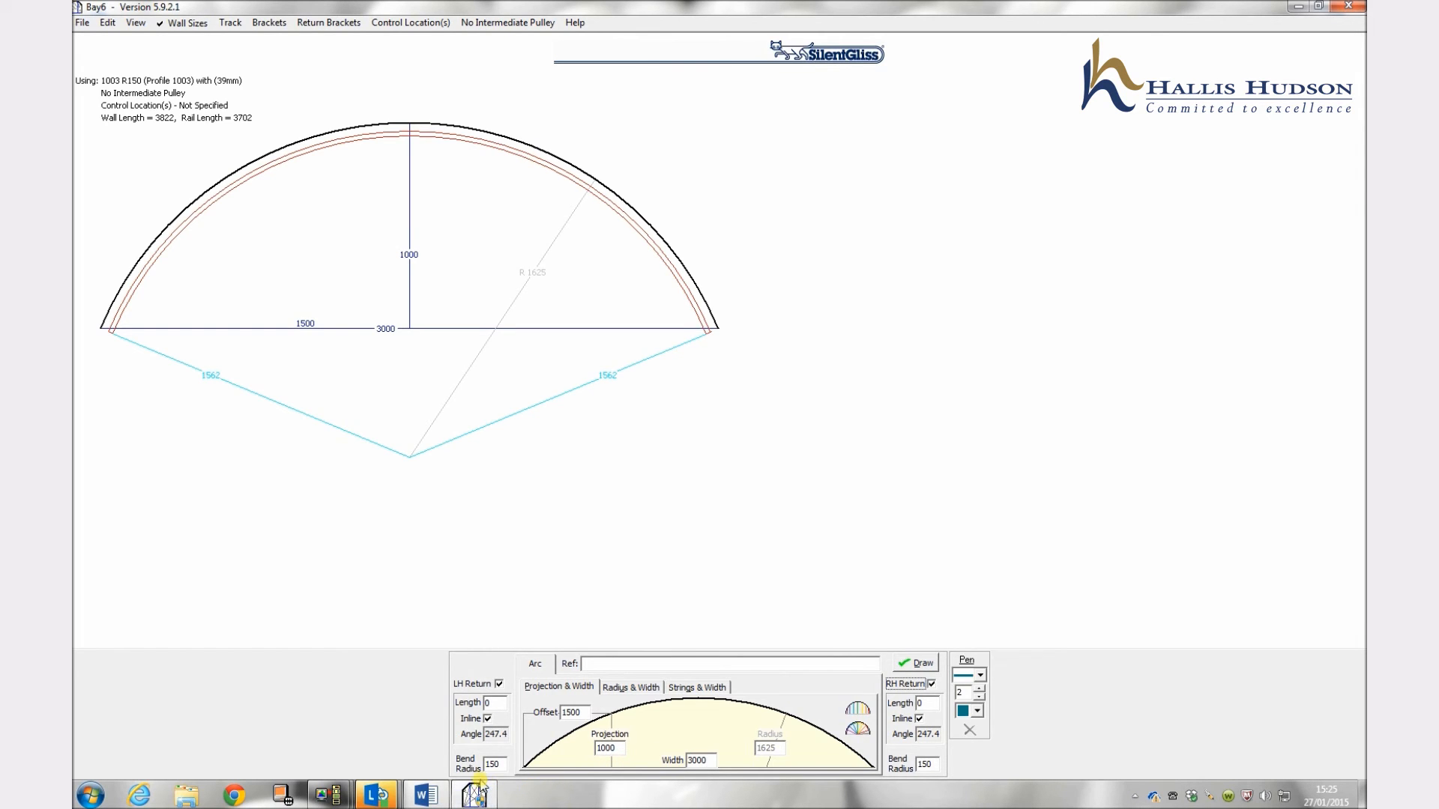
mouse_move(637, 779)
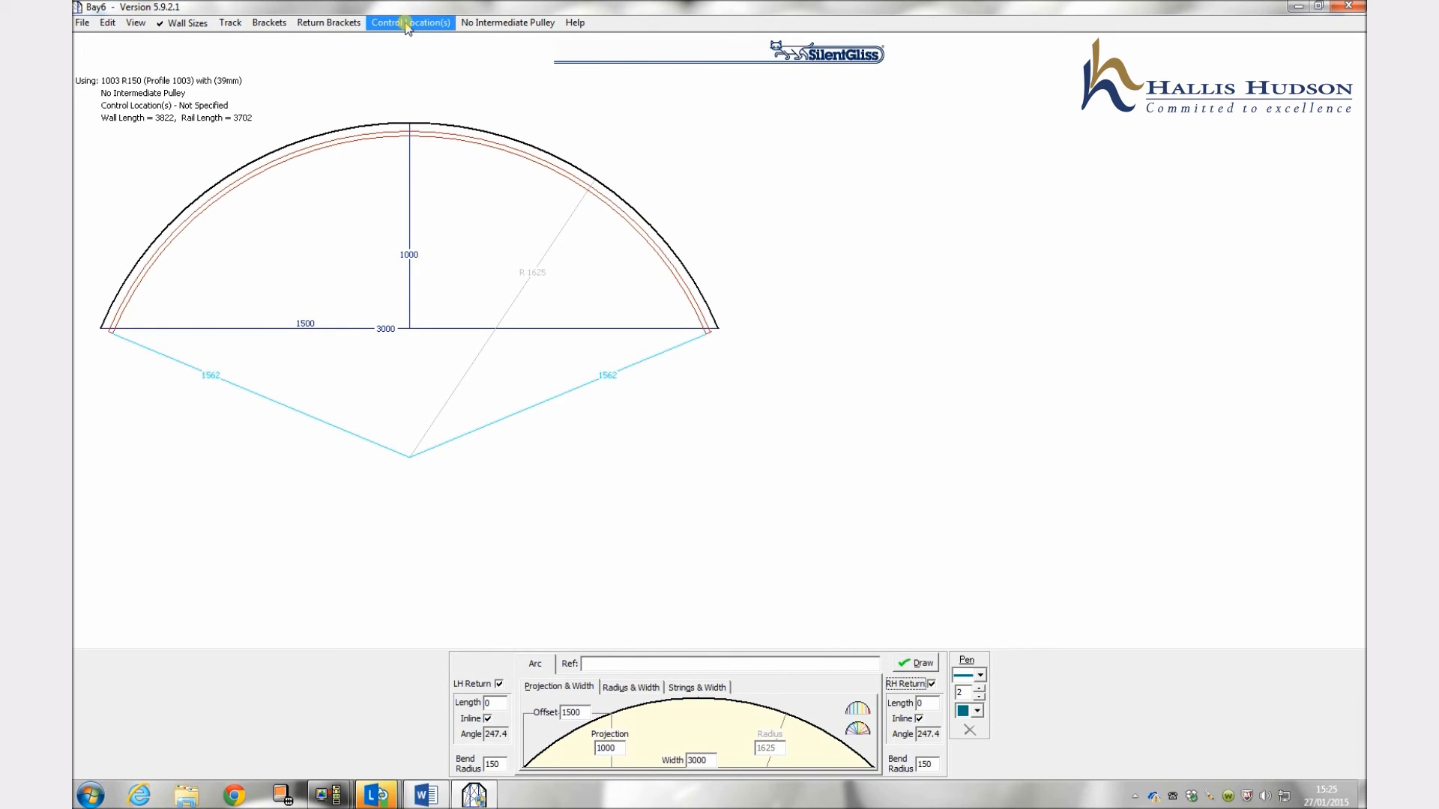
mouse_move(592, 631)
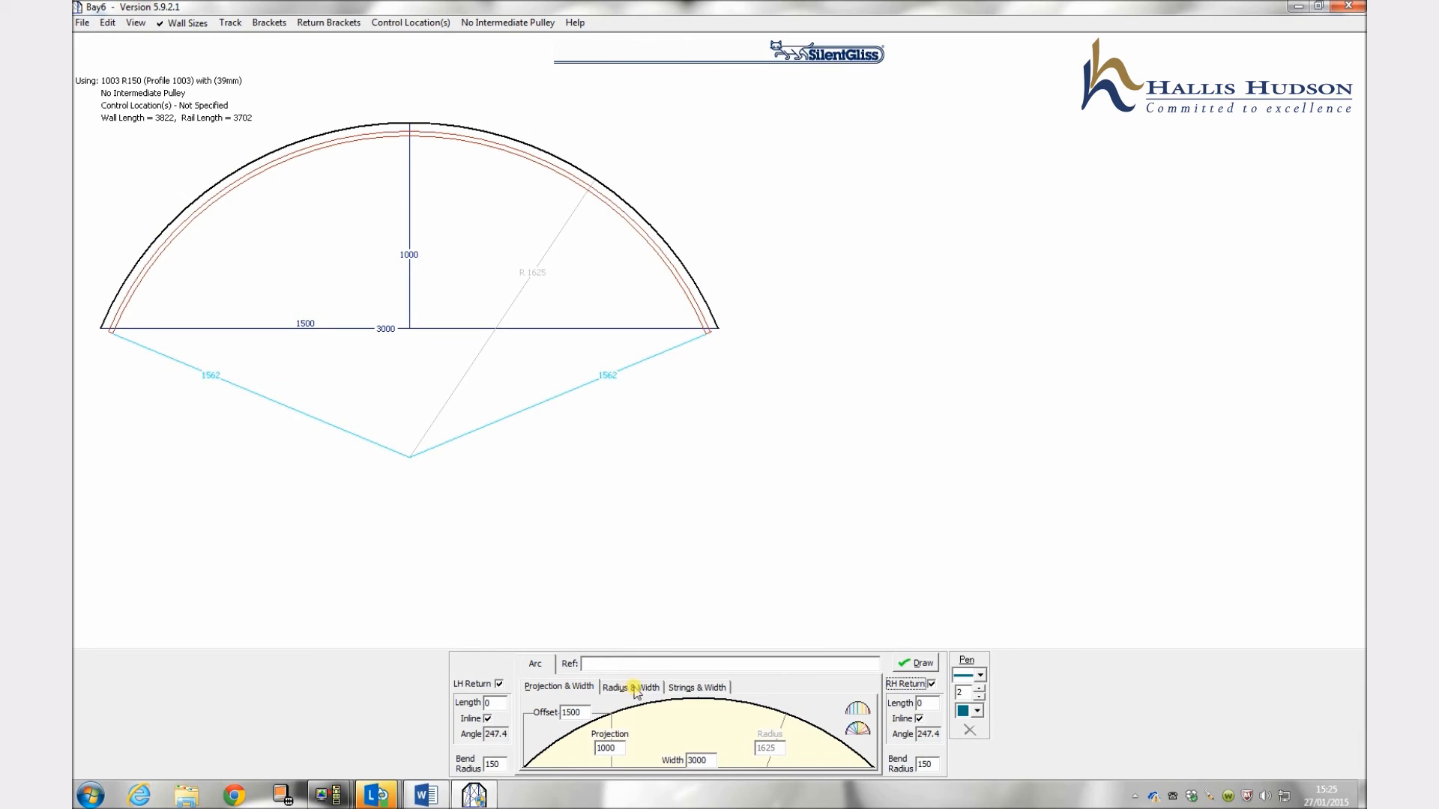
Step: Switch to Radius & Width entry to set width 2000 and radius 4000
click(631, 688)
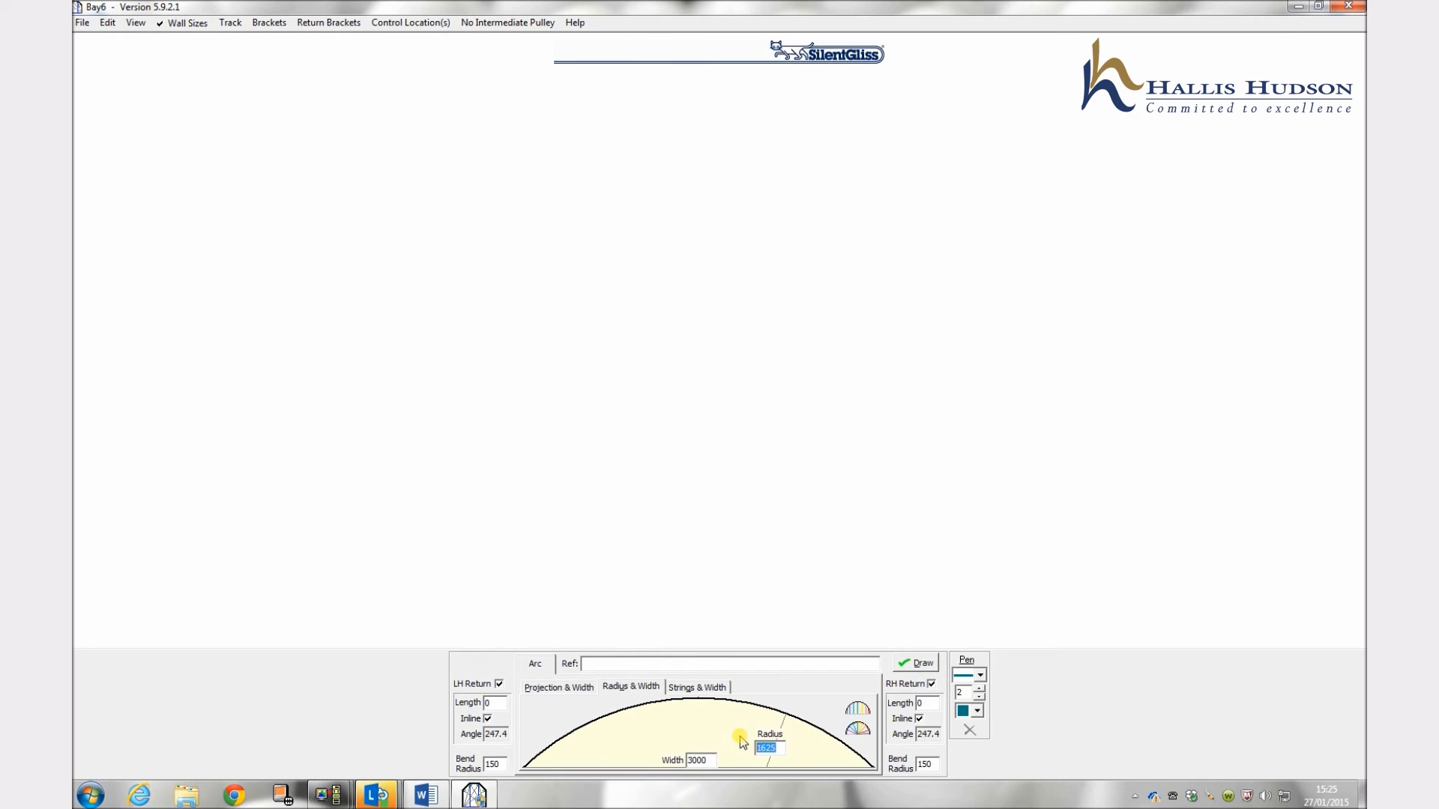
click(917, 663)
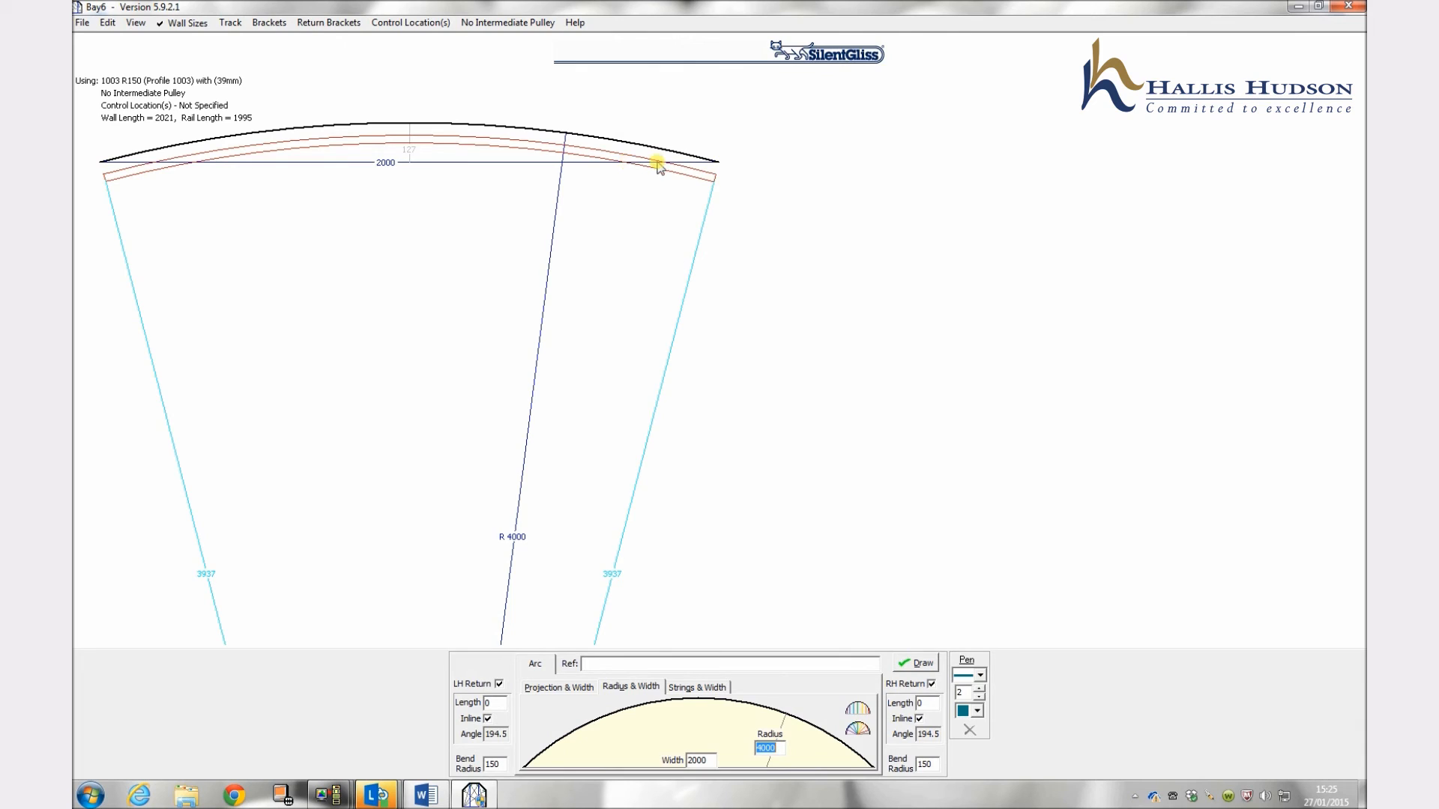
mouse_move(673, 167)
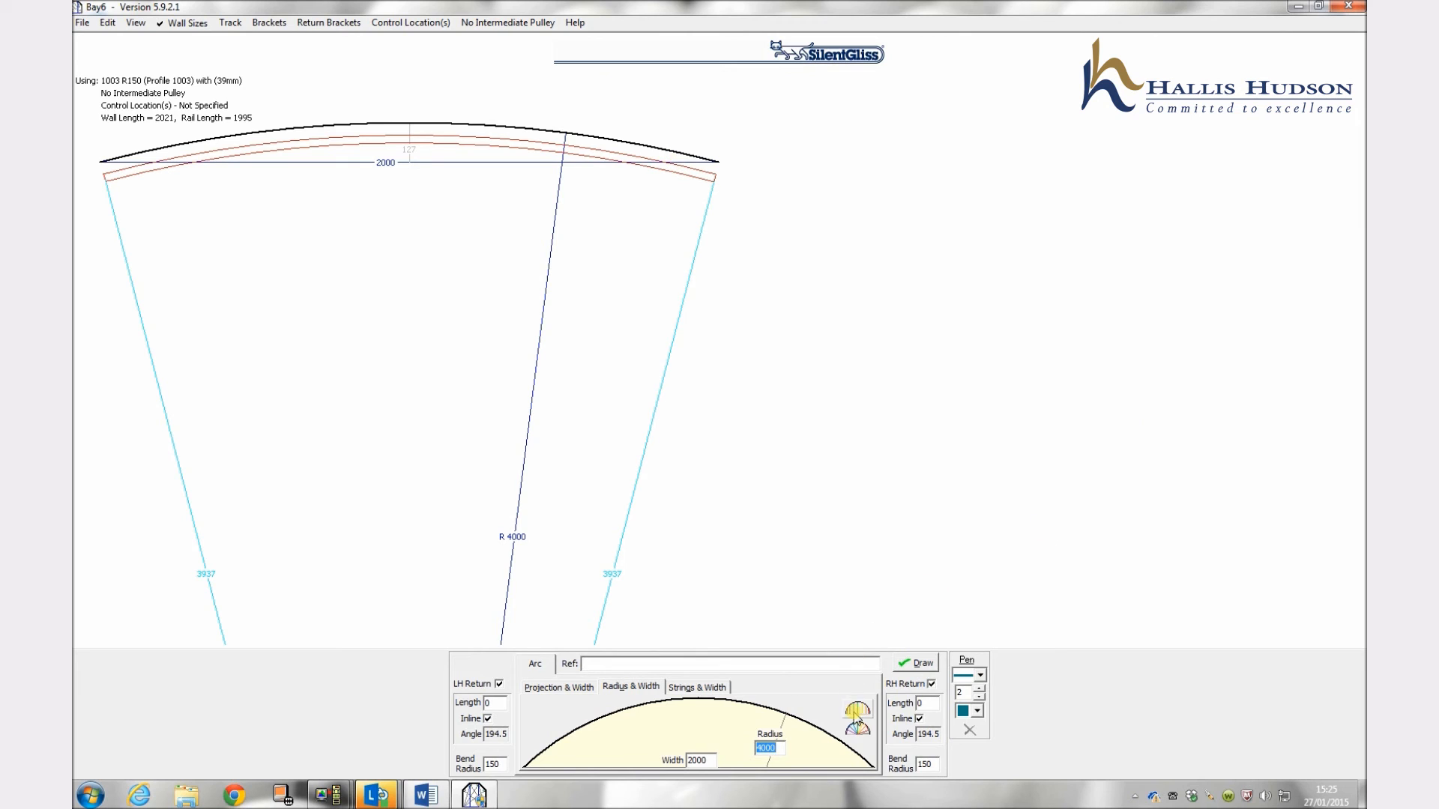
mouse_move(852, 706)
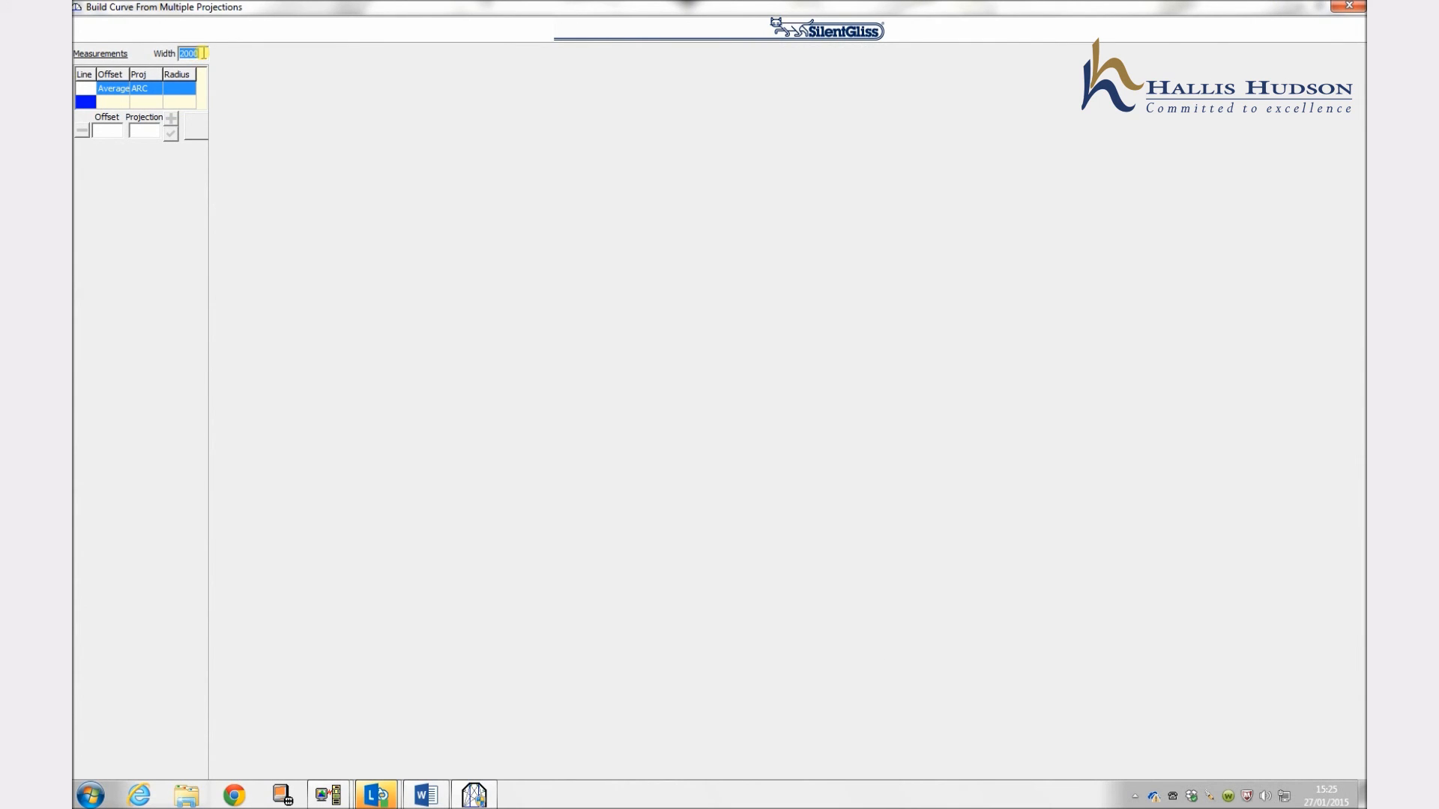
Step: Enter width 3000 and a first measurement with offset 500, projection 536
text(300)
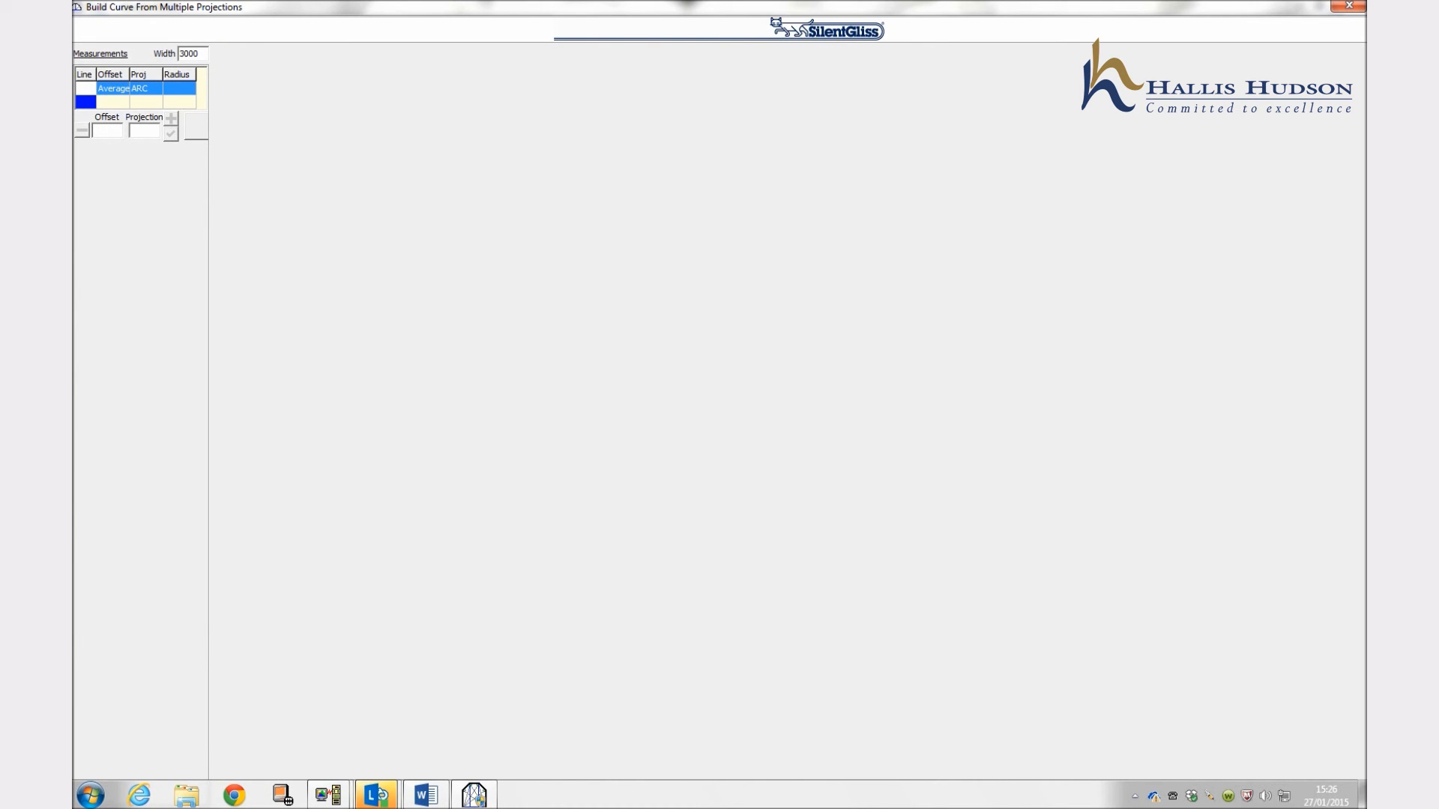
text(500)
text(536)
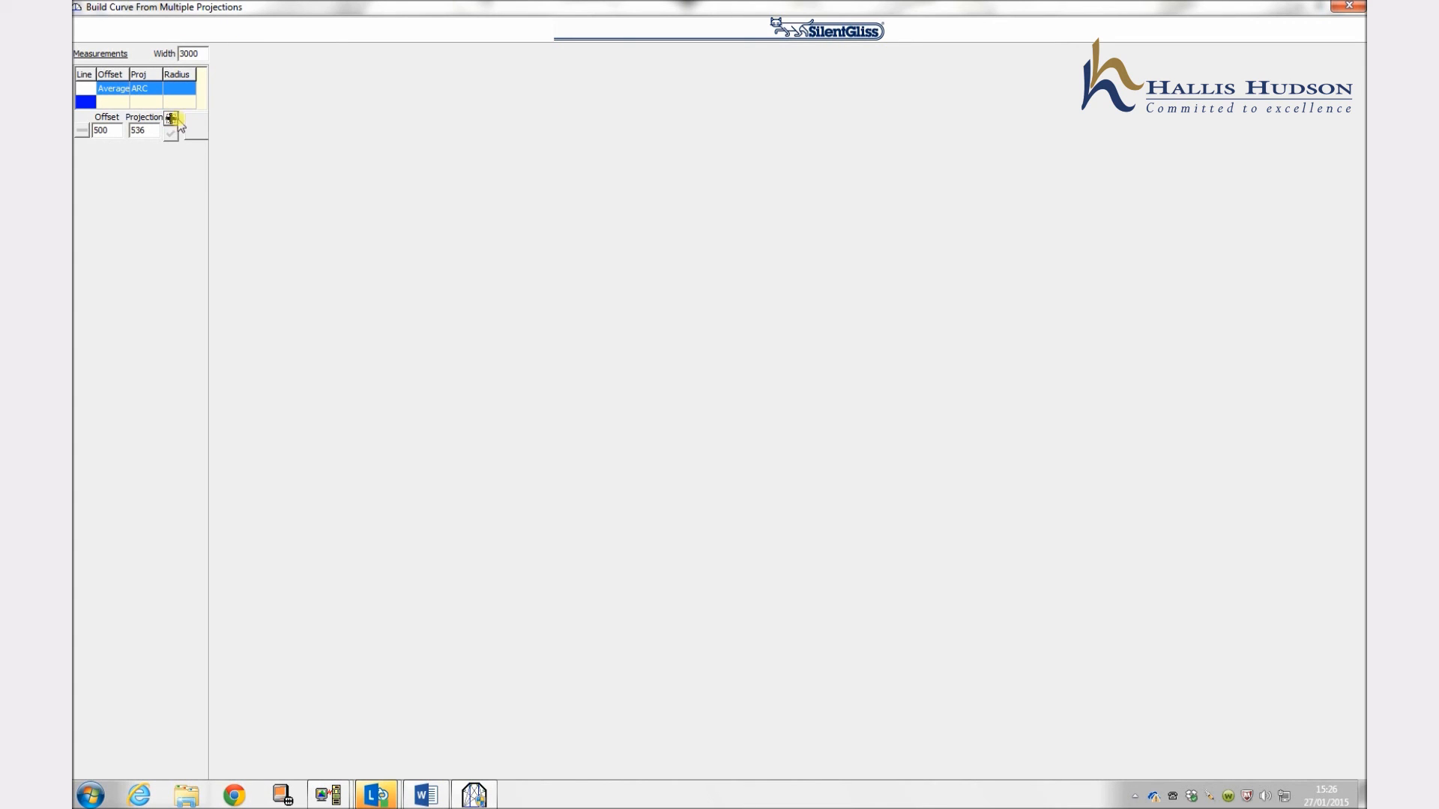
Step: Add the 500/536 and 1000/777 measurements, averaging radius 1748.4
click(169, 120)
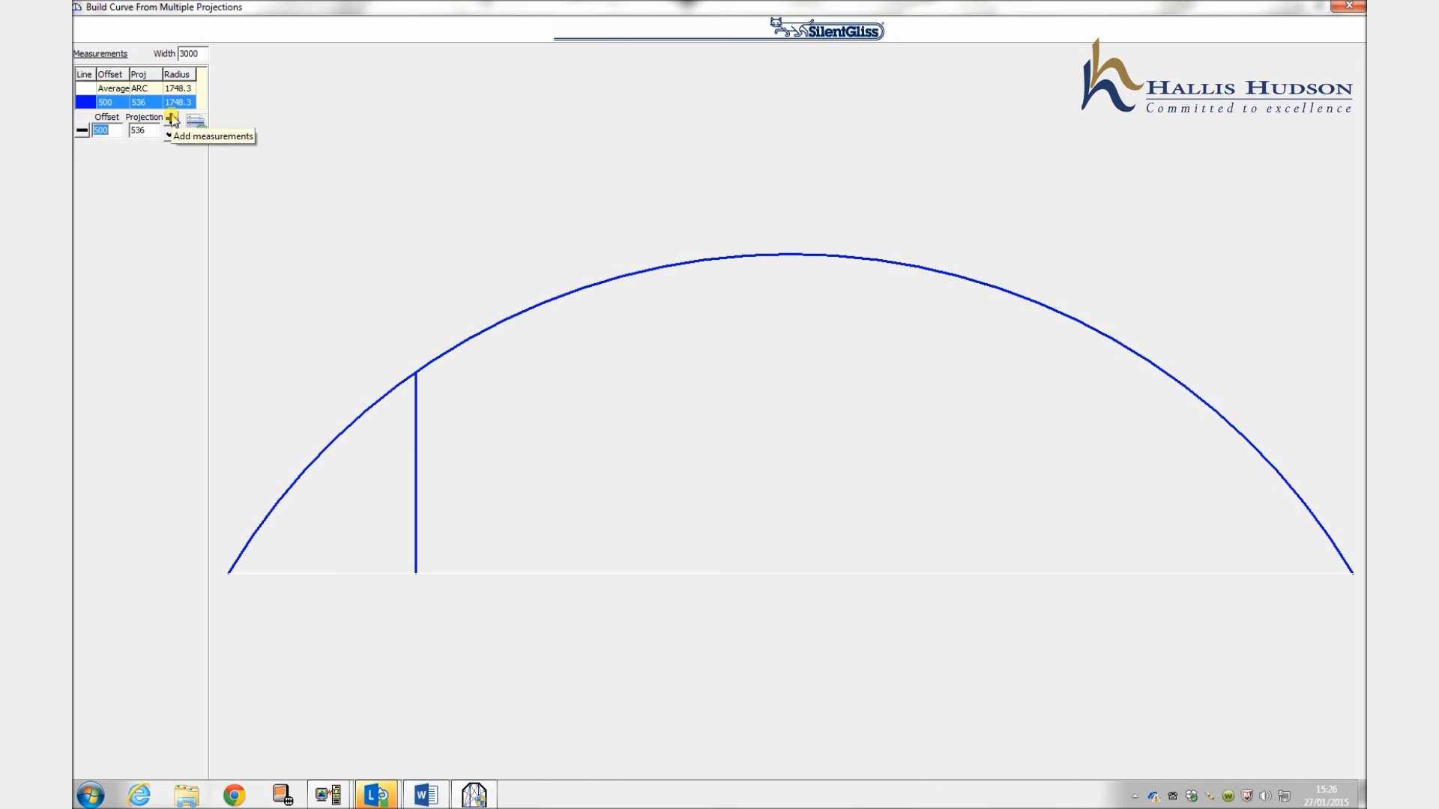
mouse_move(232, 99)
text(1000)
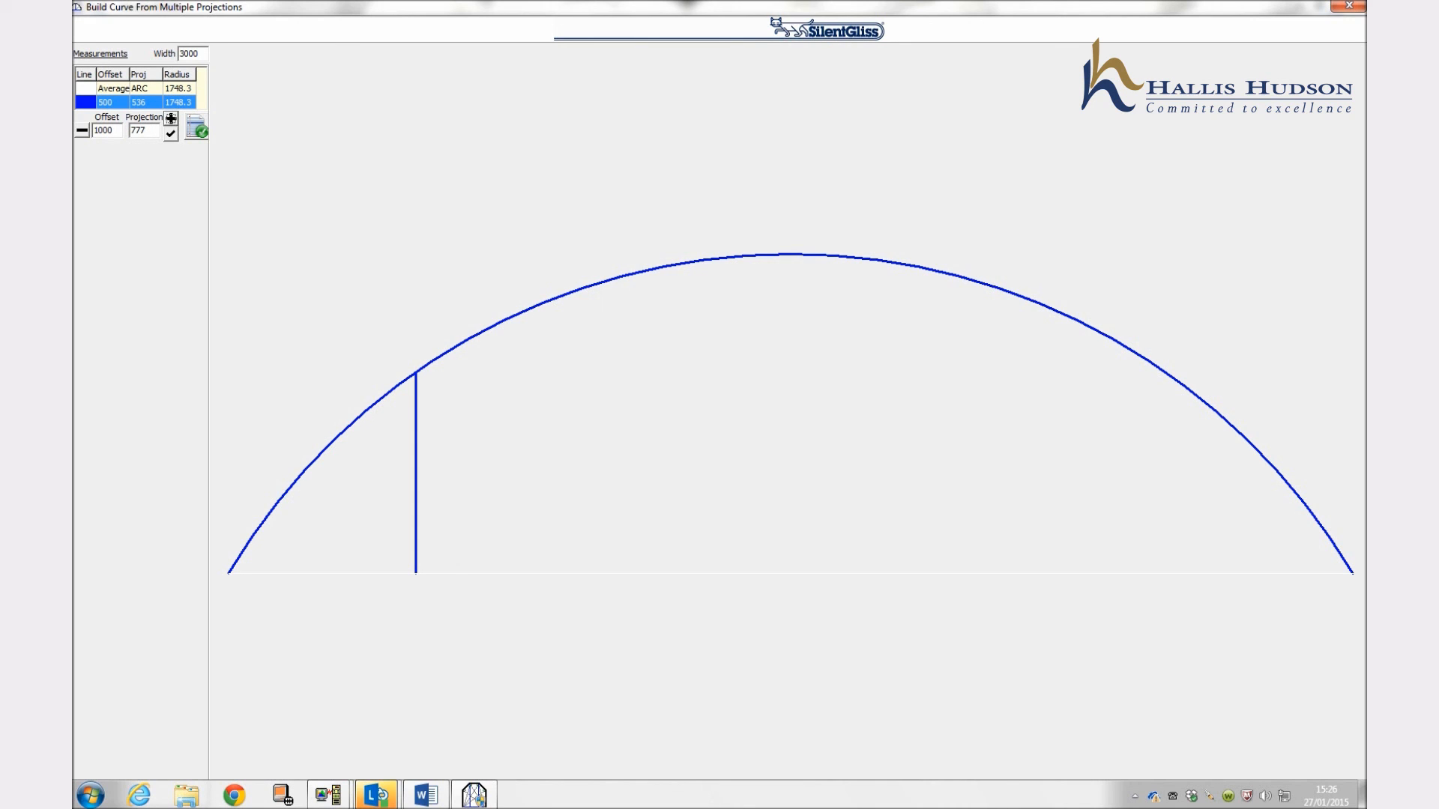
mouse_move(196, 125)
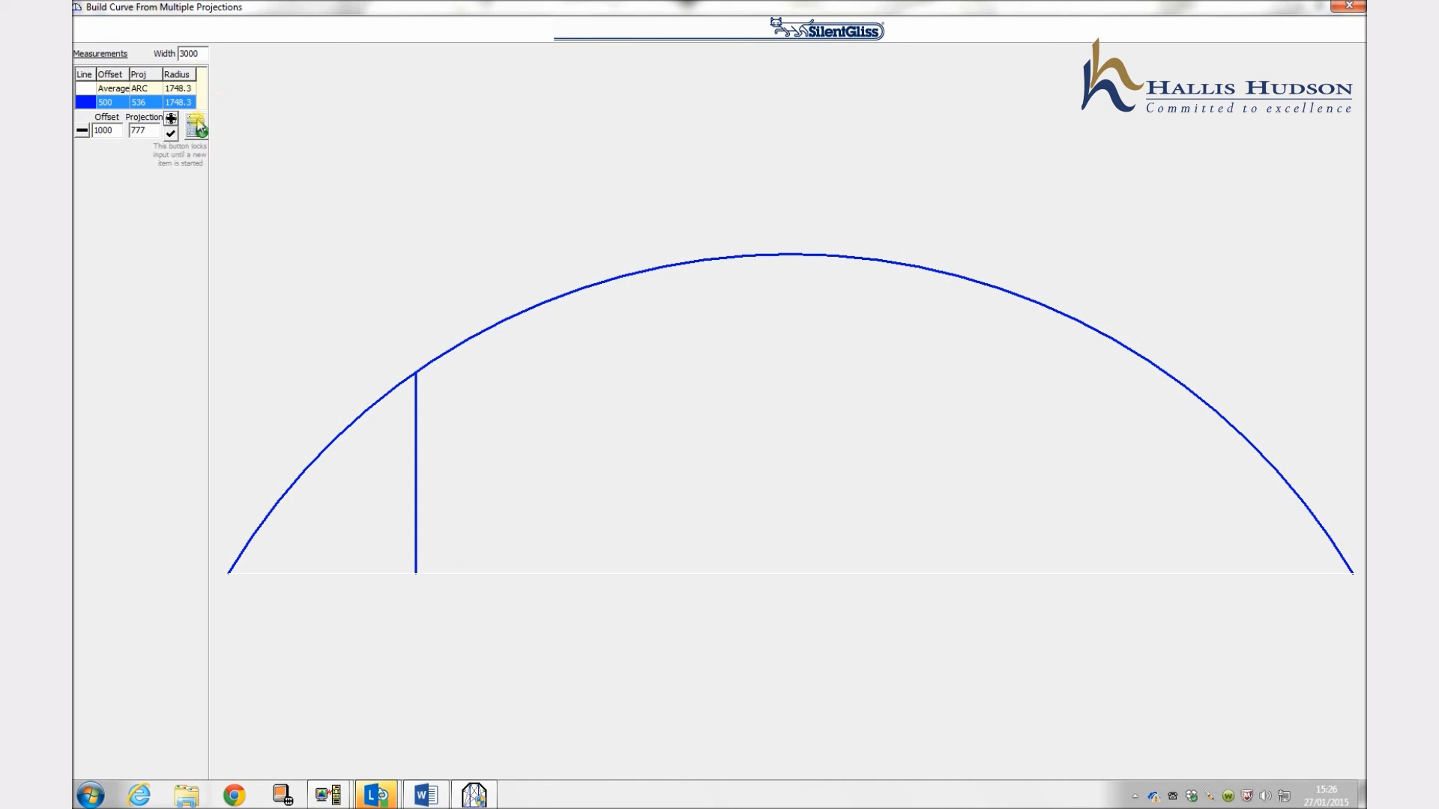
click(171, 118)
text(850)
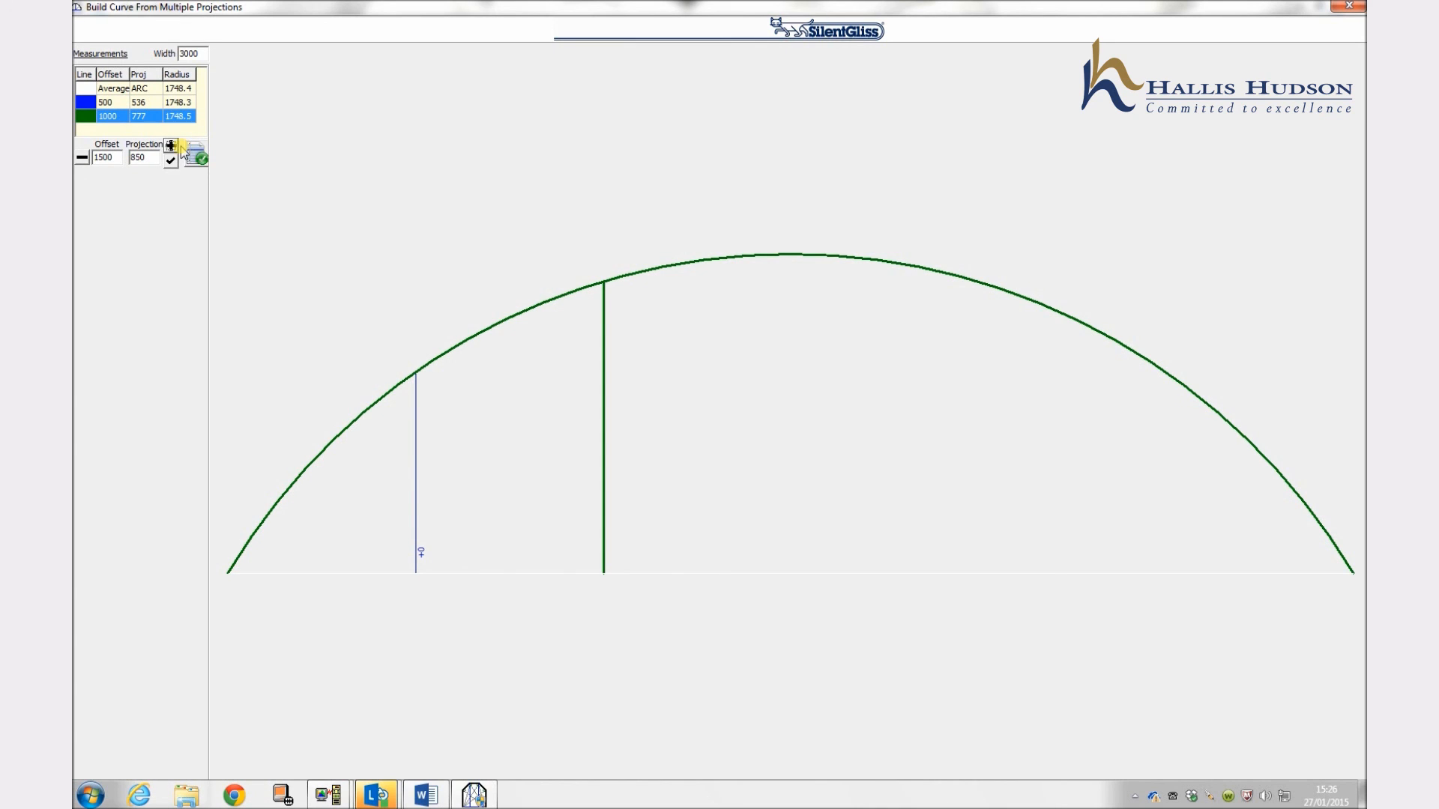
click(105, 100)
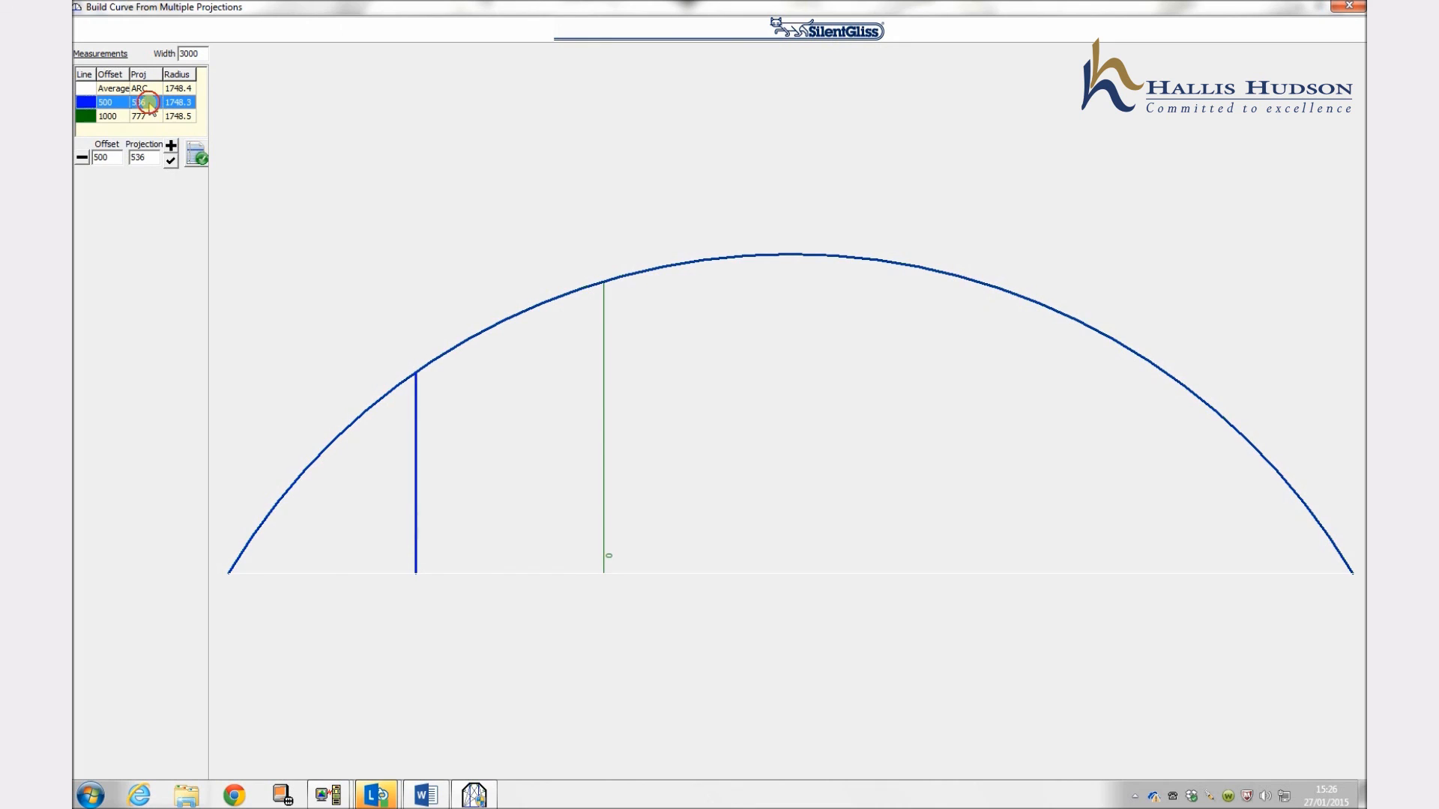
click(120, 87)
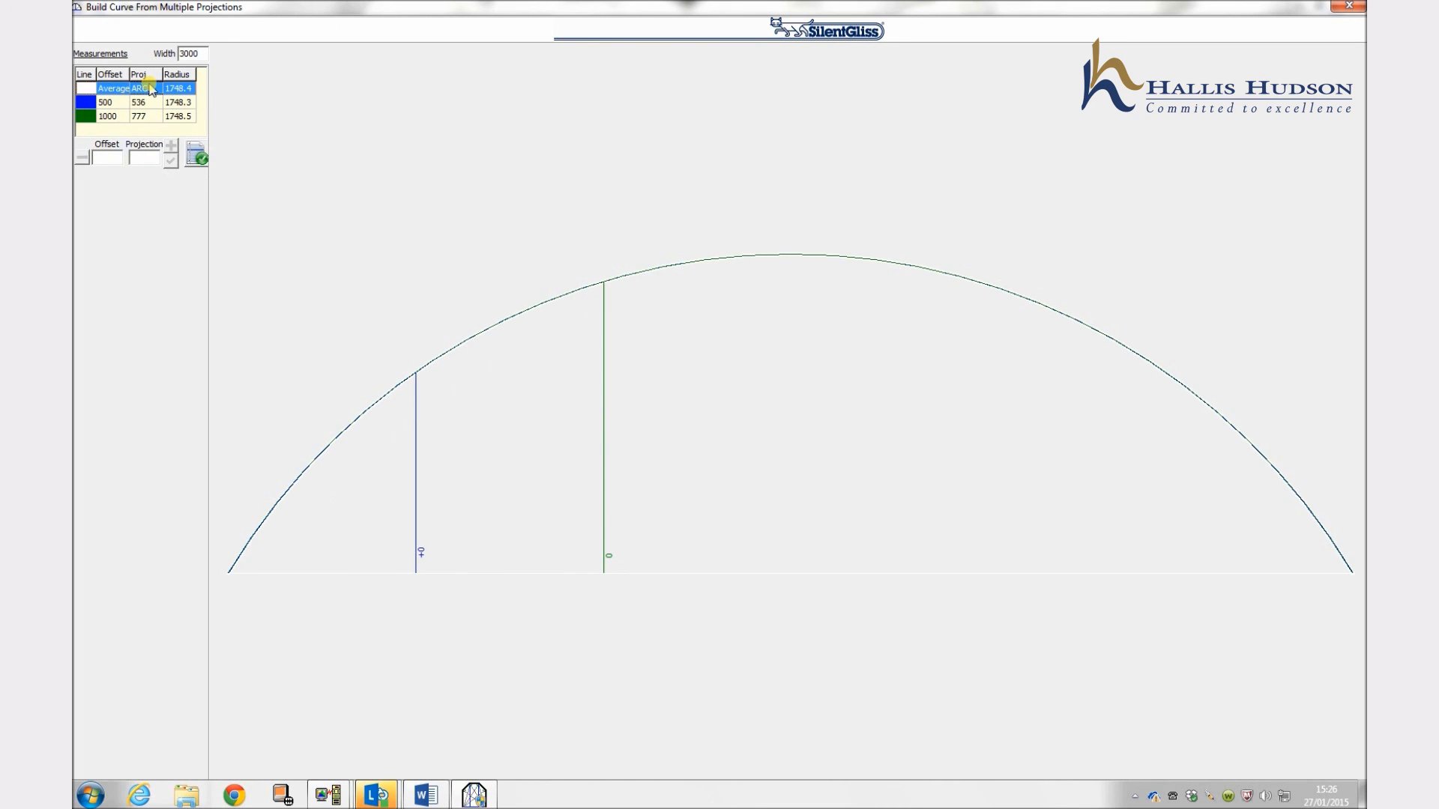
click(104, 101)
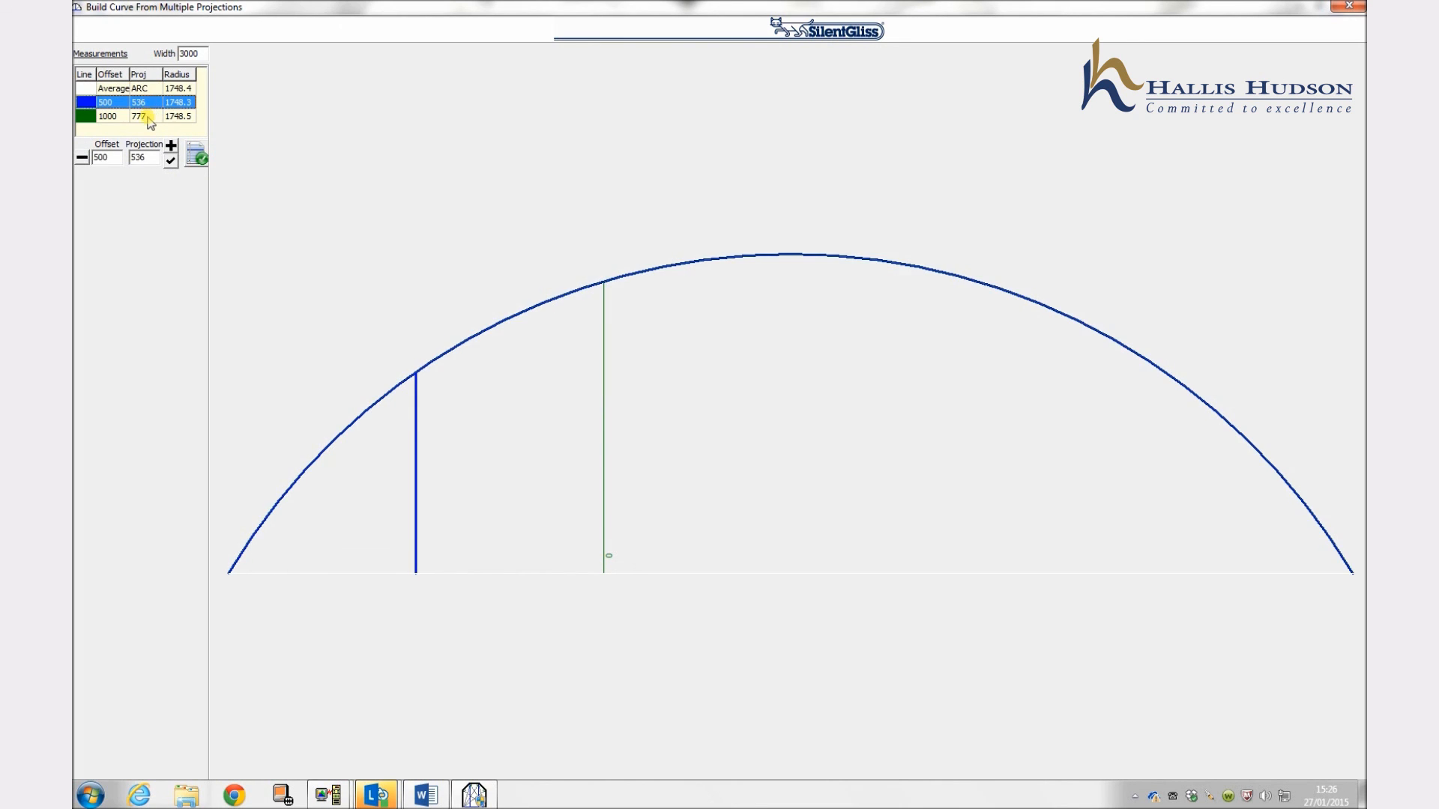
click(108, 115)
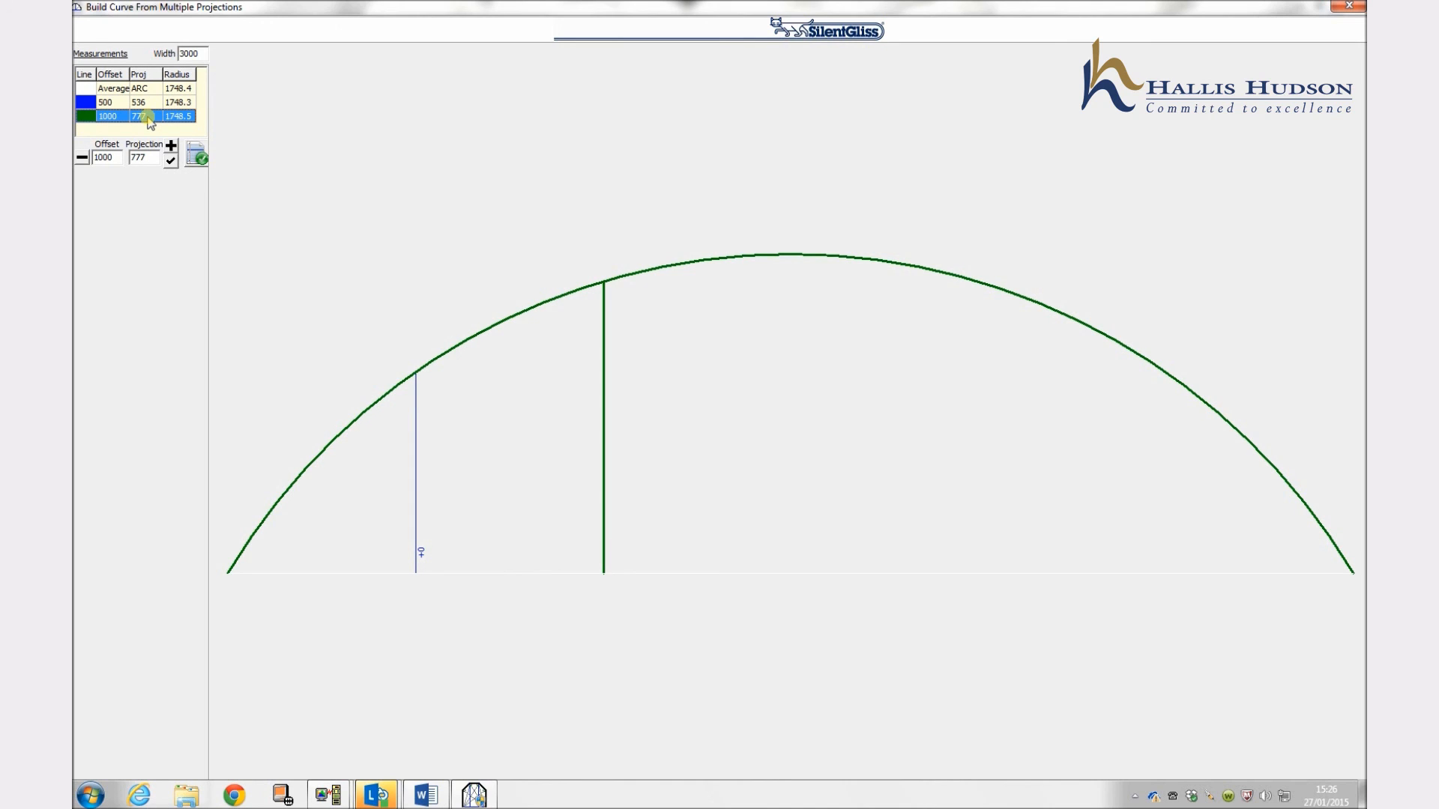
click(105, 101)
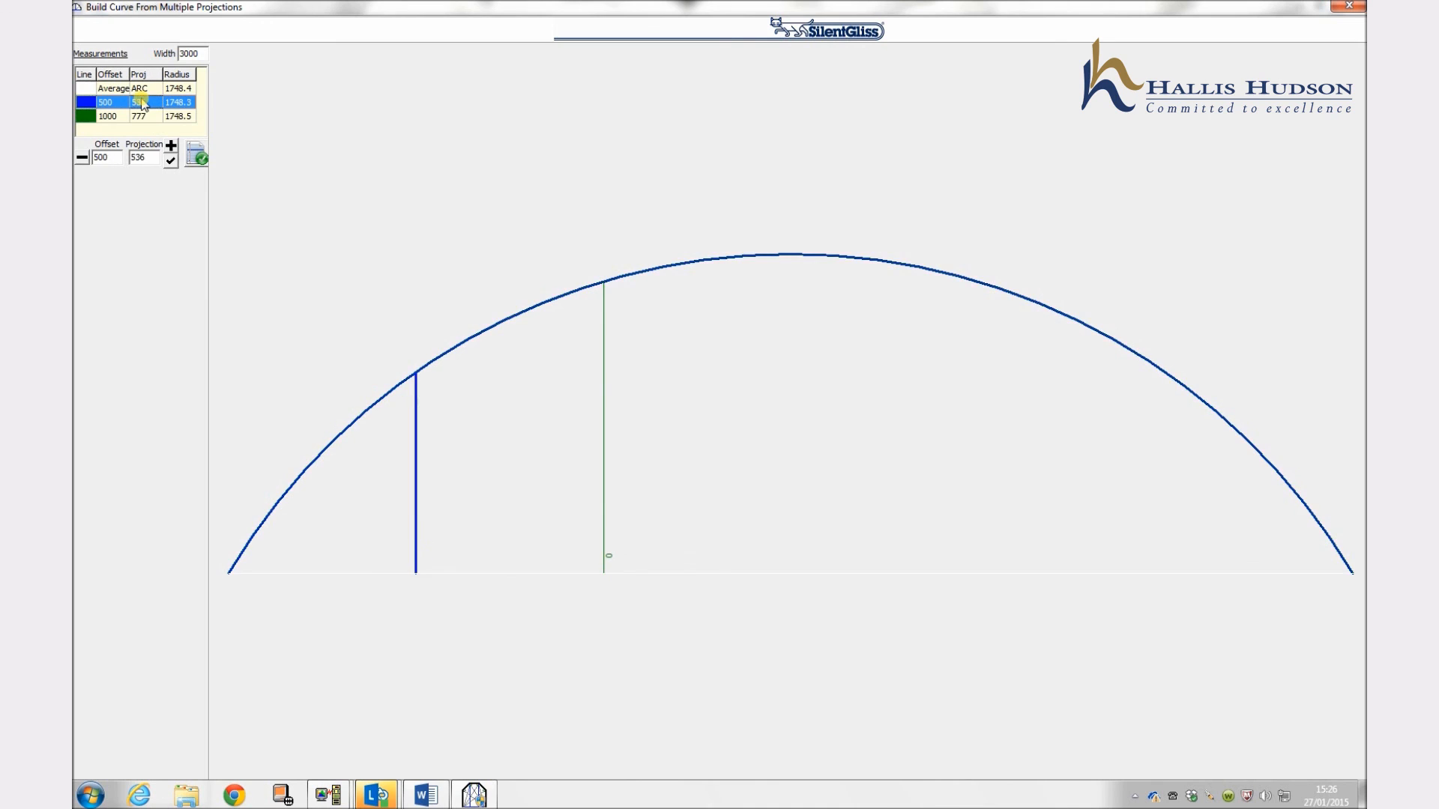
click(106, 116)
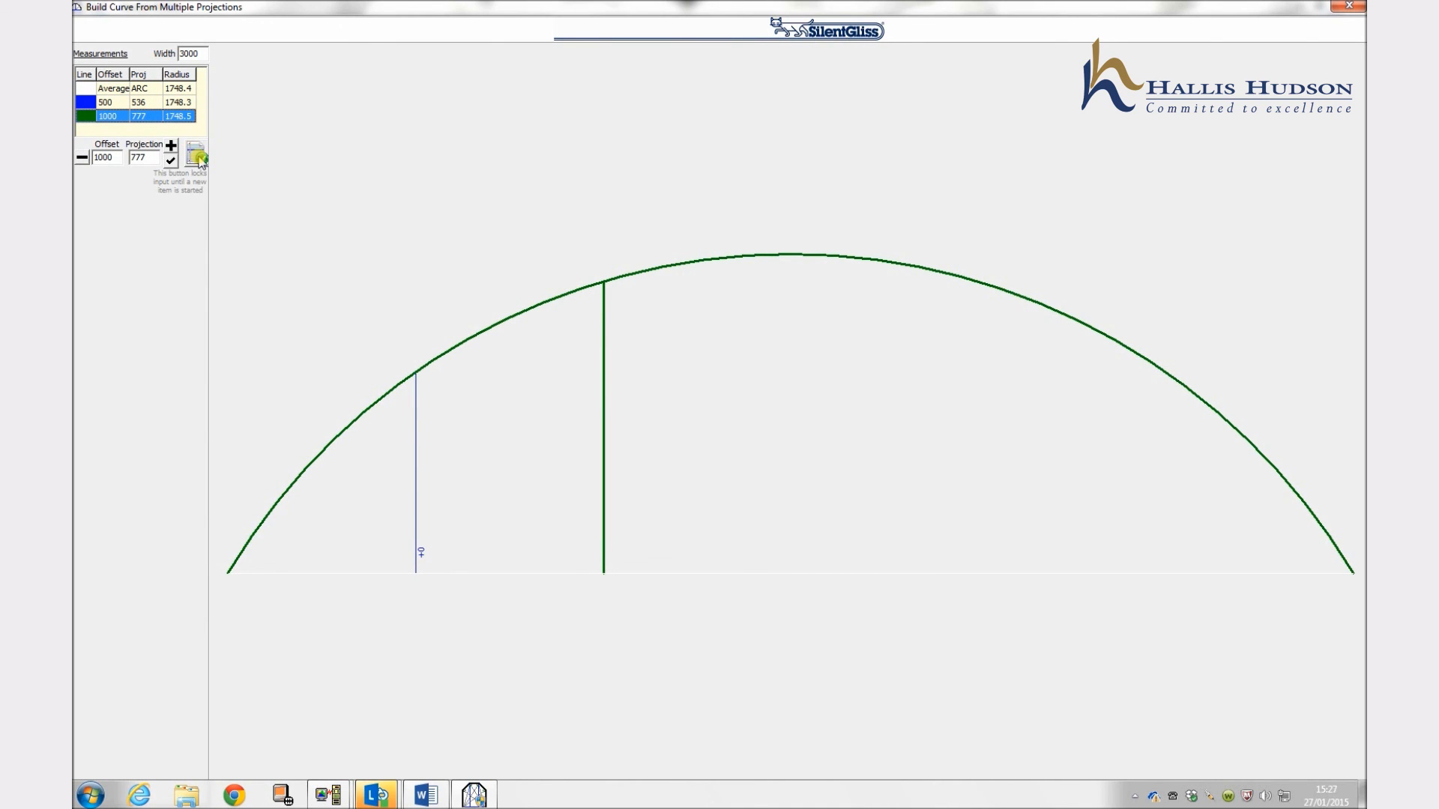
Step: Transfer the built curve to the main drawing: width 3000, radius 1748.5, rail 3503
click(195, 154)
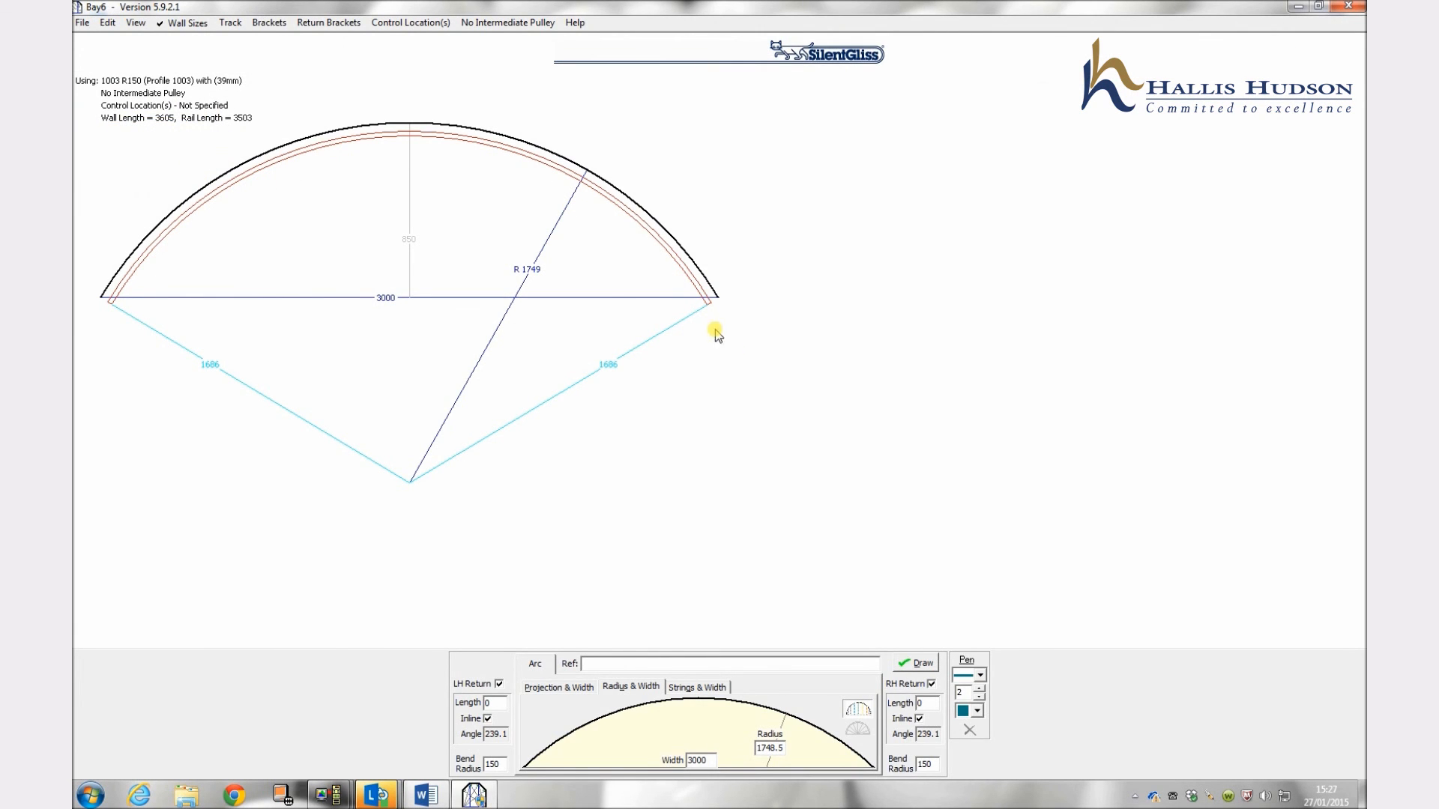
mouse_move(229, 23)
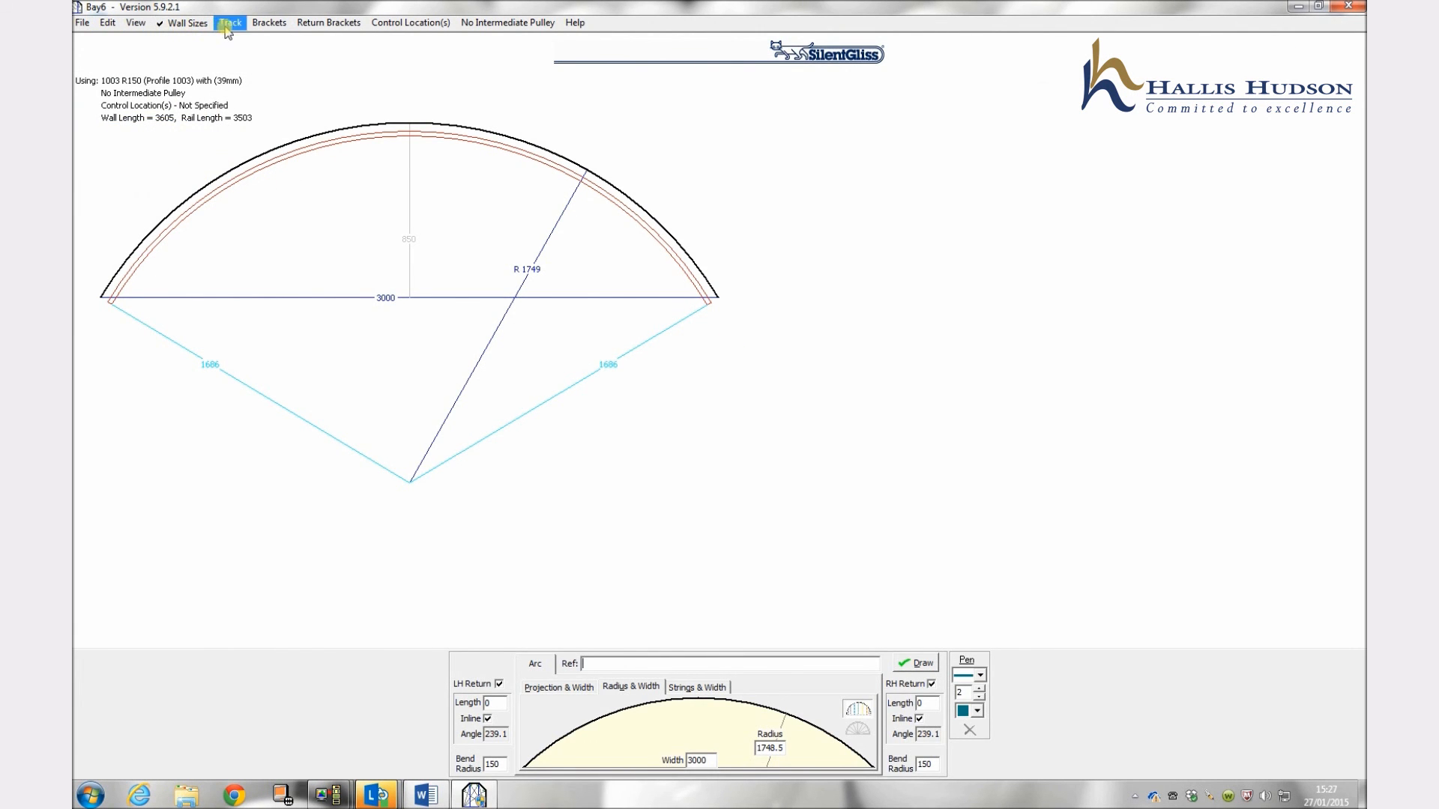
mouse_move(328, 22)
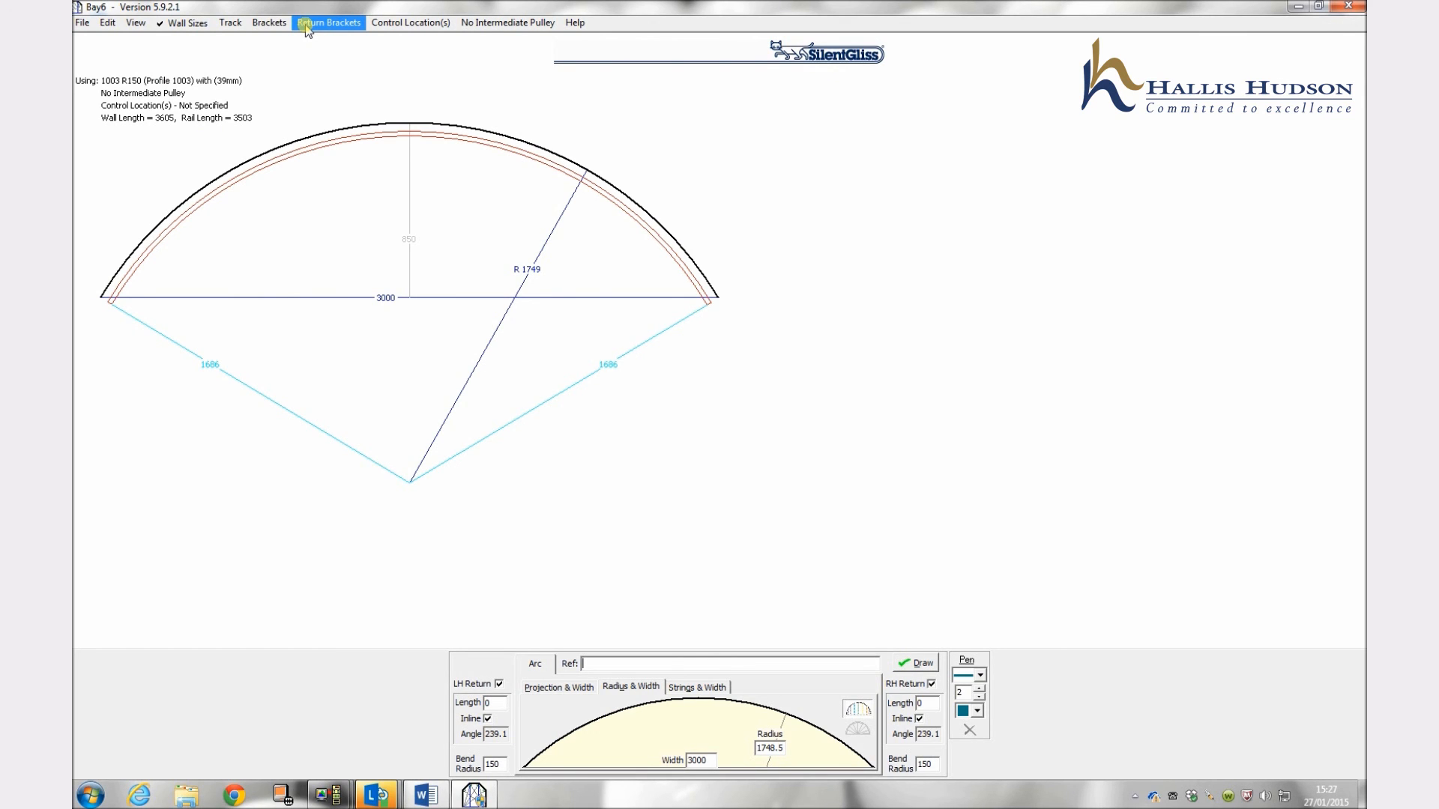
Step: Show the File menu, then the drawing's Save Line / Add Note context menu
click(80, 23)
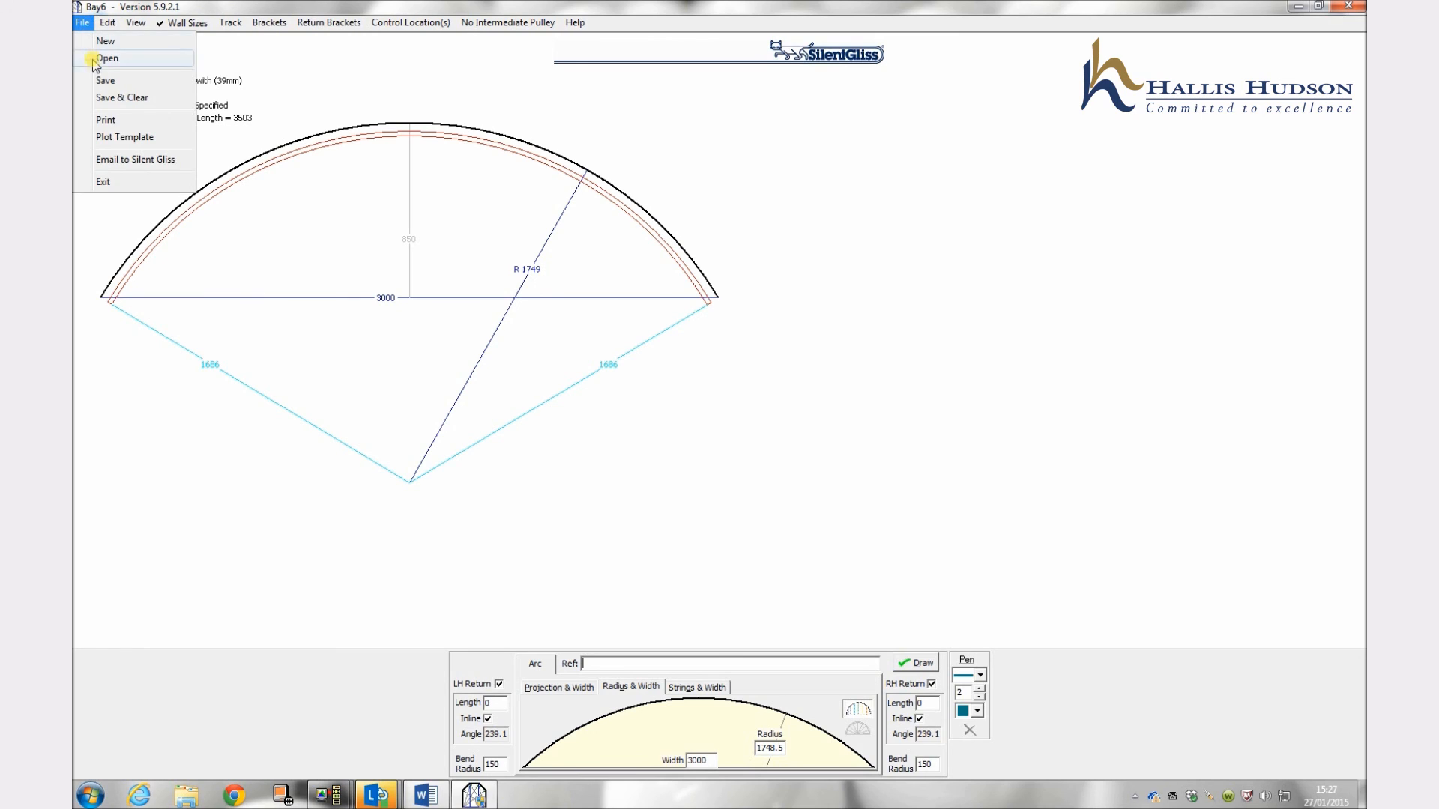
mouse_move(105, 119)
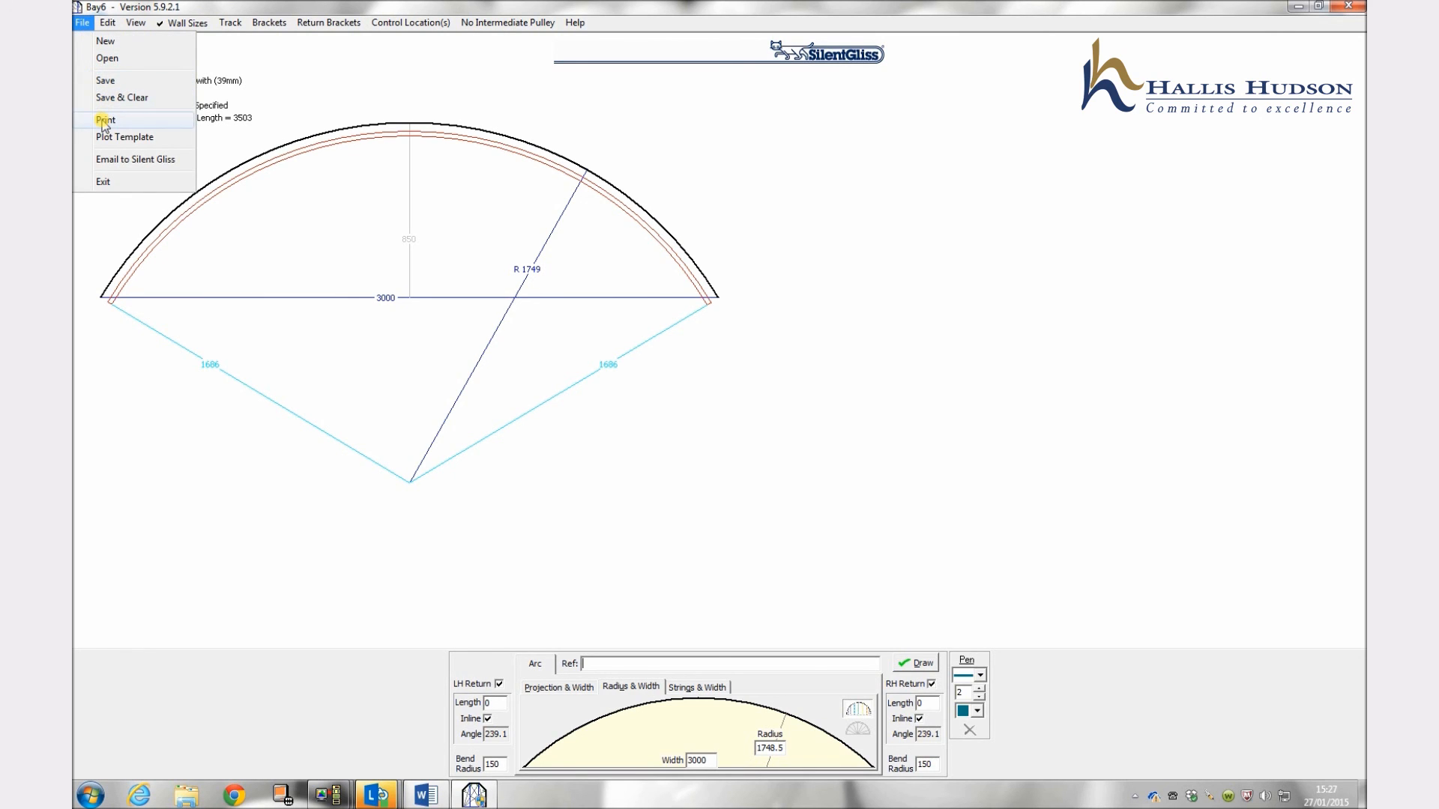
mouse_move(541, 398)
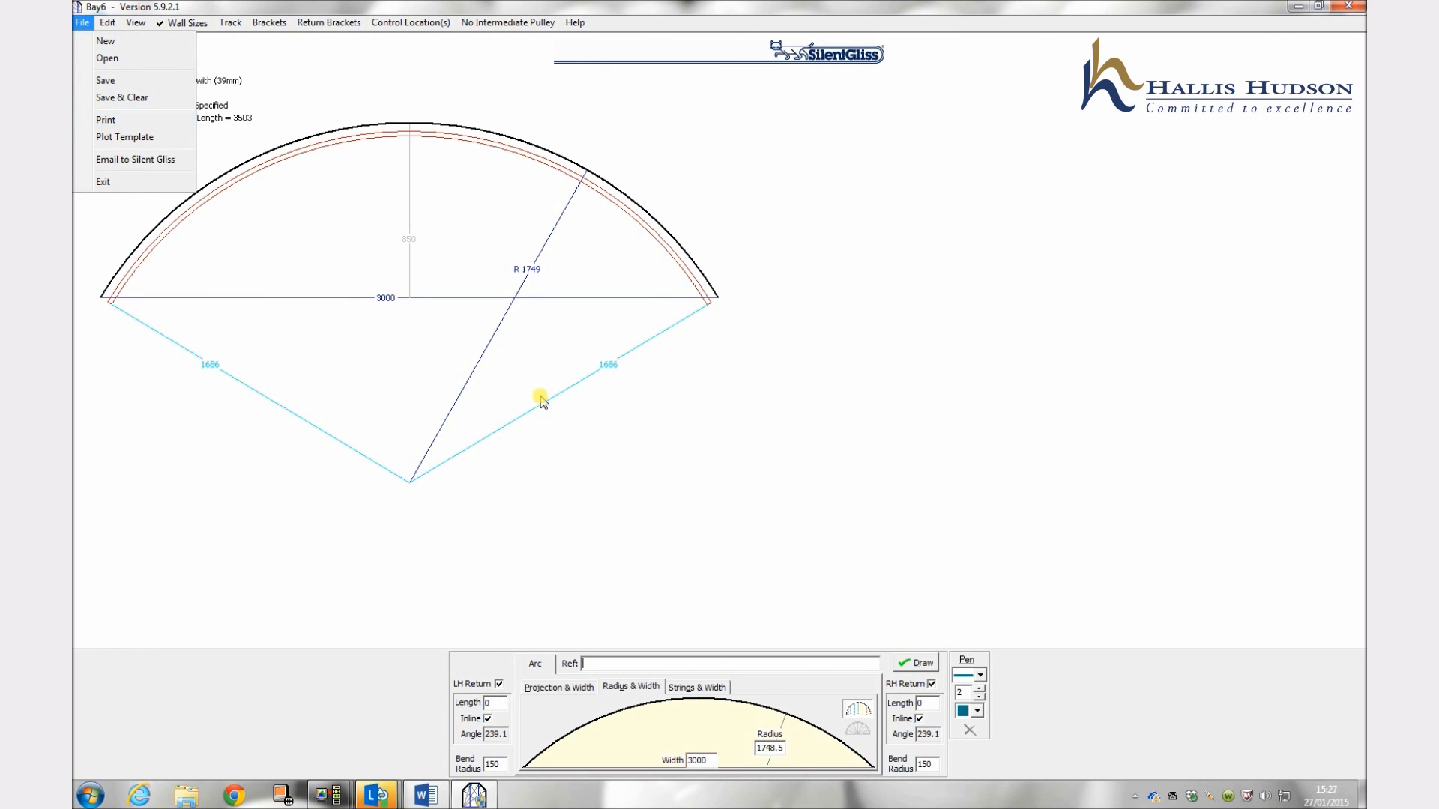
right_click(592, 375)
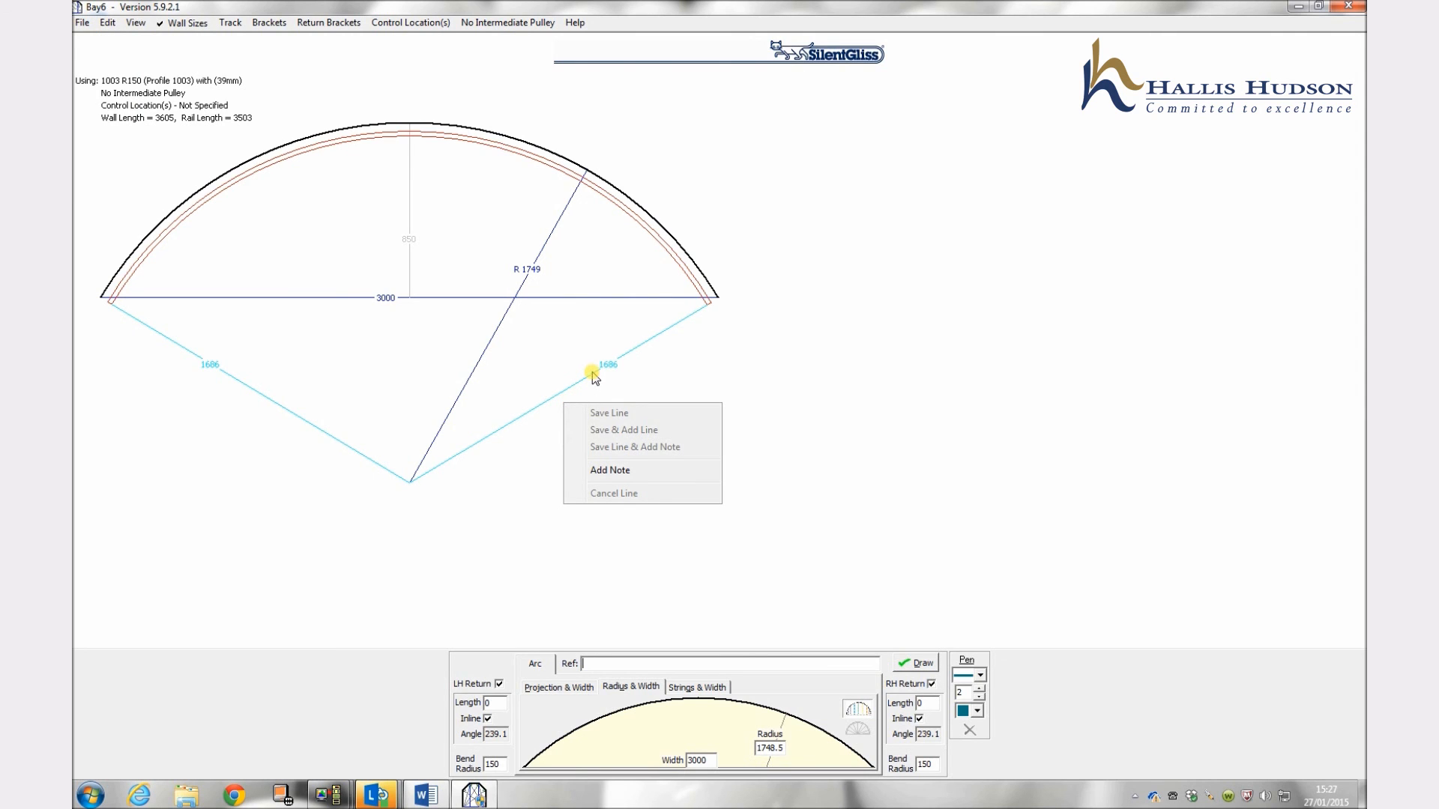
mouse_move(872, 301)
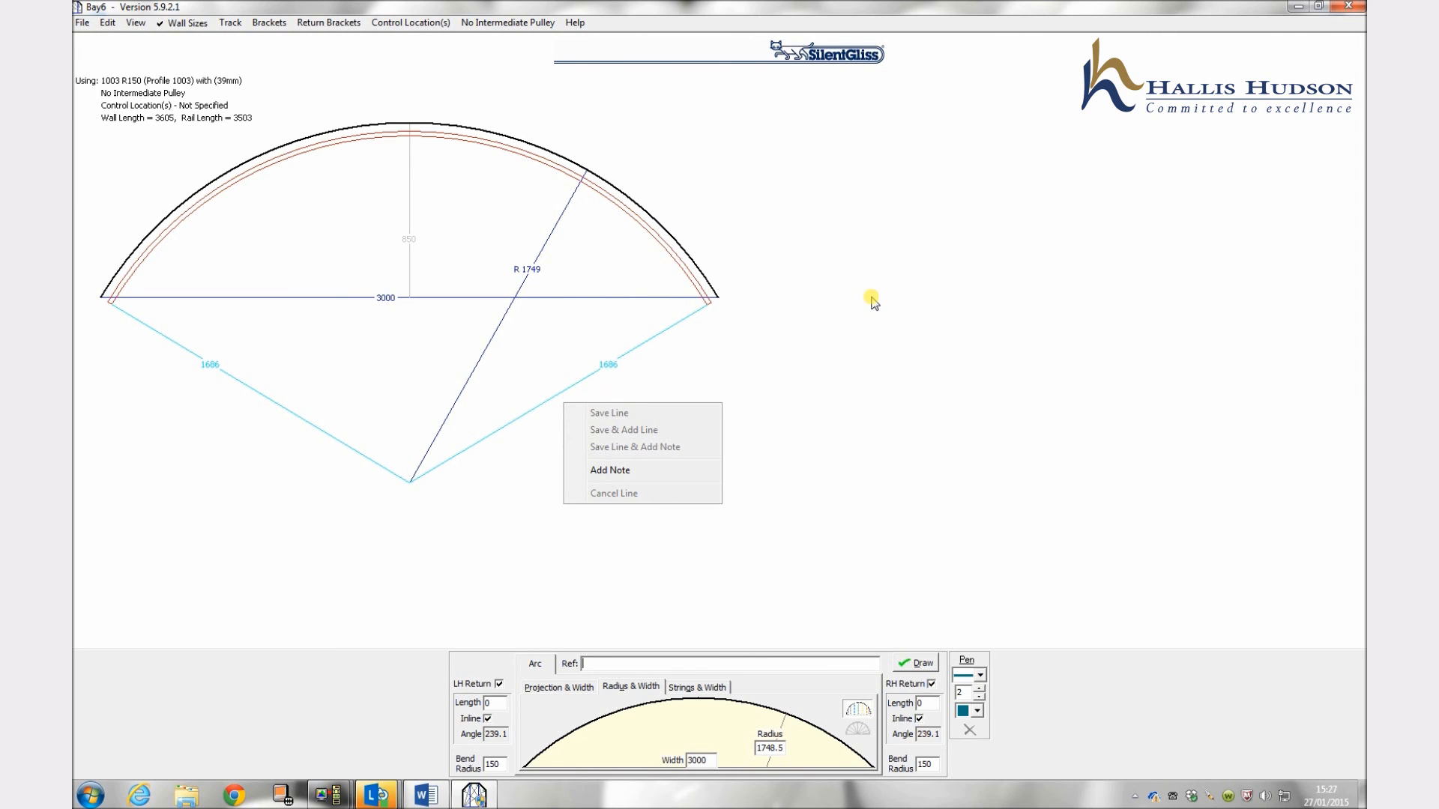